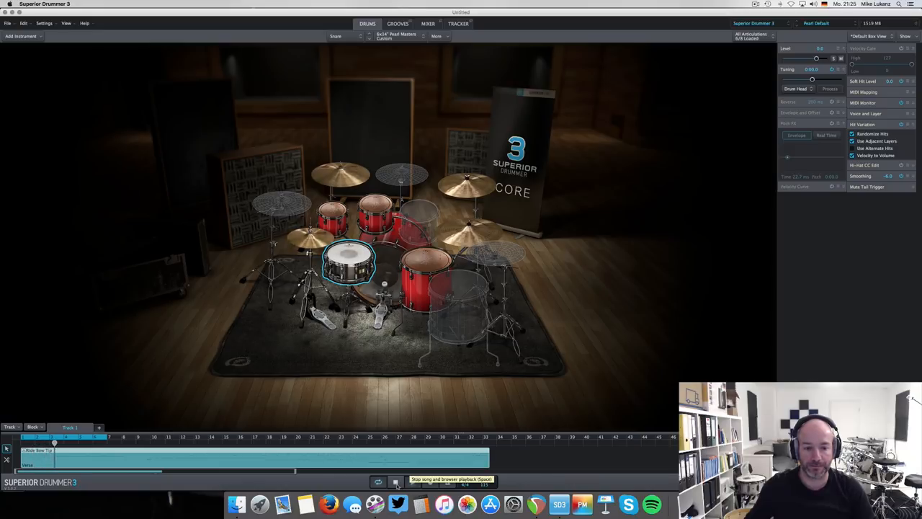
# Stop the song playback before working on the snare.
pyautogui.click(395, 482)
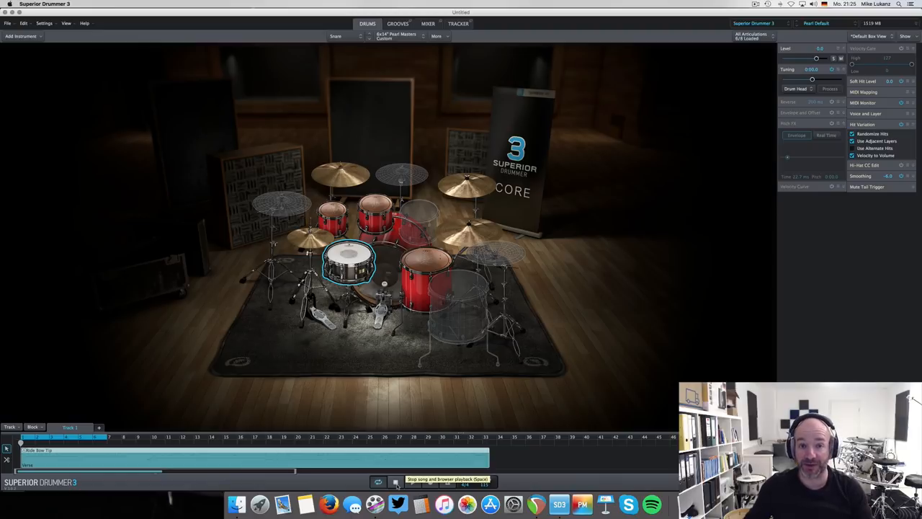
pyautogui.click(395, 482)
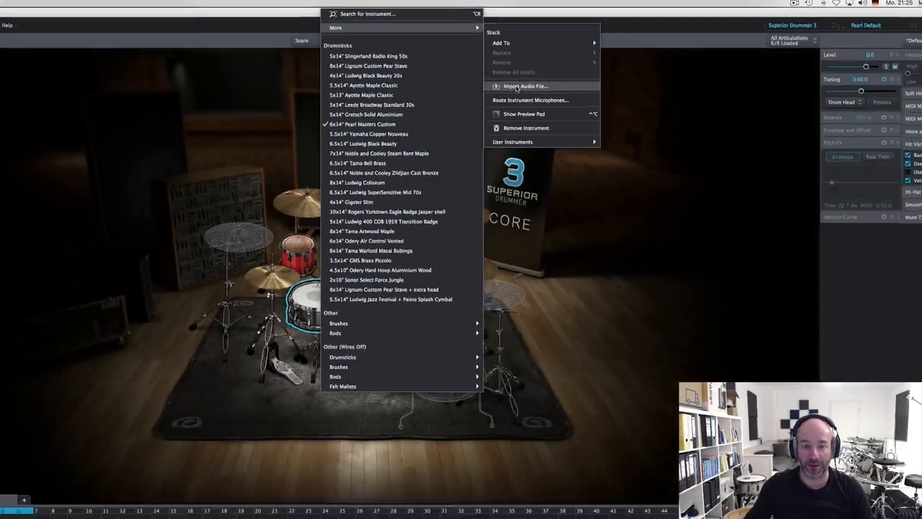
# Start the snare import and browse into Samples > Trigger2 > TS 1988 DRUMS Deluxe.
pyautogui.click(526, 87)
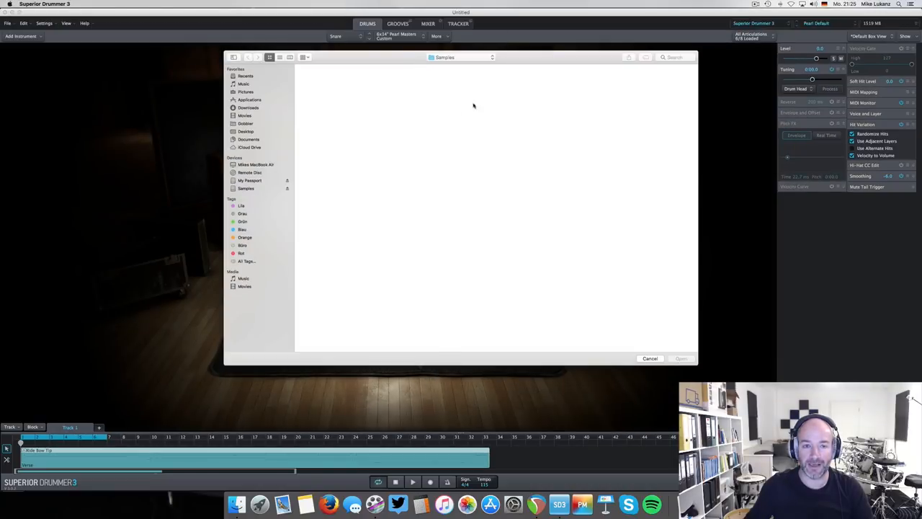
pyautogui.moveTo(437, 85)
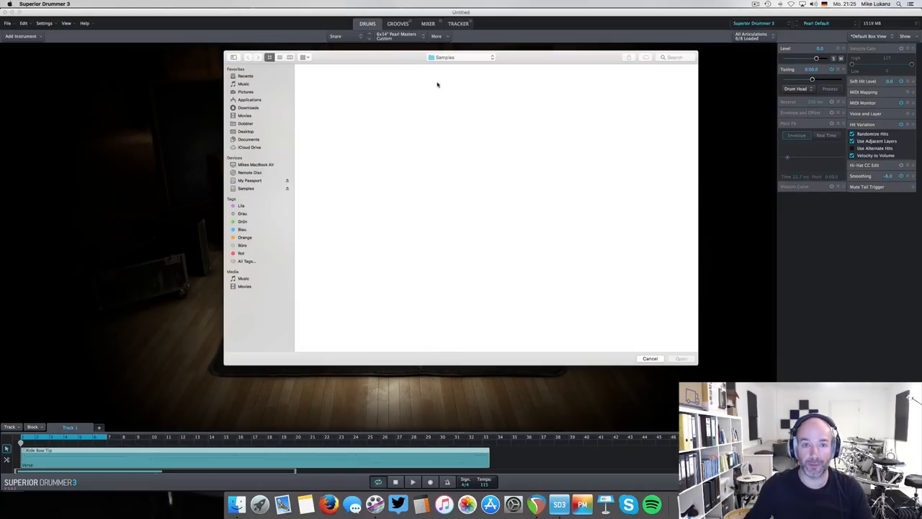
pyautogui.moveTo(272, 170)
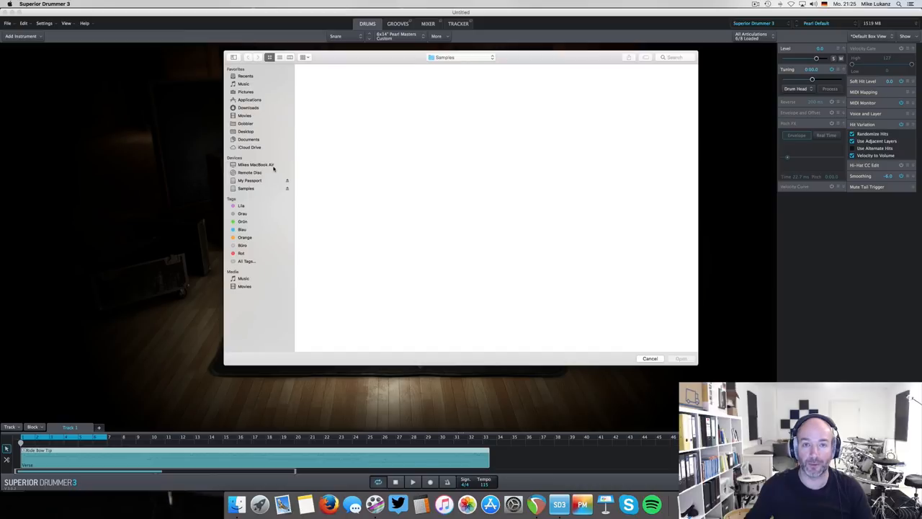
pyautogui.click(246, 187)
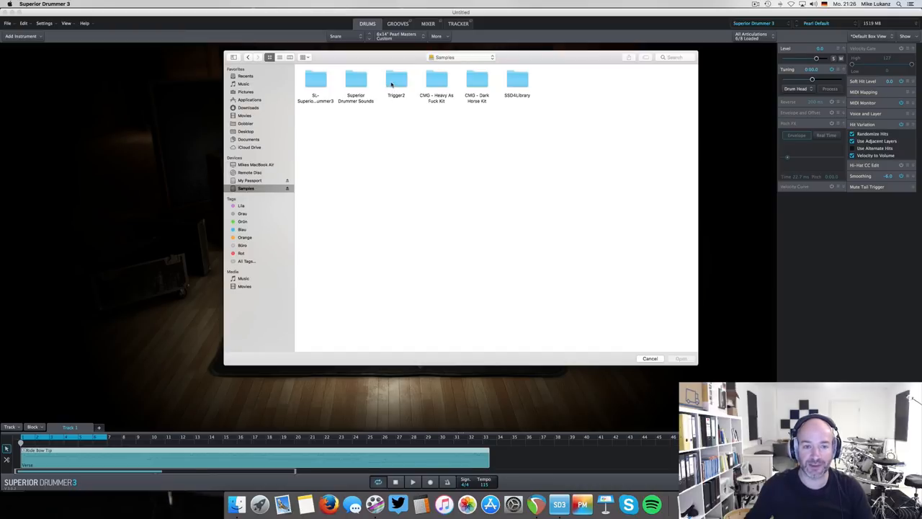
pyautogui.doubleClick(396, 80)
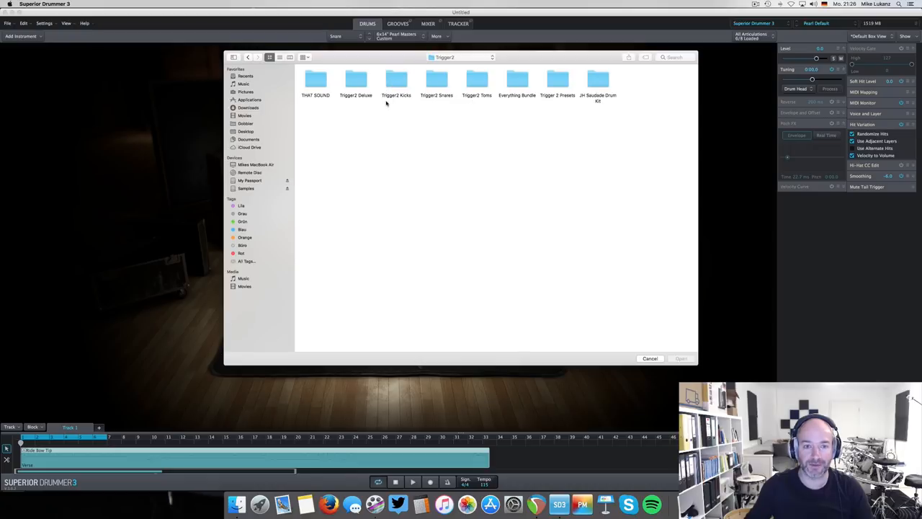
pyautogui.click(315, 80)
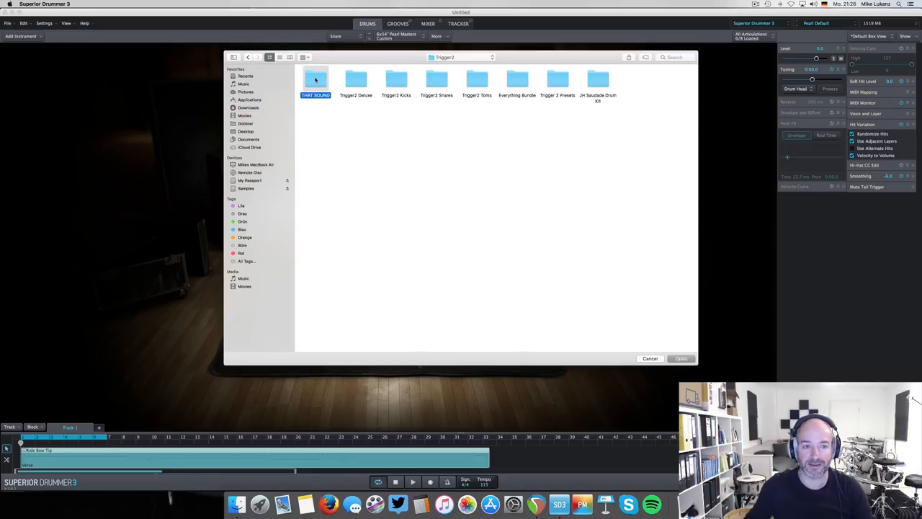
pyautogui.doubleClick(314, 80)
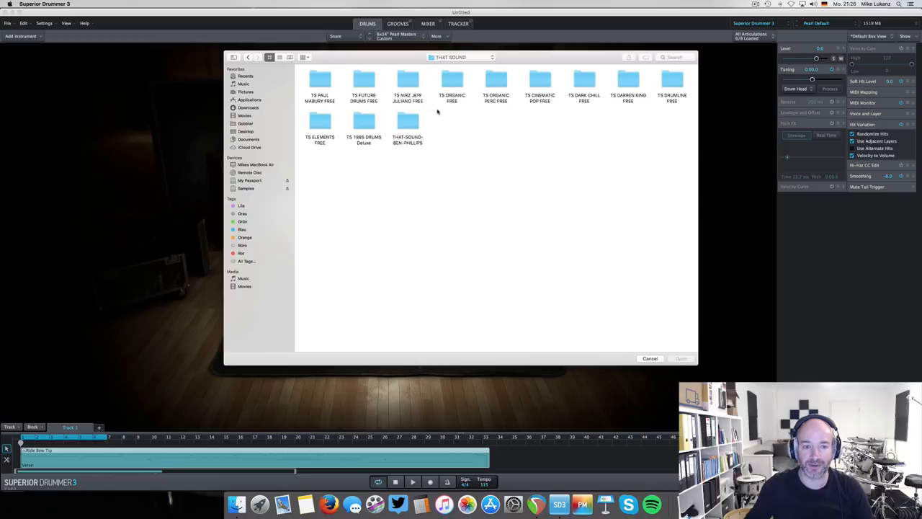
pyautogui.doubleClick(364, 123)
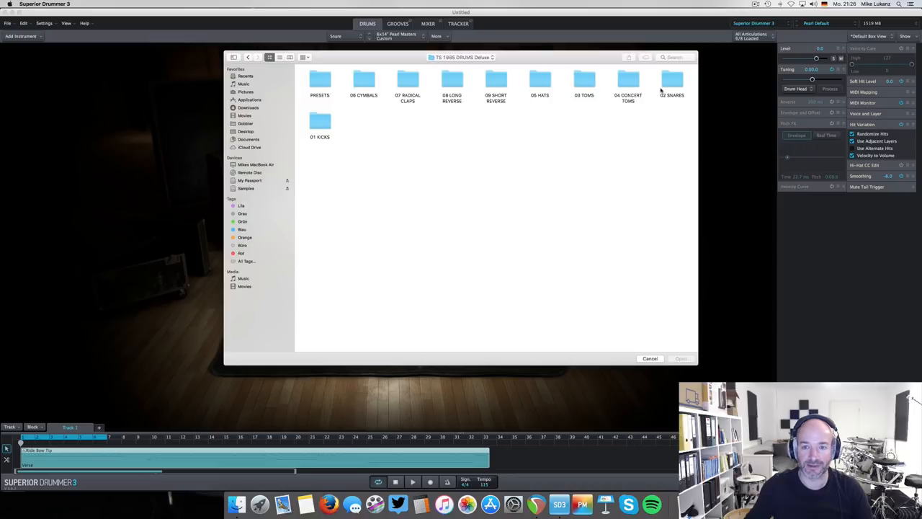
# Choose USA Born BIG V05.wav from 05 SNARES > USA BORN > BIG and confirm it.
pyautogui.doubleClick(672, 80)
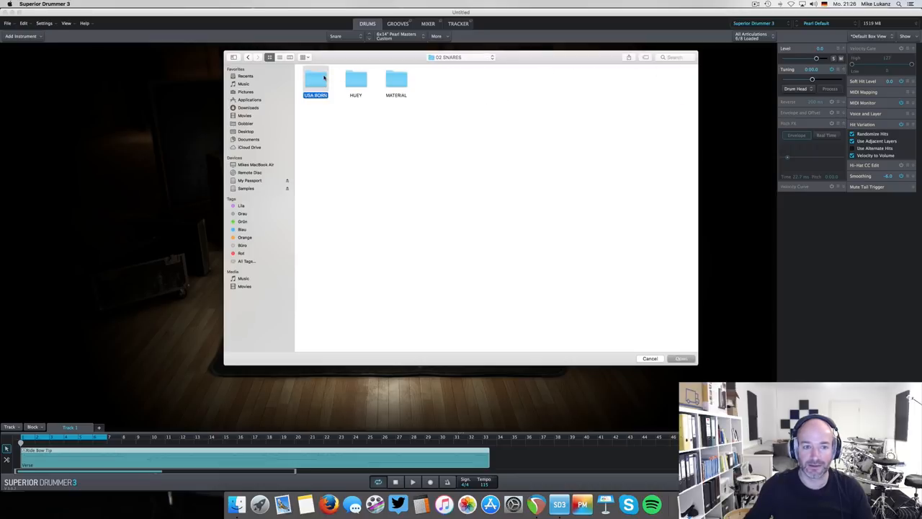
pyautogui.doubleClick(314, 79)
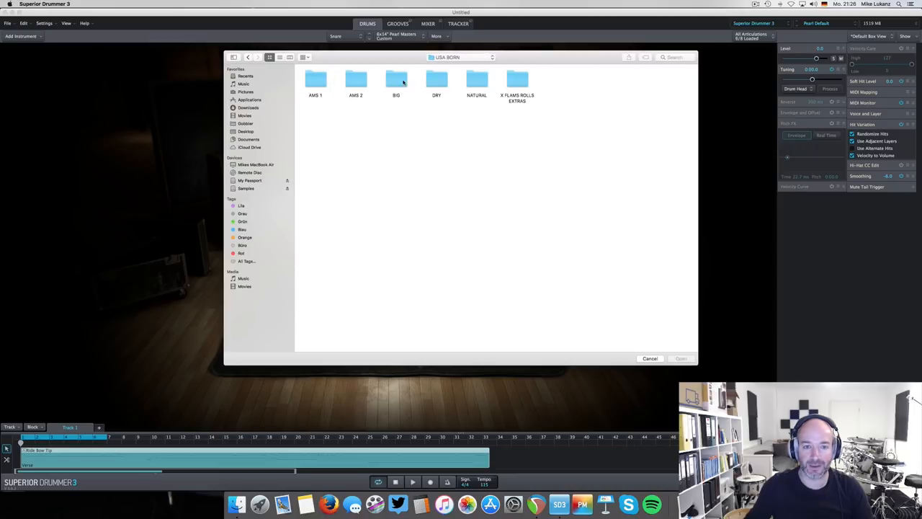
pyautogui.doubleClick(395, 78)
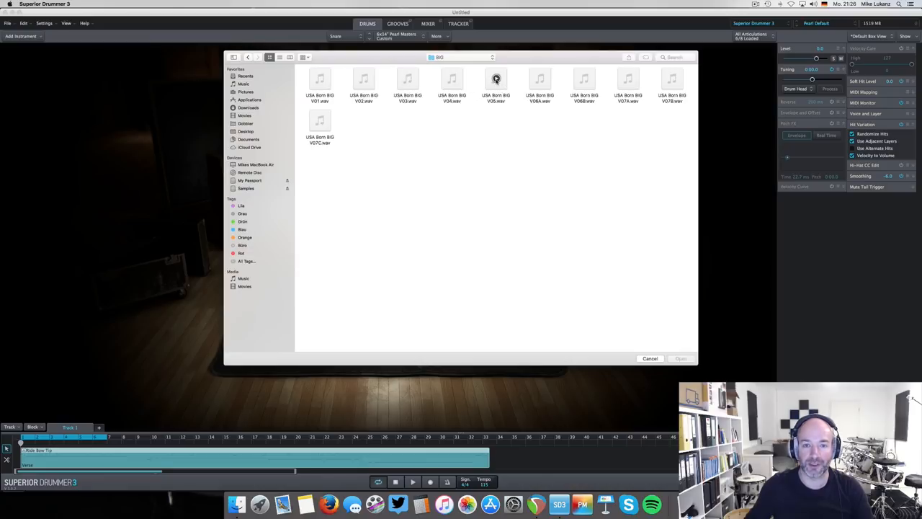
pyautogui.click(495, 85)
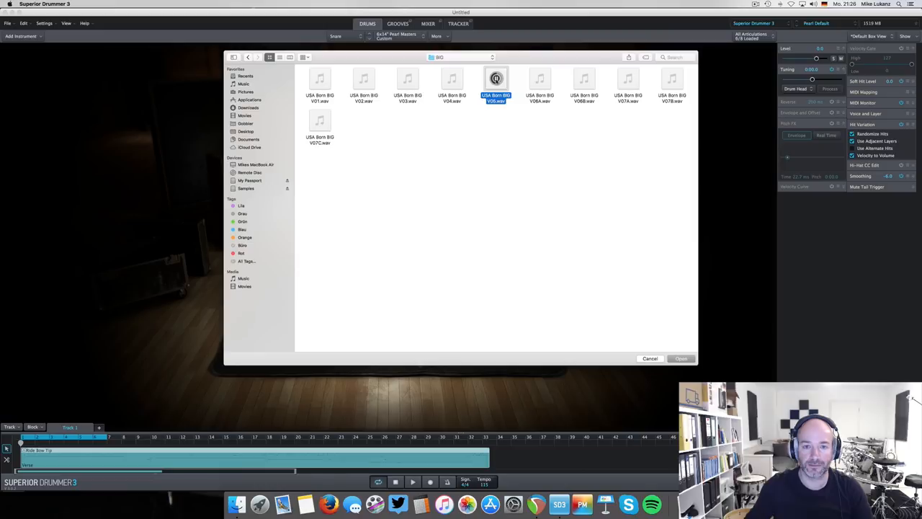
pyautogui.moveTo(626, 320)
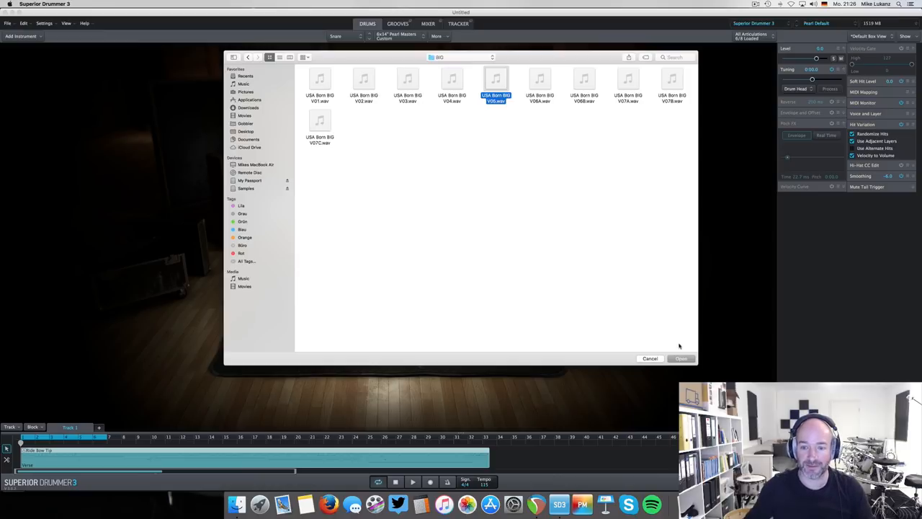
pyautogui.click(680, 357)
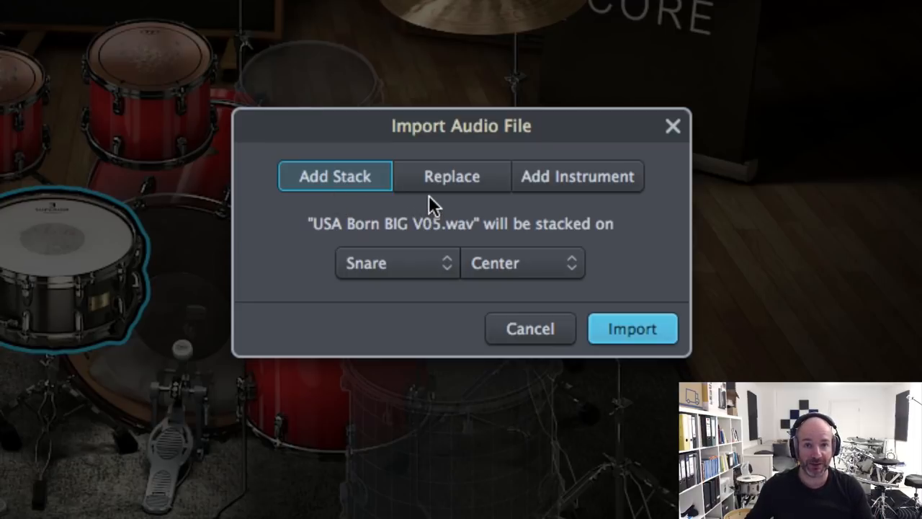
pyautogui.moveTo(482, 213)
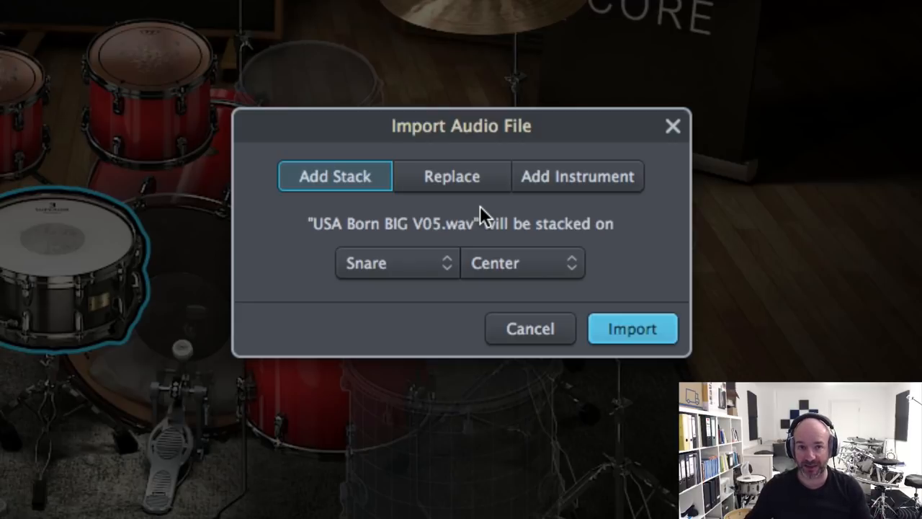
pyautogui.moveTo(339, 202)
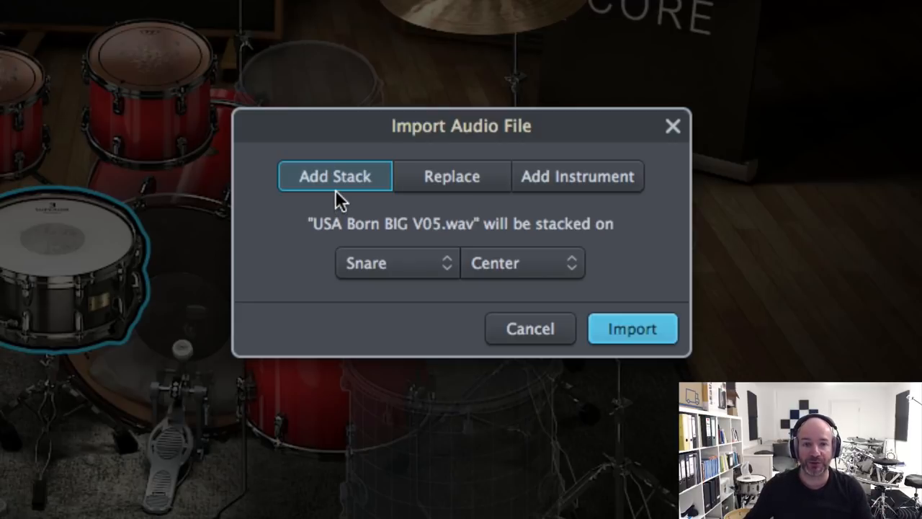
pyautogui.moveTo(392, 214)
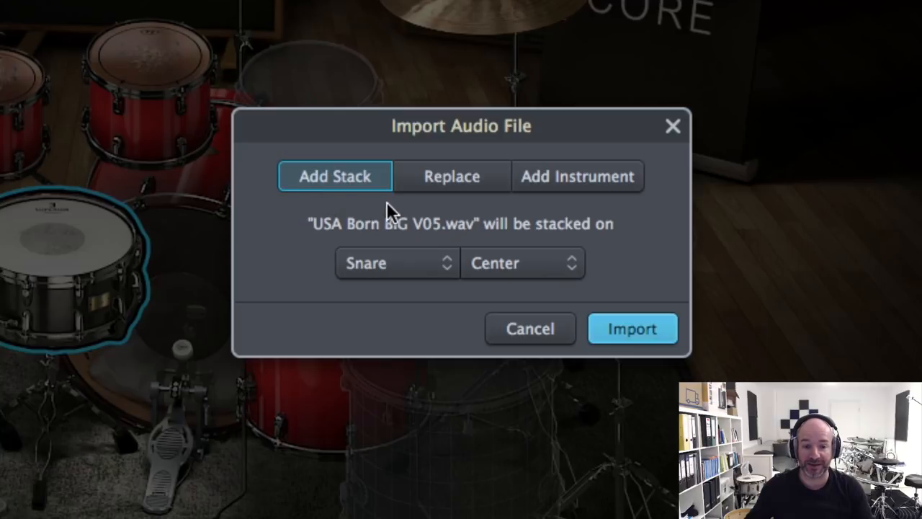
pyautogui.moveTo(416, 245)
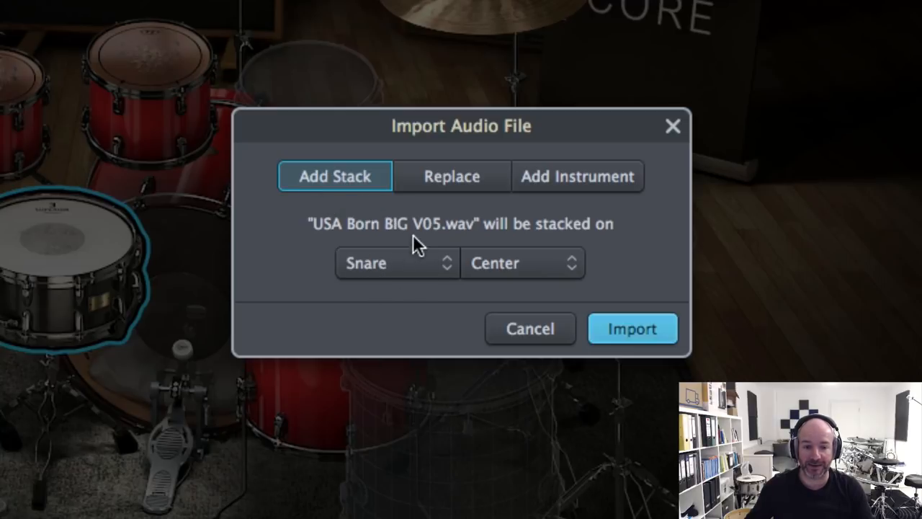
pyautogui.moveTo(555, 289)
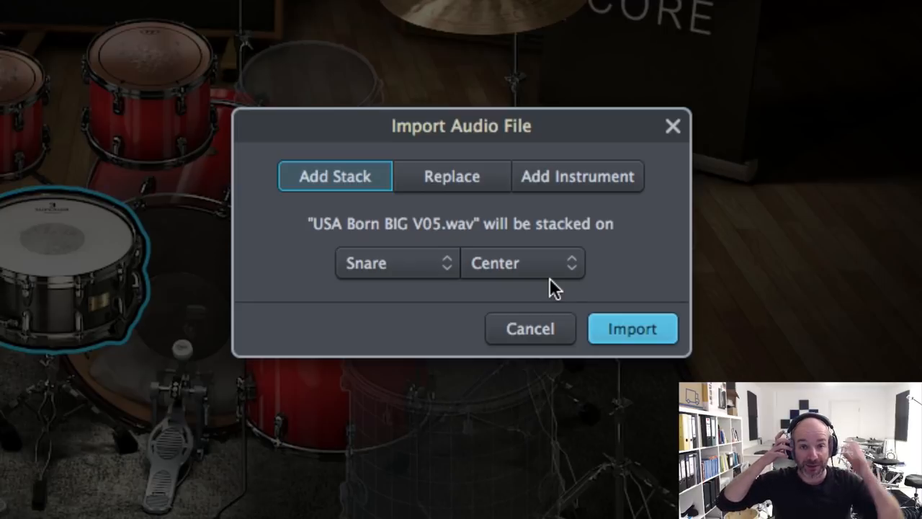
pyautogui.moveTo(609, 320)
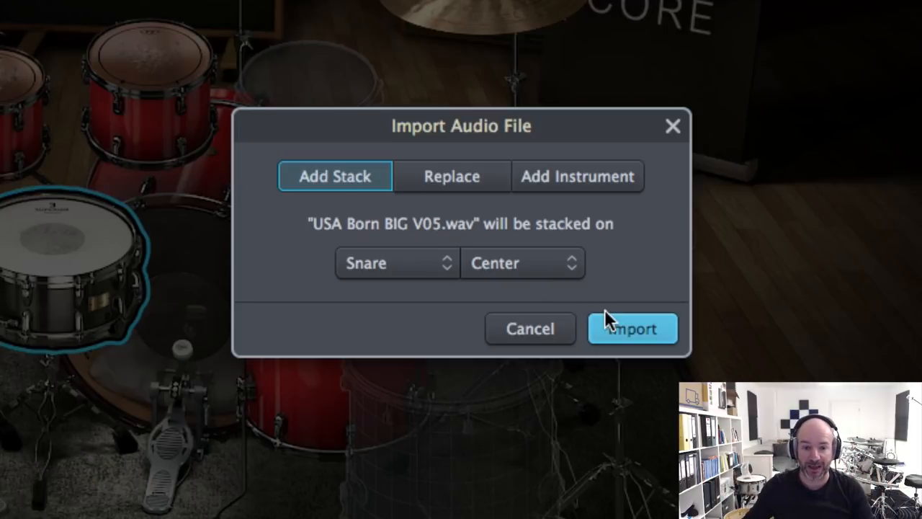
# Import the sample as a center stack on the snare.
pyautogui.click(631, 328)
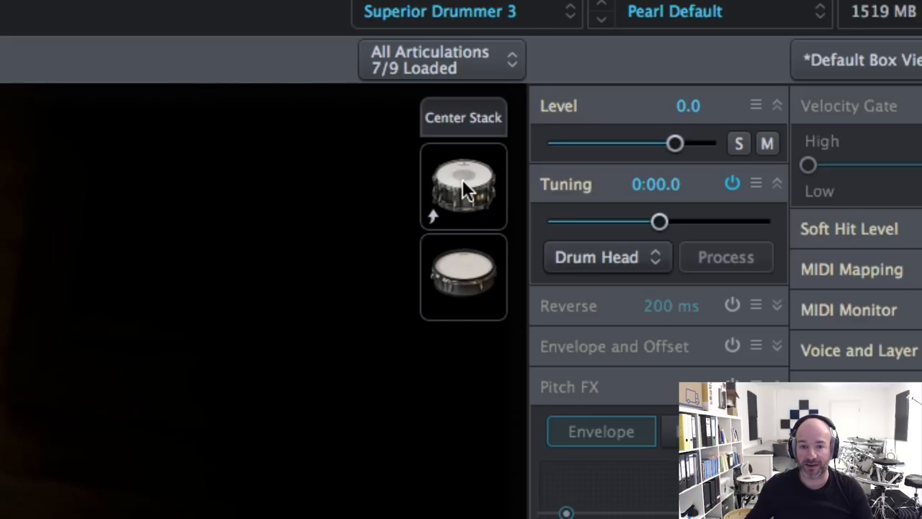
pyautogui.moveTo(492, 276)
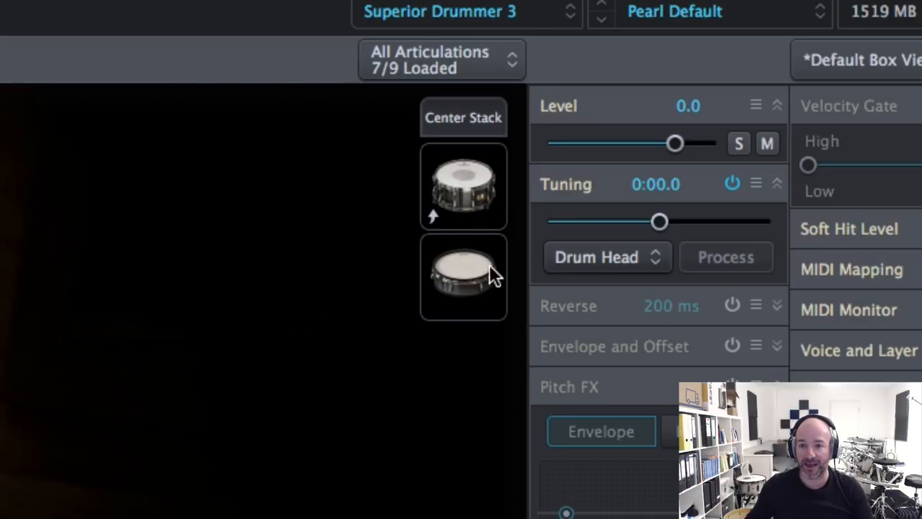
pyautogui.moveTo(458, 276)
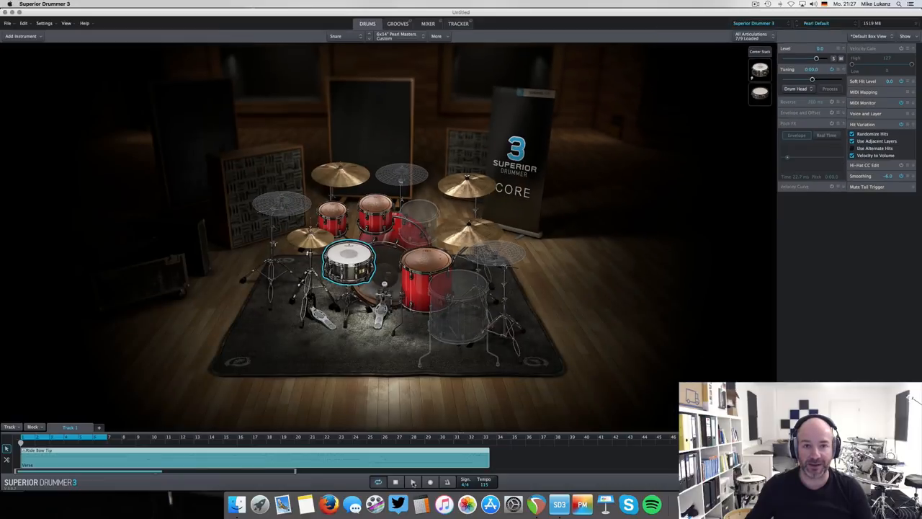
pyautogui.moveTo(412, 482)
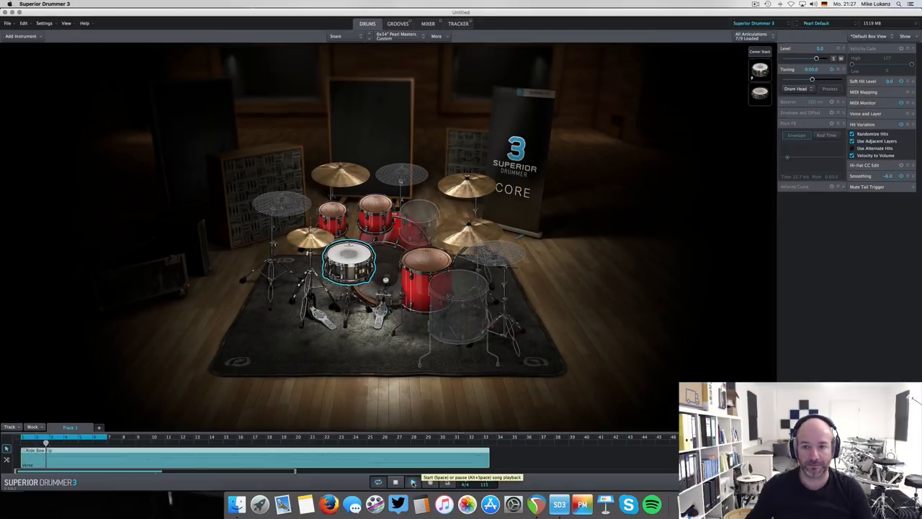
# Play the song to hear the stacked snare.
pyautogui.click(378, 481)
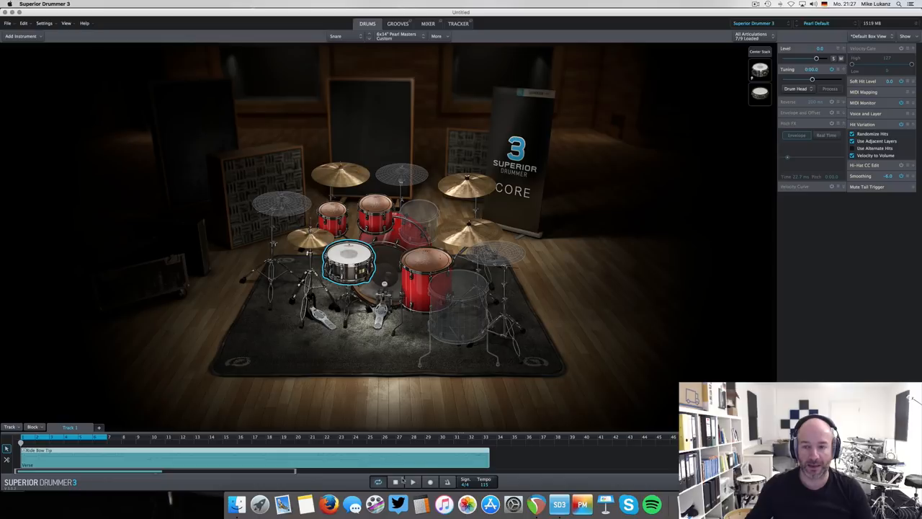
pyautogui.moveTo(686, 223)
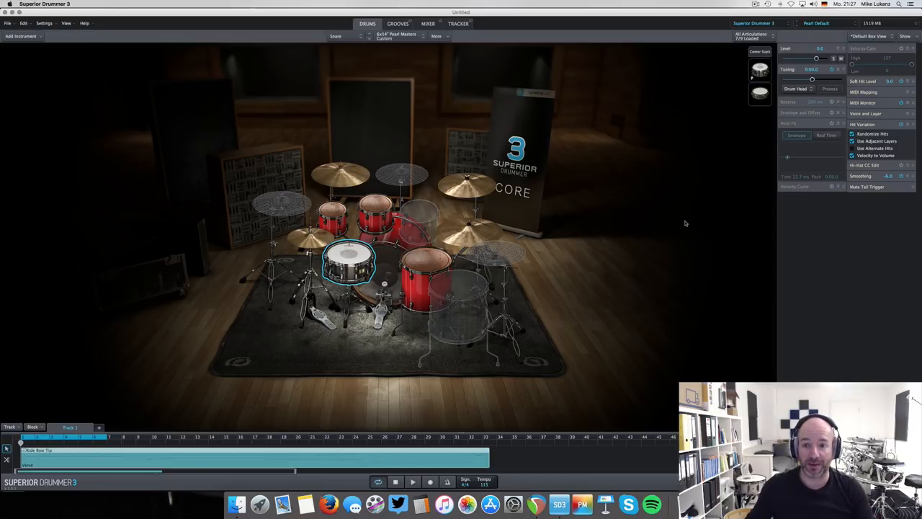
pyautogui.moveTo(758, 101)
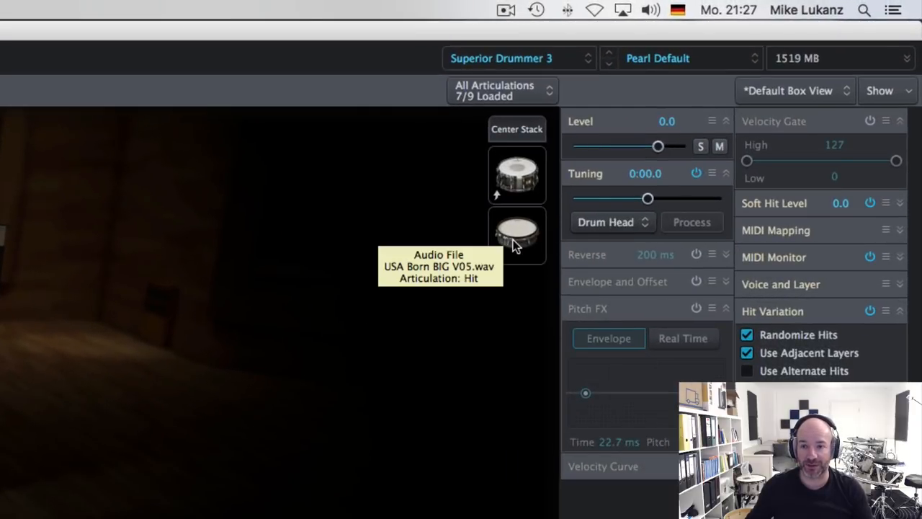
# Select the stacked USA Born BIG V05 layer and set its Level slider to -2.1.
pyautogui.click(516, 237)
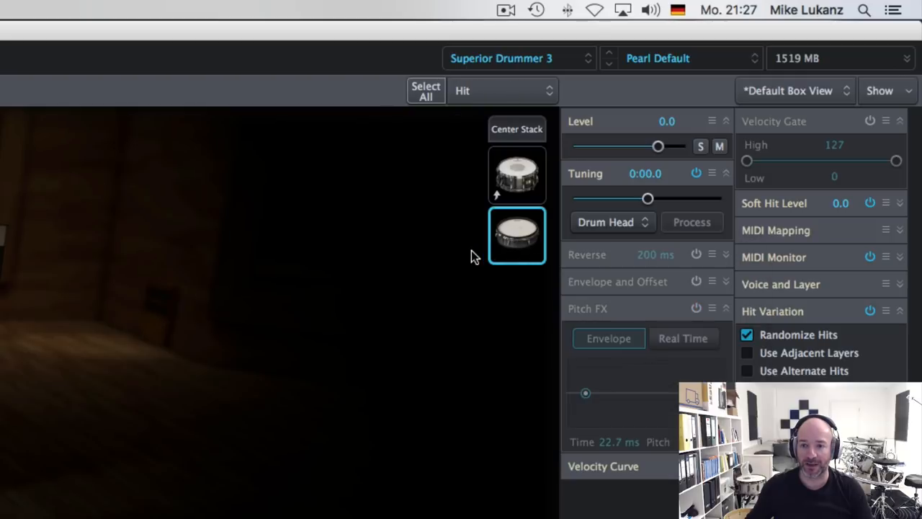
pyautogui.moveTo(490, 279)
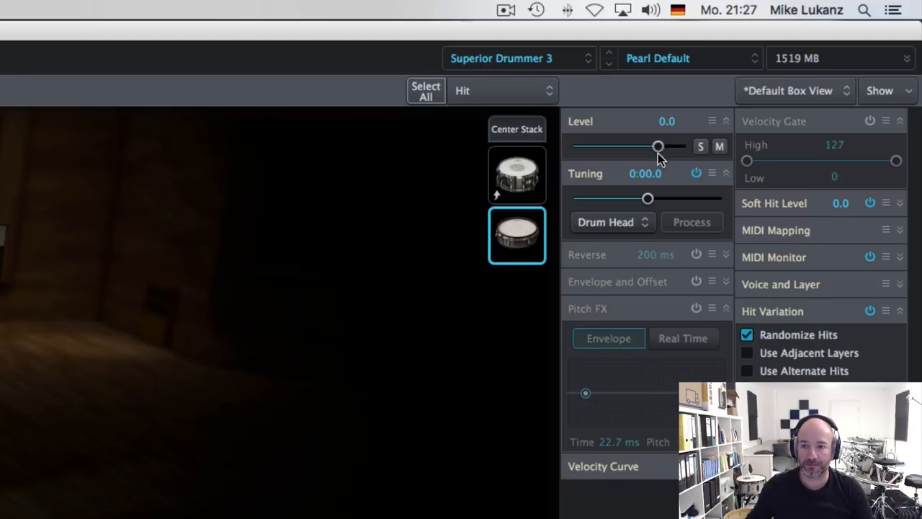
pyautogui.moveTo(657, 147); pyautogui.dragTo(676, 147)
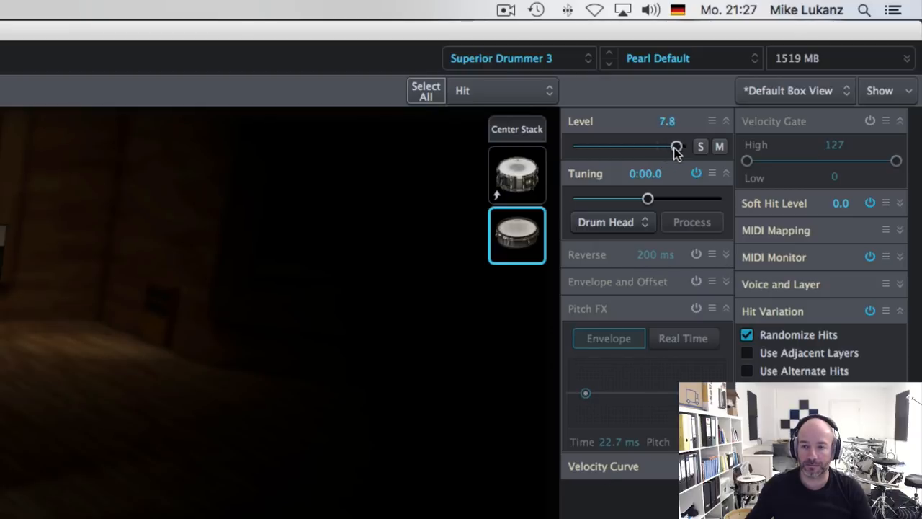
pyautogui.moveTo(675, 147); pyautogui.dragTo(653, 147)
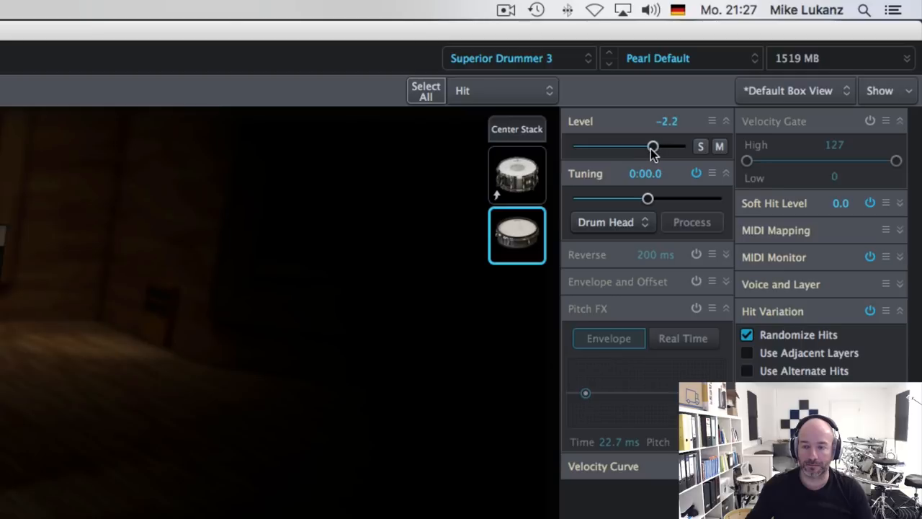
pyautogui.moveTo(652, 147); pyautogui.dragTo(654, 147)
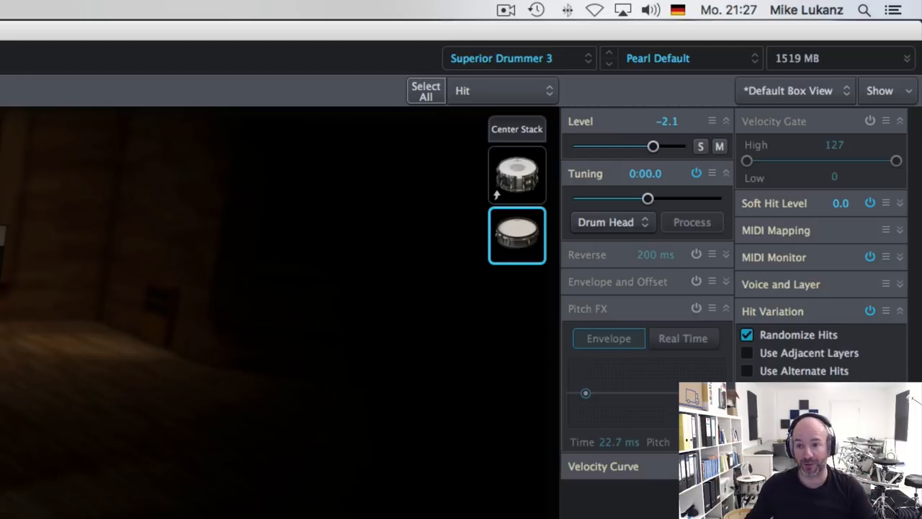
pyautogui.moveTo(517, 237)
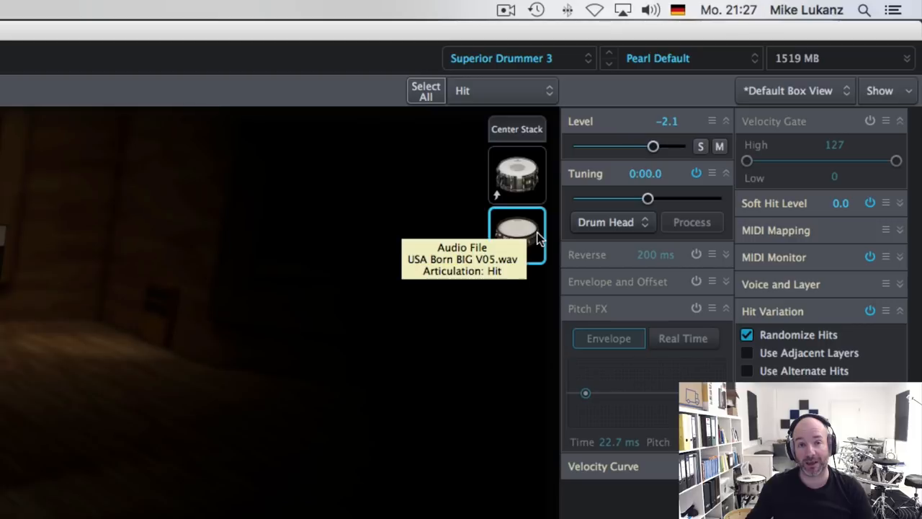
pyautogui.moveTo(429, 345)
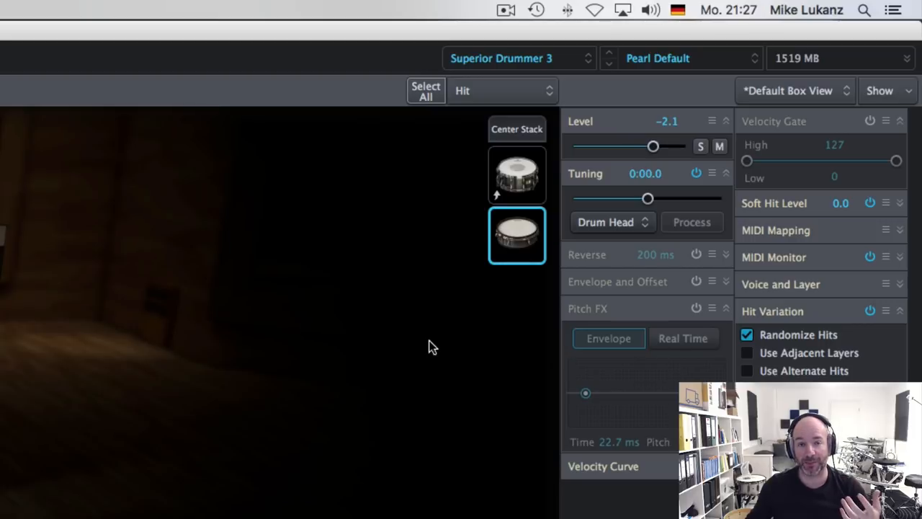
pyautogui.moveTo(664, 196)
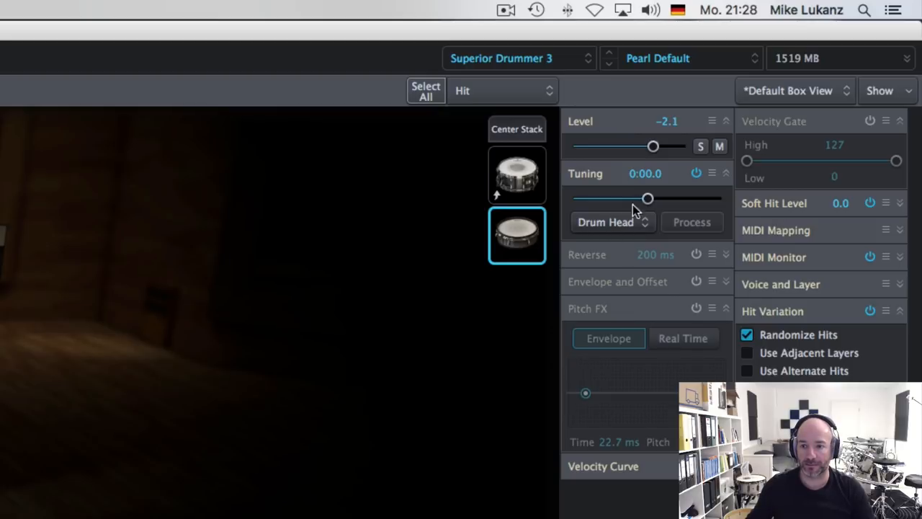
pyautogui.moveTo(648, 199); pyautogui.dragTo(660, 199)
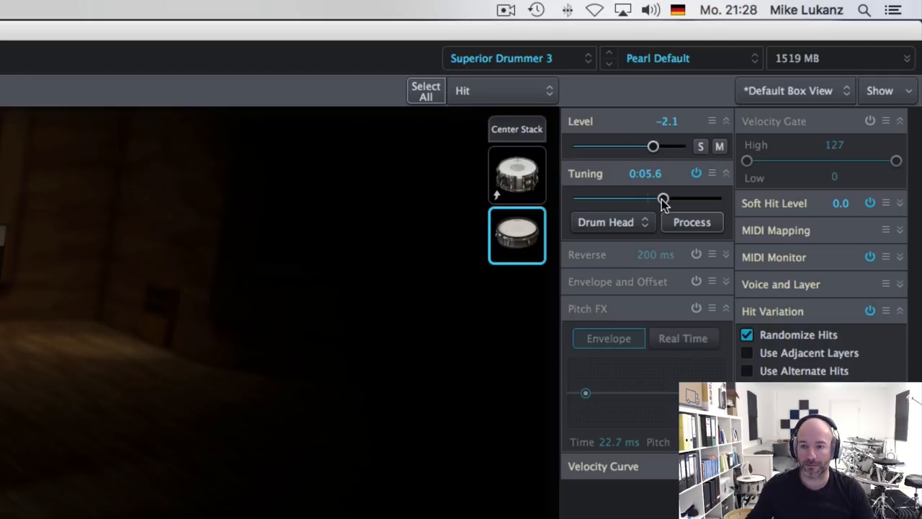
pyautogui.moveTo(663, 198); pyautogui.dragTo(631, 199)
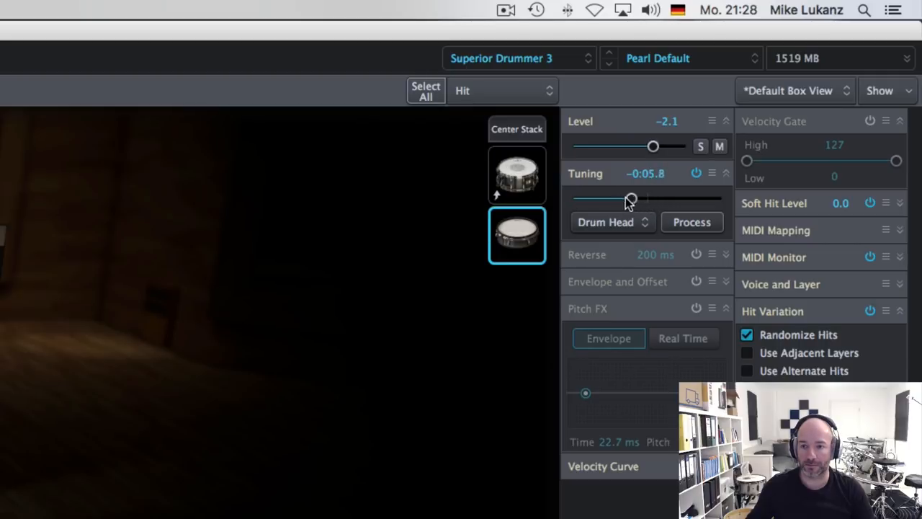
pyautogui.moveTo(632, 199); pyautogui.dragTo(646, 198)
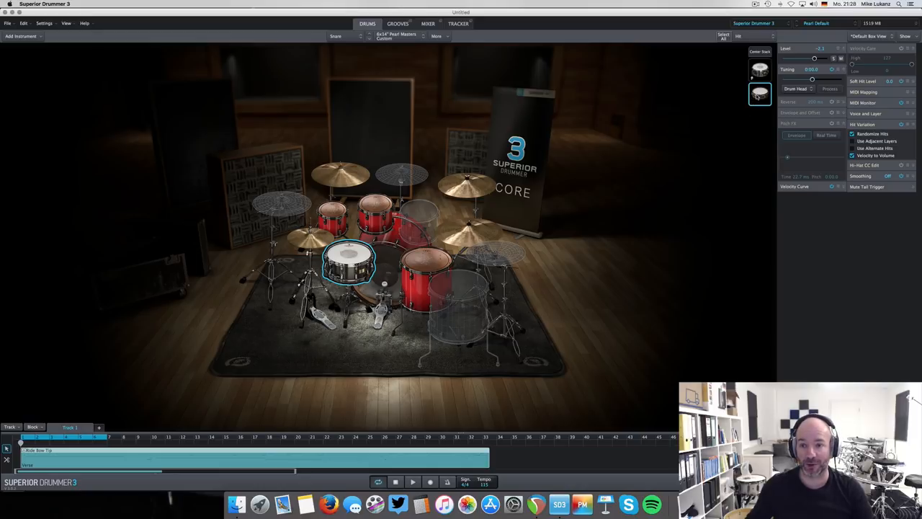
pyautogui.moveTo(761, 94)
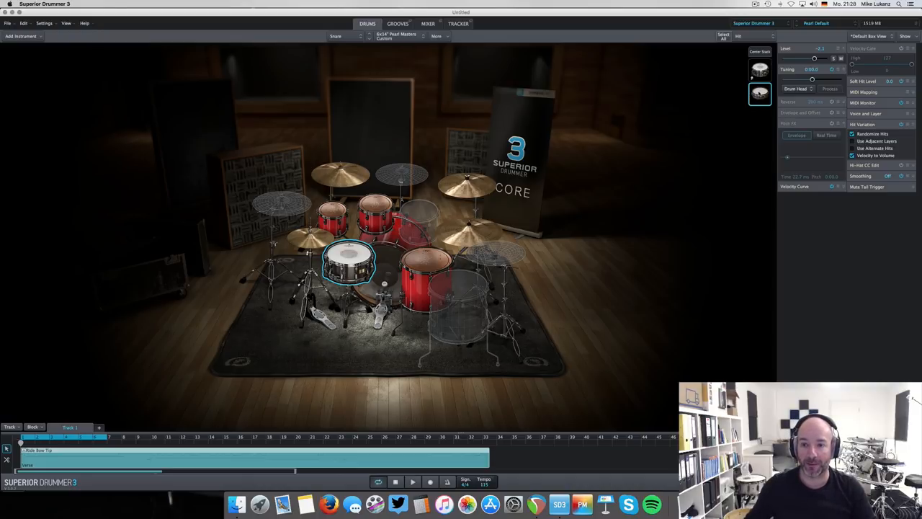
# Switch to the Mixer view listing the kit's channels.
pyautogui.rightClick(761, 95)
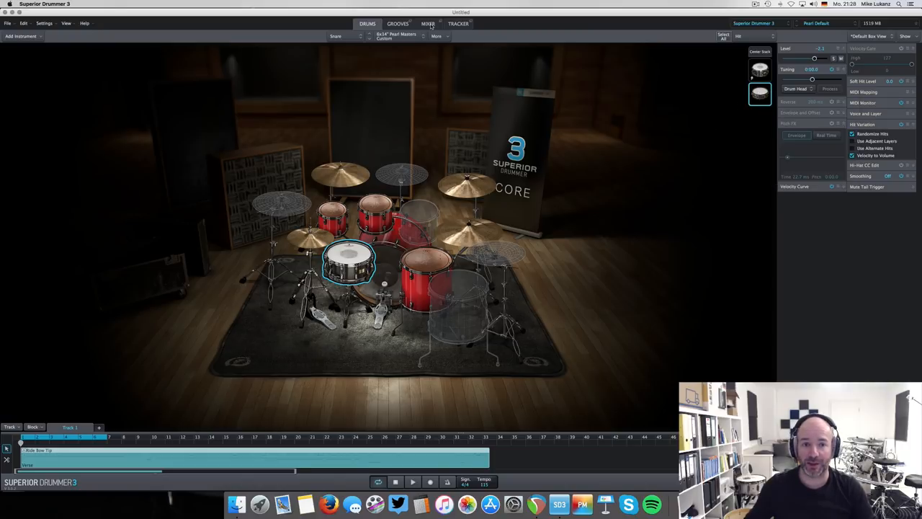
pyautogui.click(428, 23)
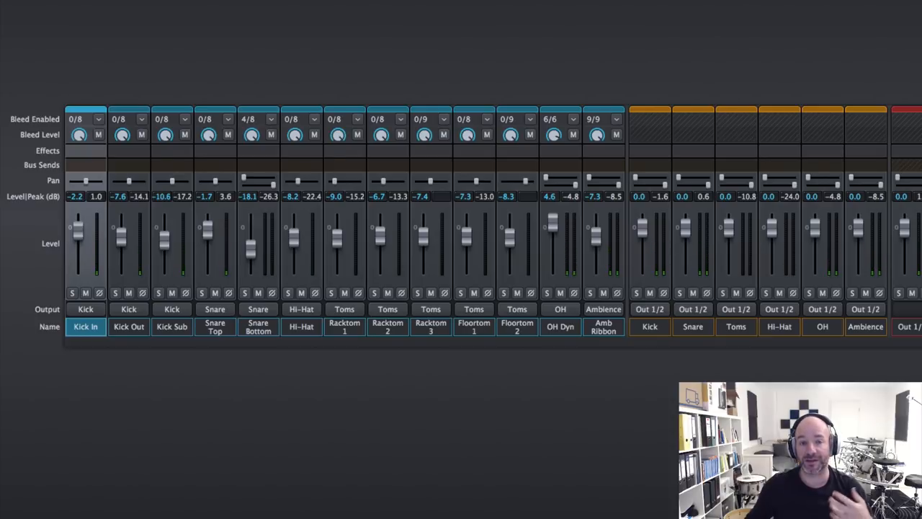
pyautogui.moveTo(635, 52)
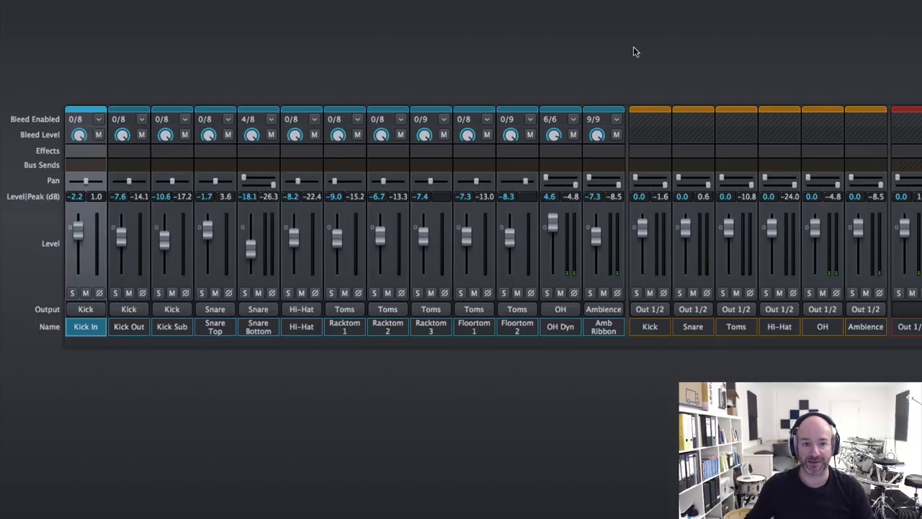
# Route the stacked sample's microphone from Snare Top to a newly created mixer channel.
pyautogui.click(367, 23)
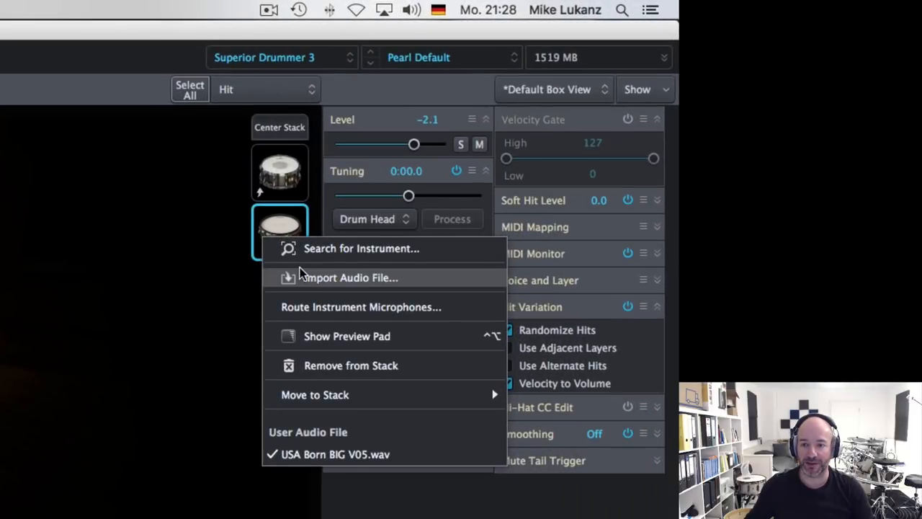
pyautogui.moveTo(339, 307)
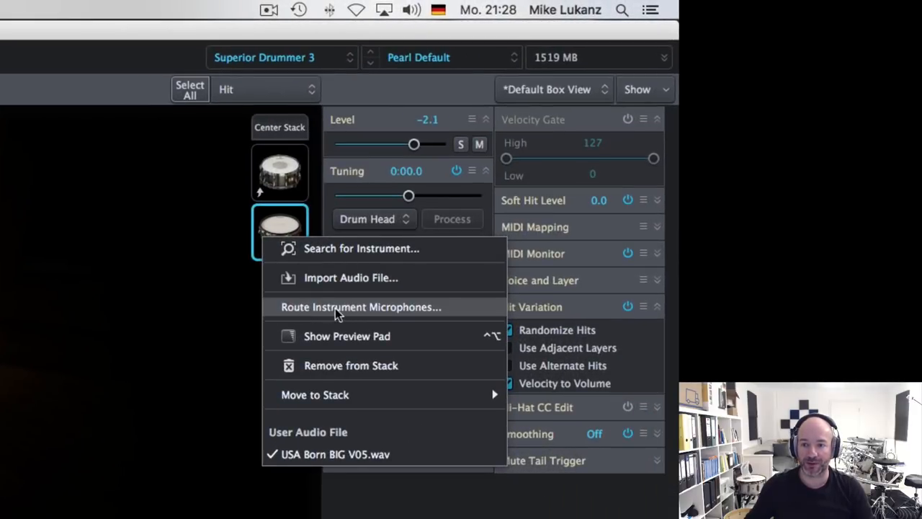
pyautogui.click(361, 305)
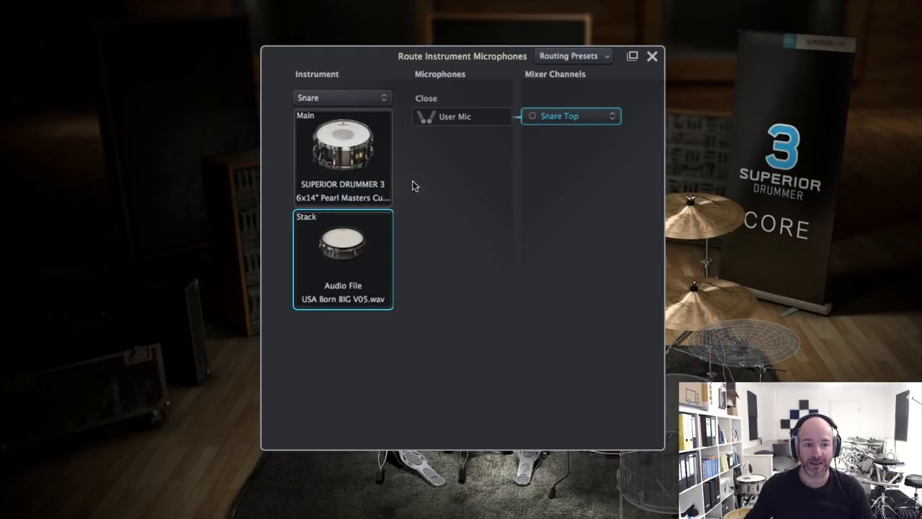
pyautogui.moveTo(600, 118)
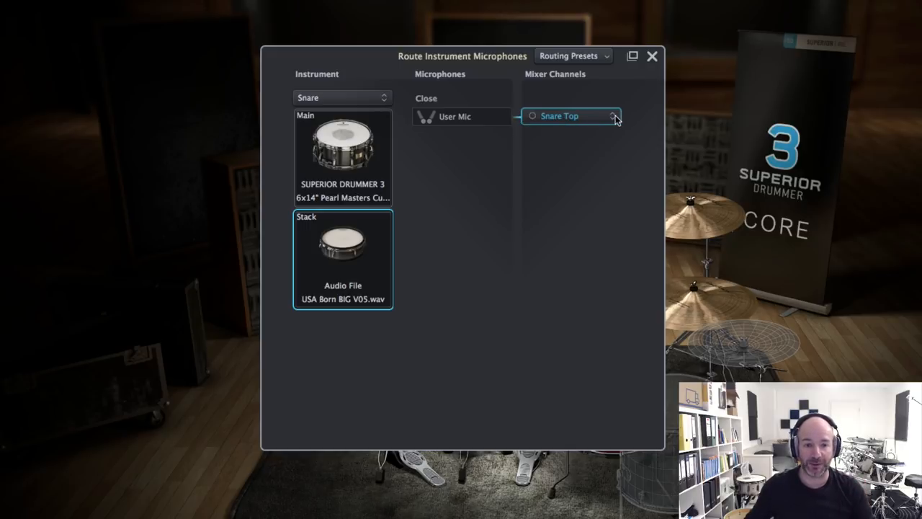
pyautogui.click(611, 115)
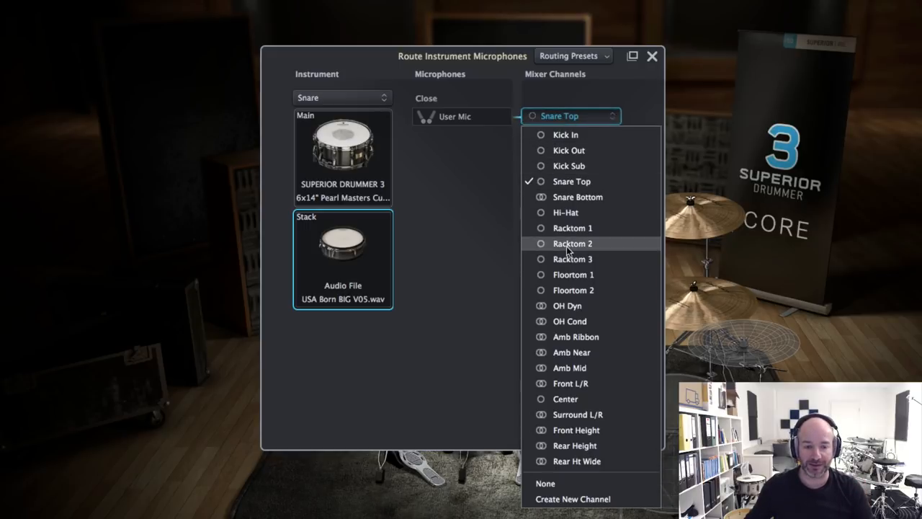
pyautogui.moveTo(576, 429)
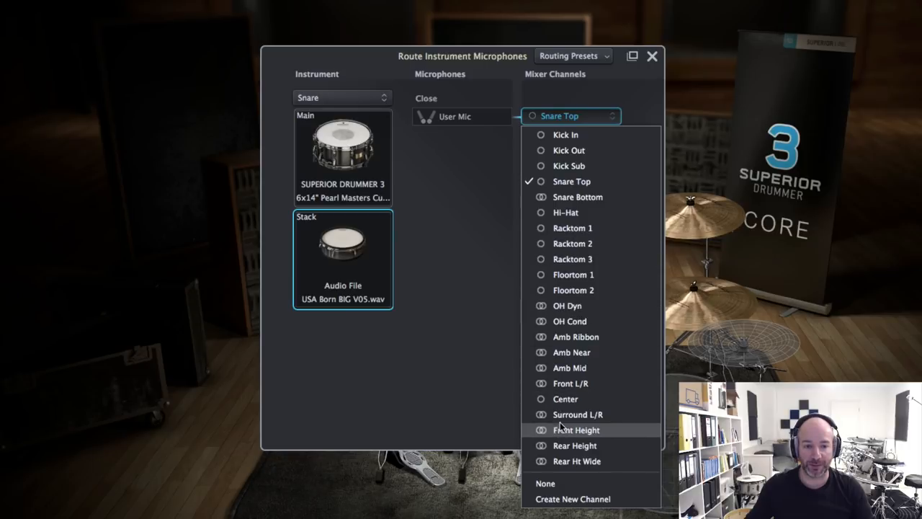
pyautogui.click(571, 181)
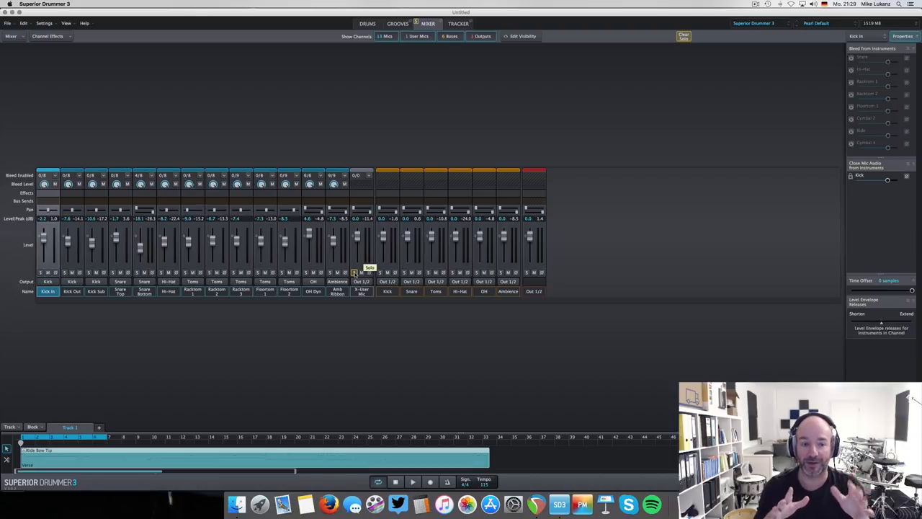
pyautogui.moveTo(354, 247)
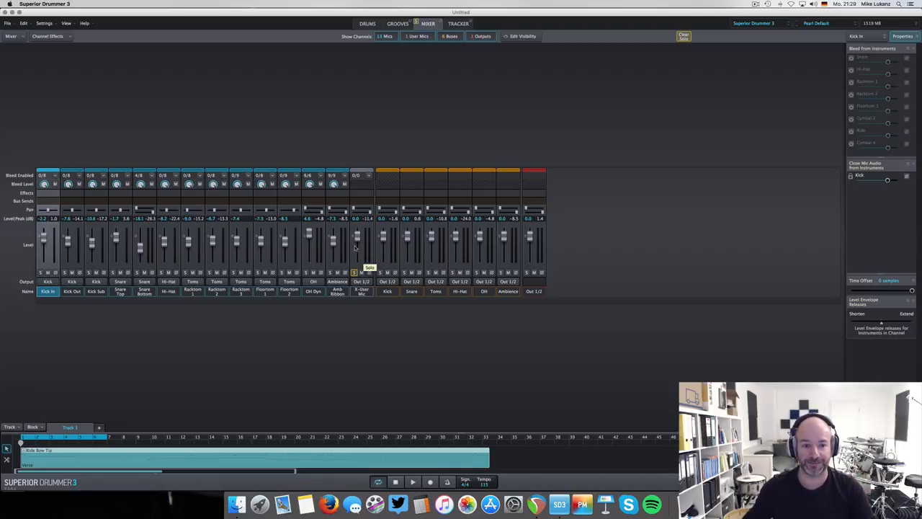
# Return to the Drums view and dismiss the stacked sample's context menu.
pyautogui.rightClick(361, 176)
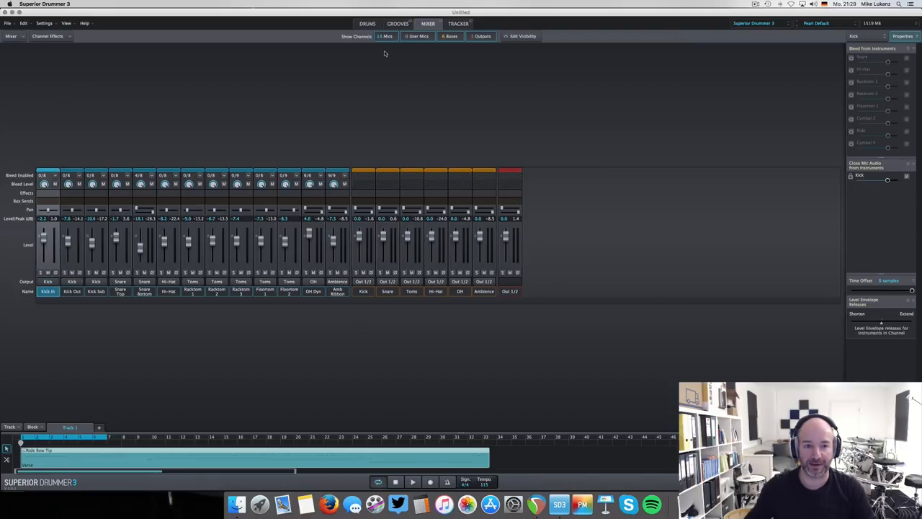
pyautogui.click(368, 23)
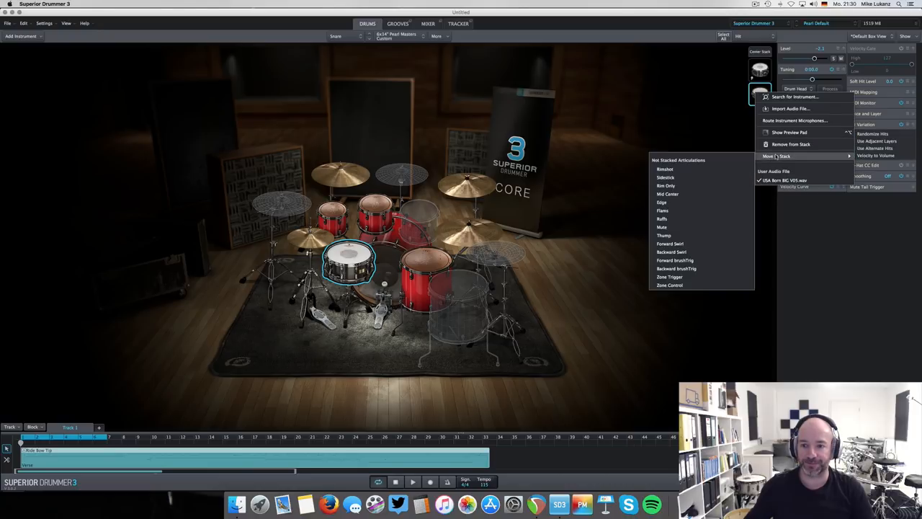
pyautogui.click(627, 165)
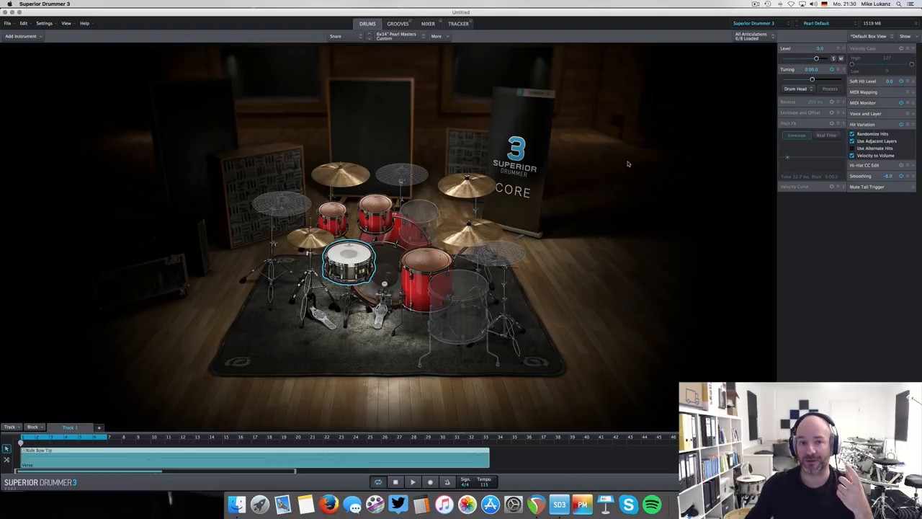
pyautogui.moveTo(536, 409)
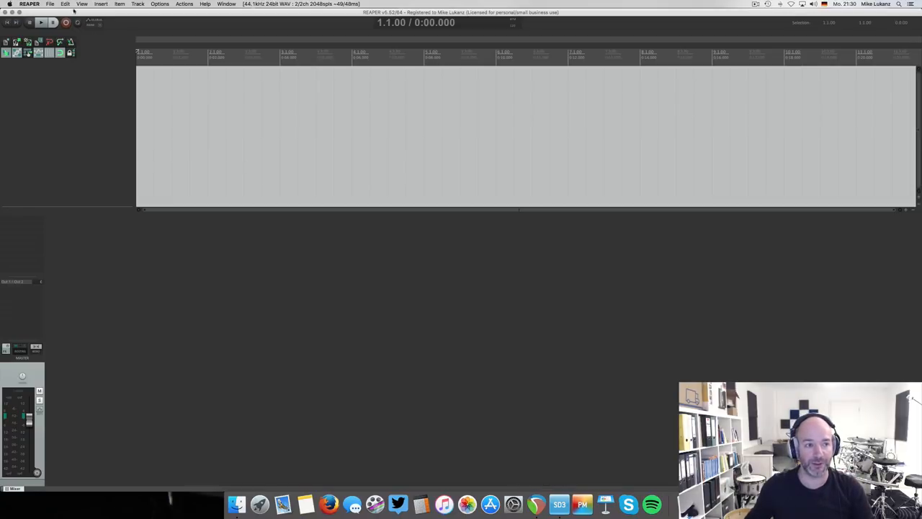
# Add SSDSampler on a new track with multi-output routing and close its window.
pyautogui.click(101, 3)
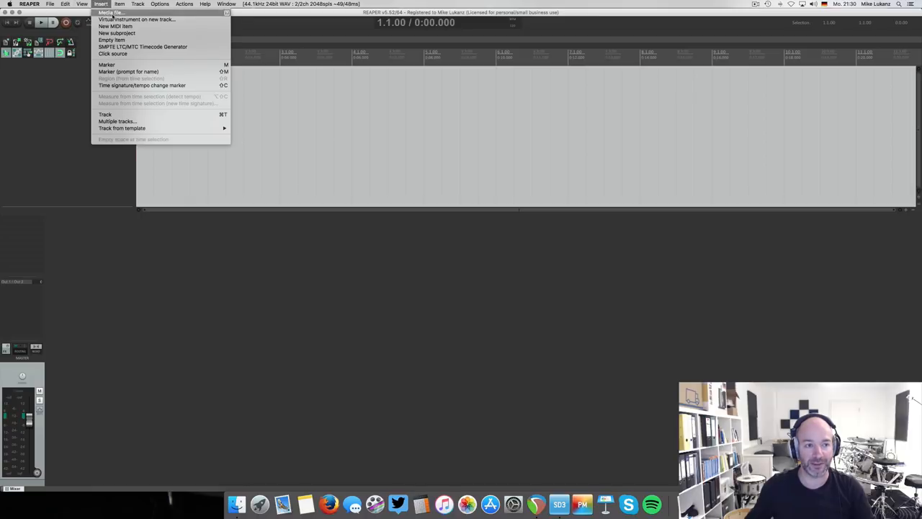
pyautogui.click(137, 20)
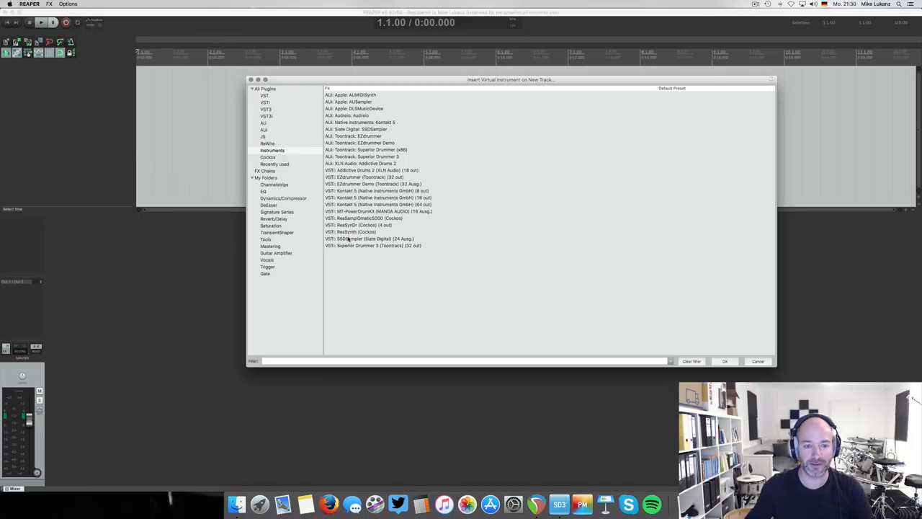
pyautogui.doubleClick(369, 240)
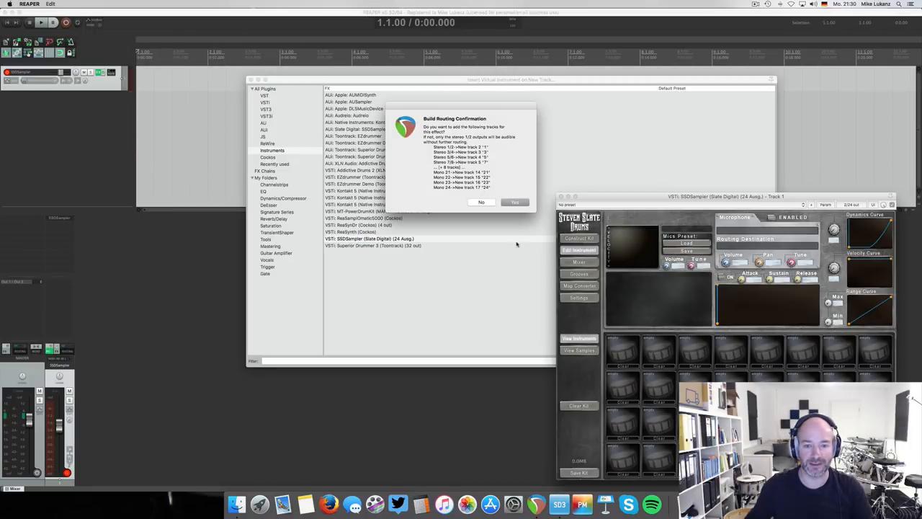
pyautogui.click(515, 202)
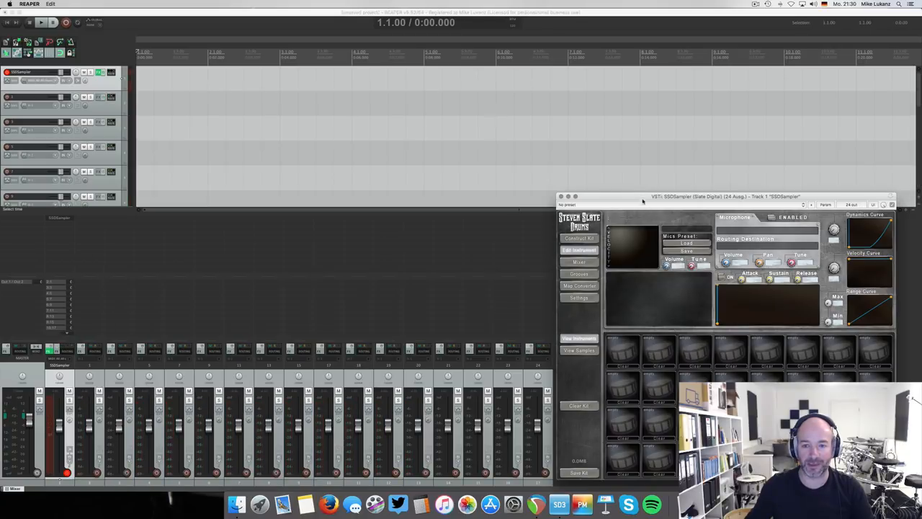
pyautogui.moveTo(750, 196); pyautogui.dragTo(407, 118)
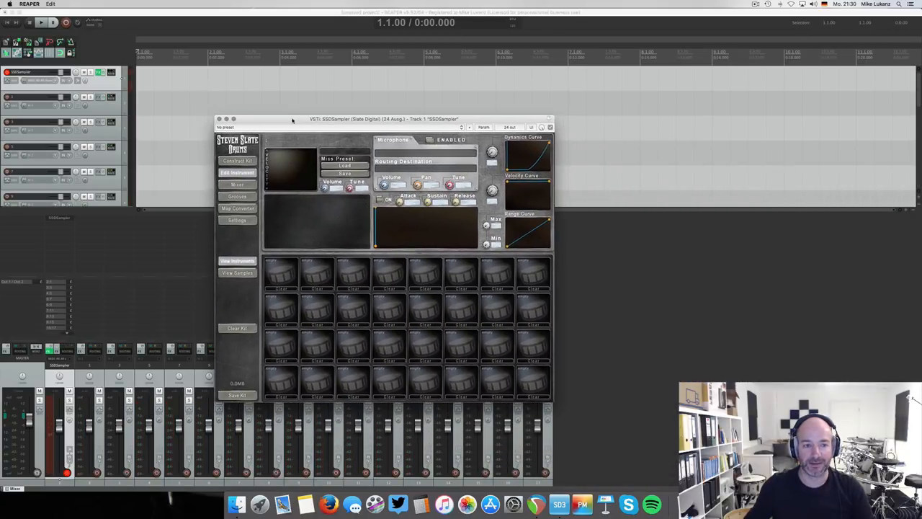
pyautogui.click(219, 118)
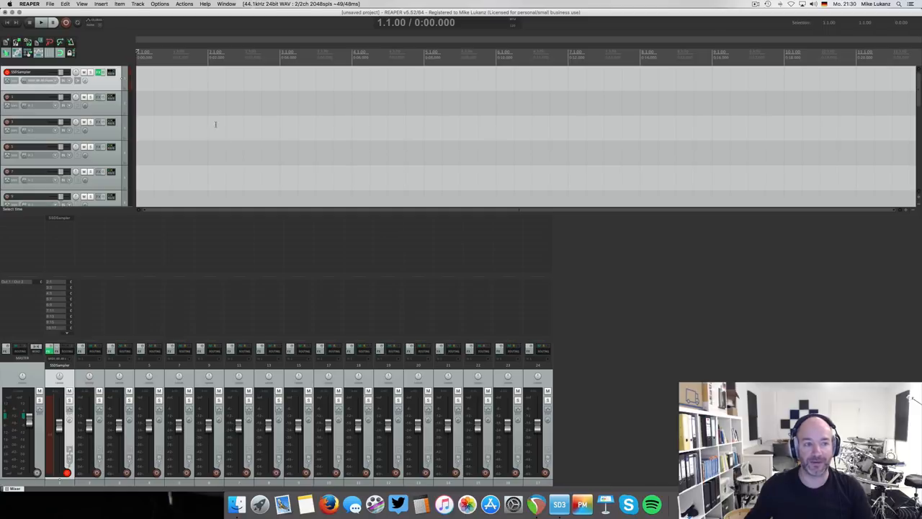
# Insert a new MIDI item on the sampler track and stretch it to one bar.
pyautogui.click(263, 10)
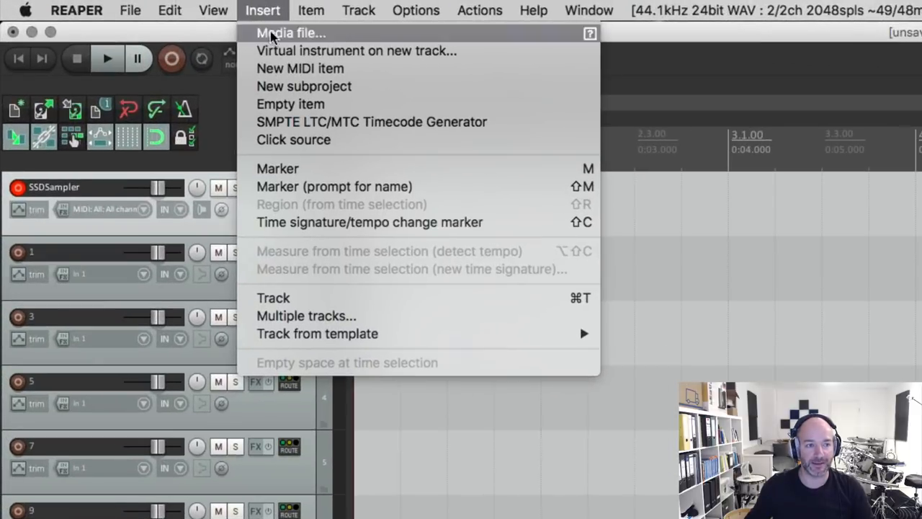
pyautogui.click(299, 68)
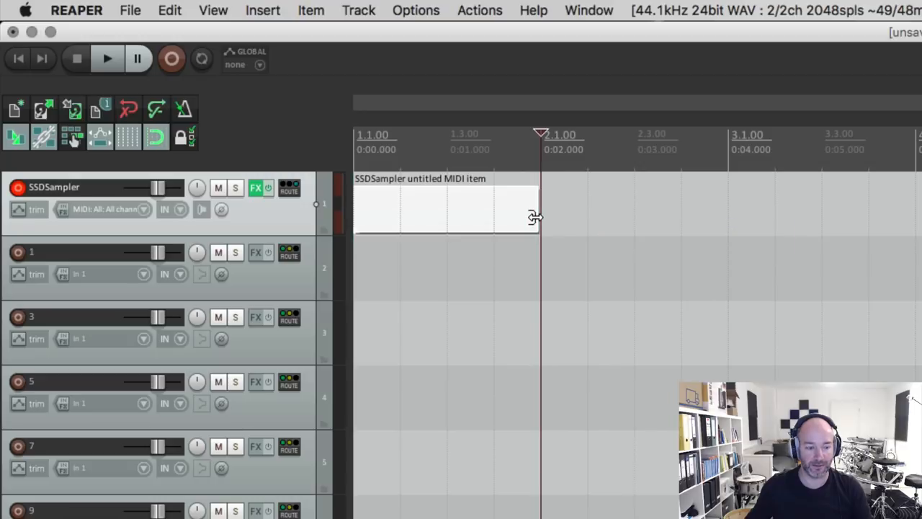
pyautogui.moveTo(536, 216); pyautogui.dragTo(728, 216)
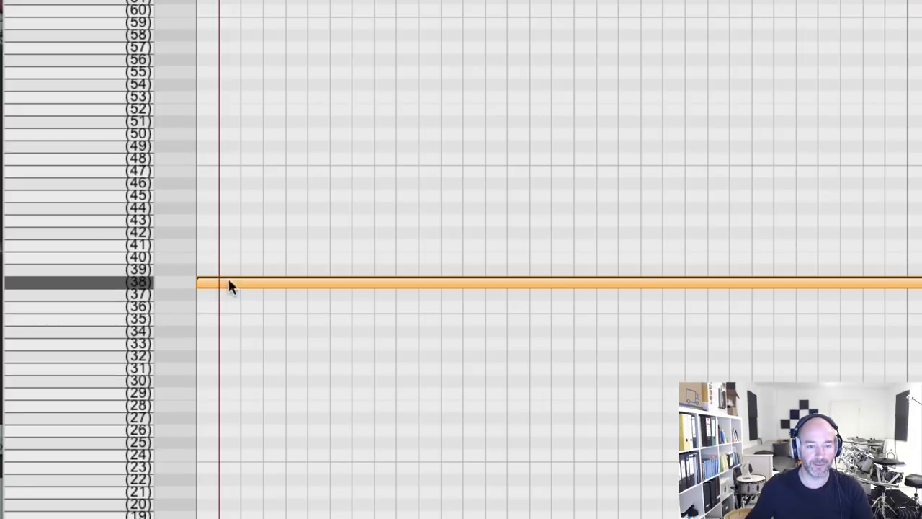
# Draw a single note on MIDI note 38 in the item.
pyautogui.moveTo(921, 282); pyautogui.dragTo(584, 283)
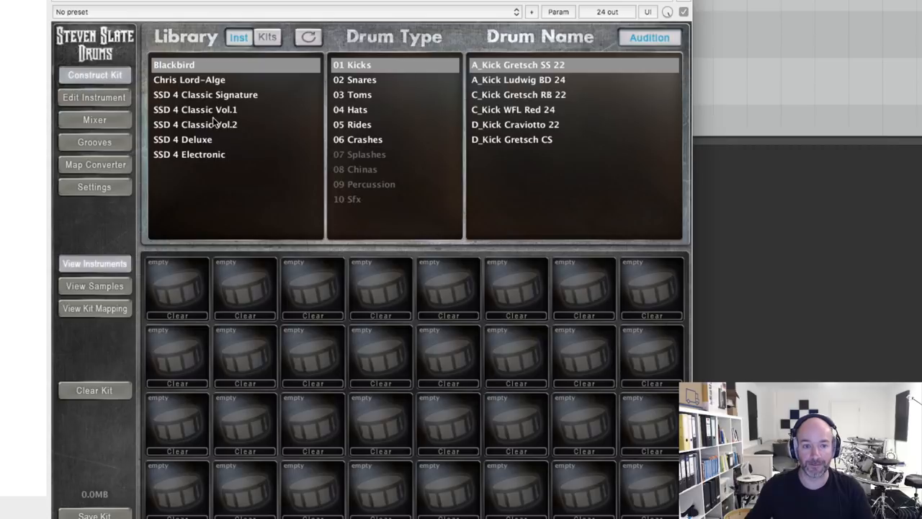
# From SSD 4 Classic Signature snares, load Snare Dream SSD into the first kit slot.
pyautogui.click(204, 95)
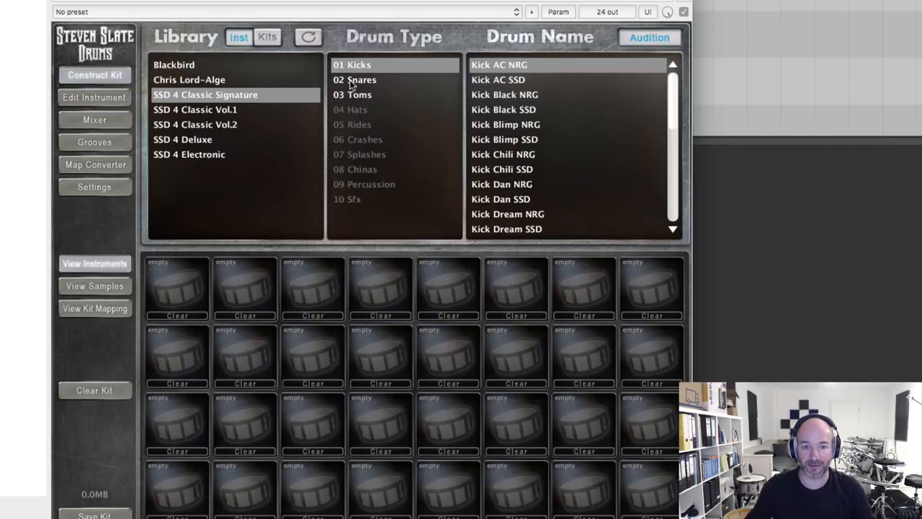
pyautogui.click(360, 79)
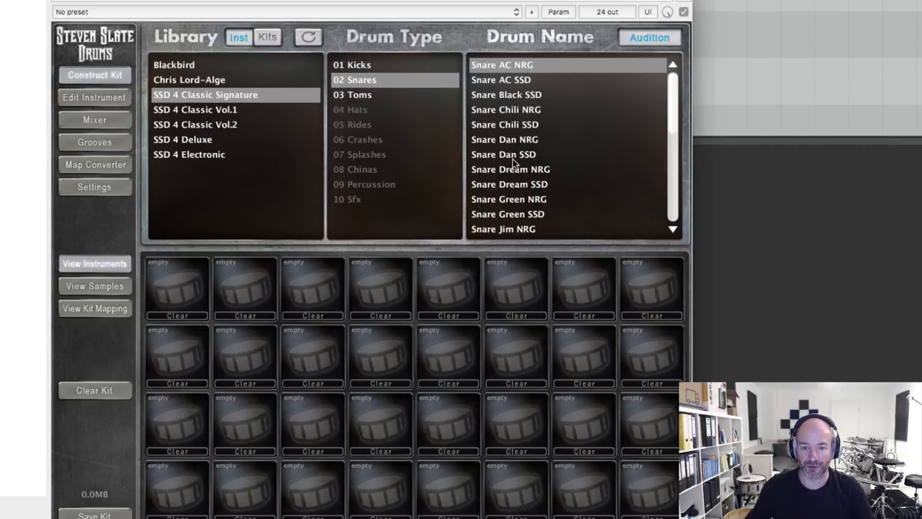
pyautogui.moveTo(485, 172)
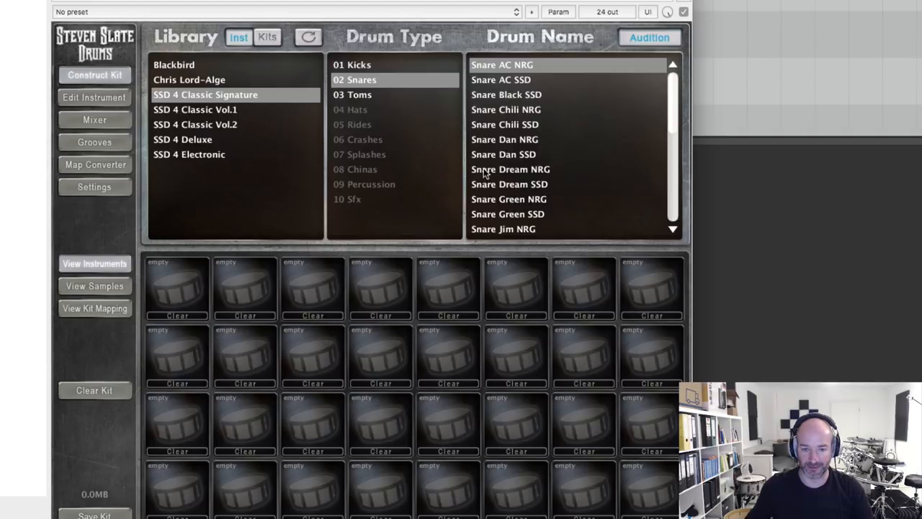
pyautogui.click(519, 185)
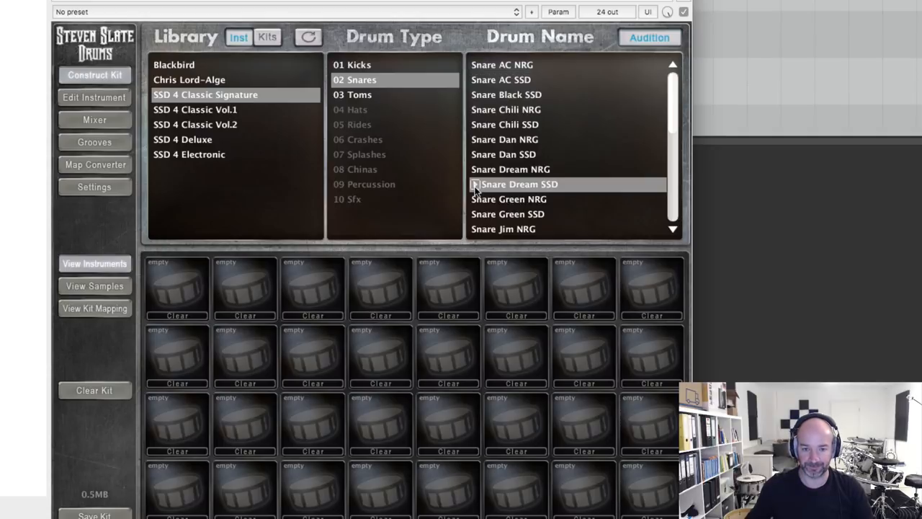
pyautogui.moveTo(519, 184); pyautogui.dragTo(245, 288)
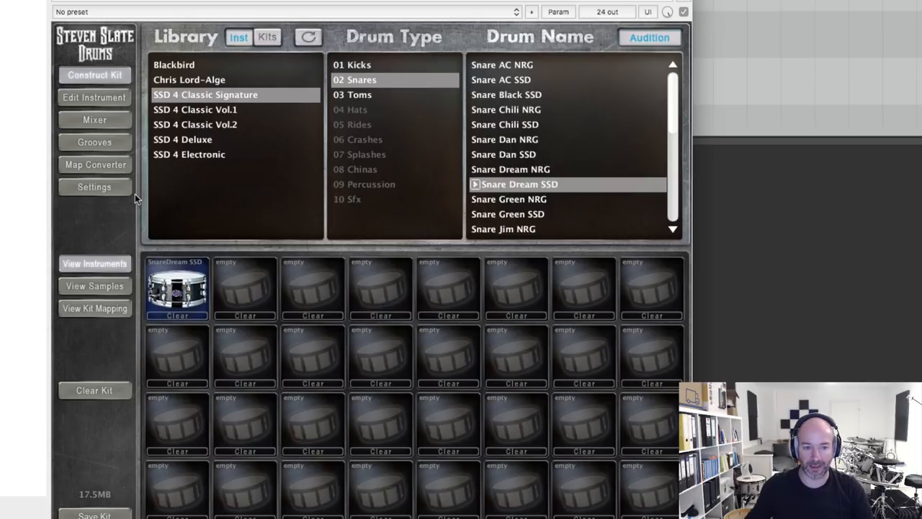
# Load Snare Black SSD into the second kit slot.
pyautogui.click(516, 95)
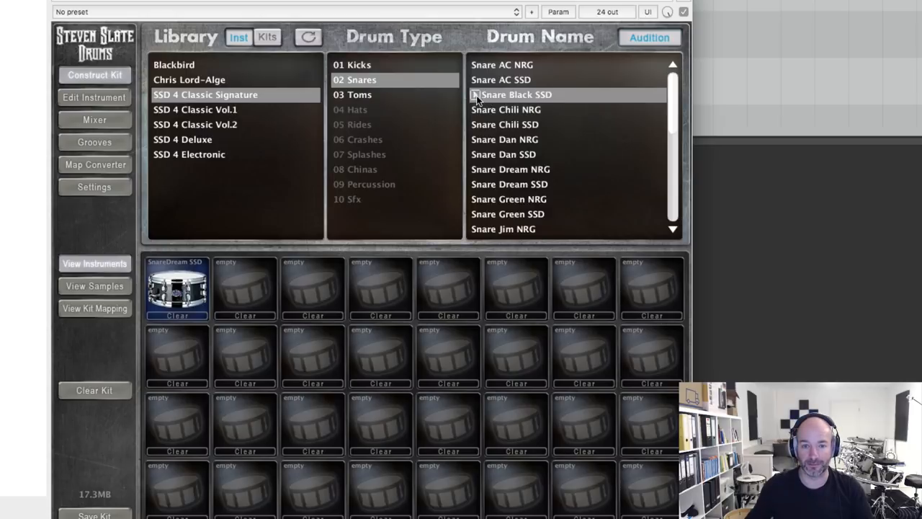
pyautogui.doubleClick(516, 95)
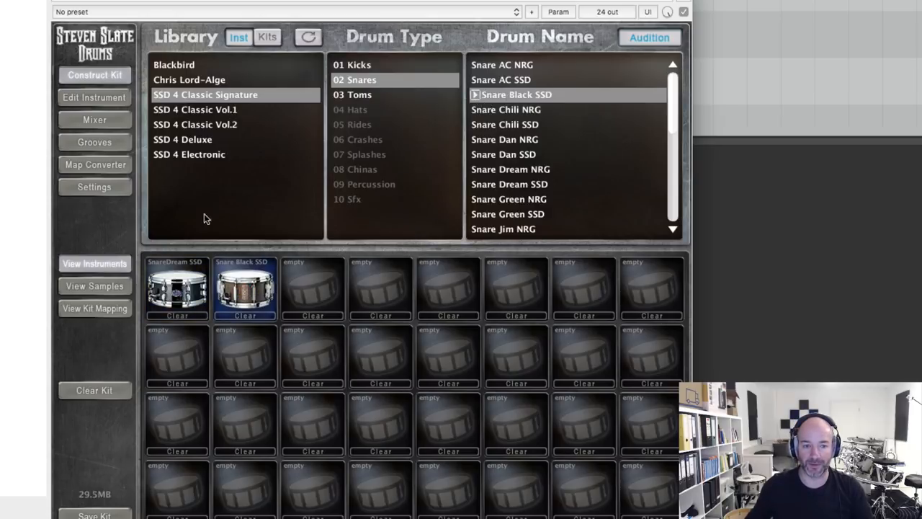
# In the mic mixer, set Snare Dir -5.10, Snare Dir2 -4.24 and Room -6.10.
pyautogui.click(95, 120)
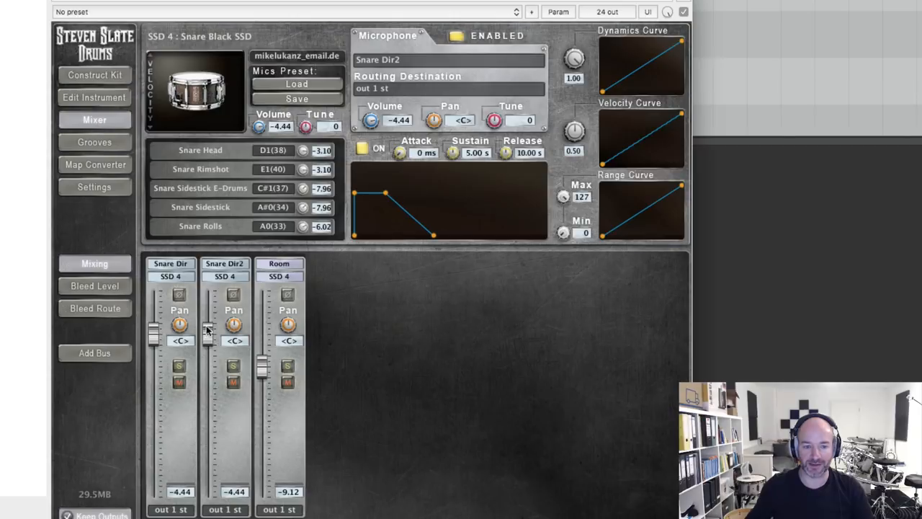
pyautogui.moveTo(153, 331); pyautogui.dragTo(152, 343)
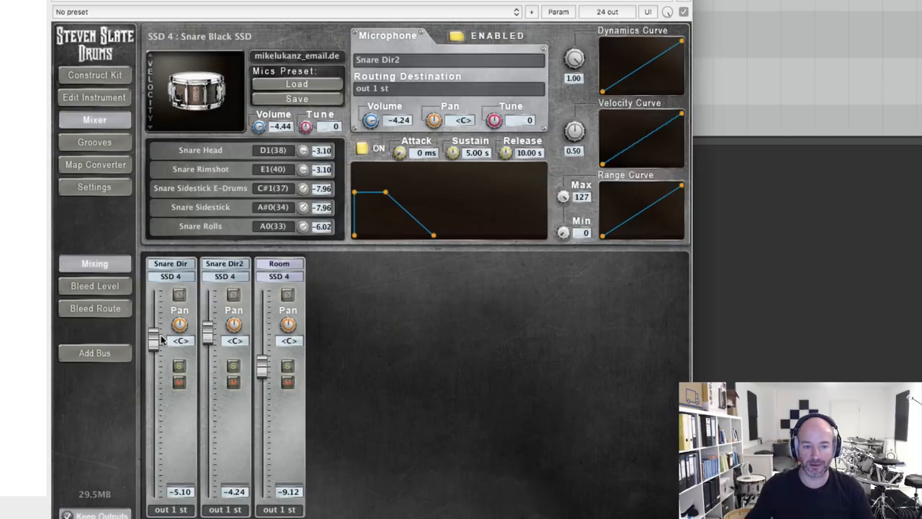
pyautogui.moveTo(263, 372); pyautogui.dragTo(262, 346)
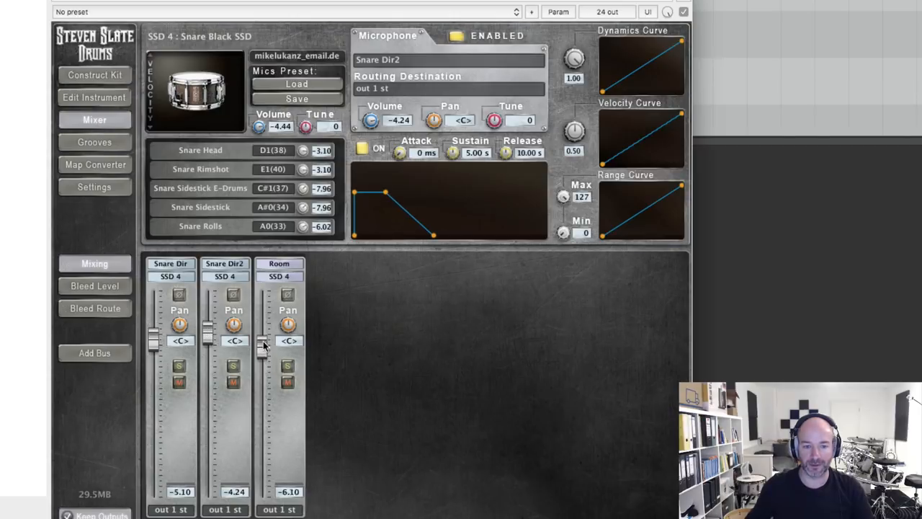
pyautogui.moveTo(262, 346); pyautogui.dragTo(262, 340)
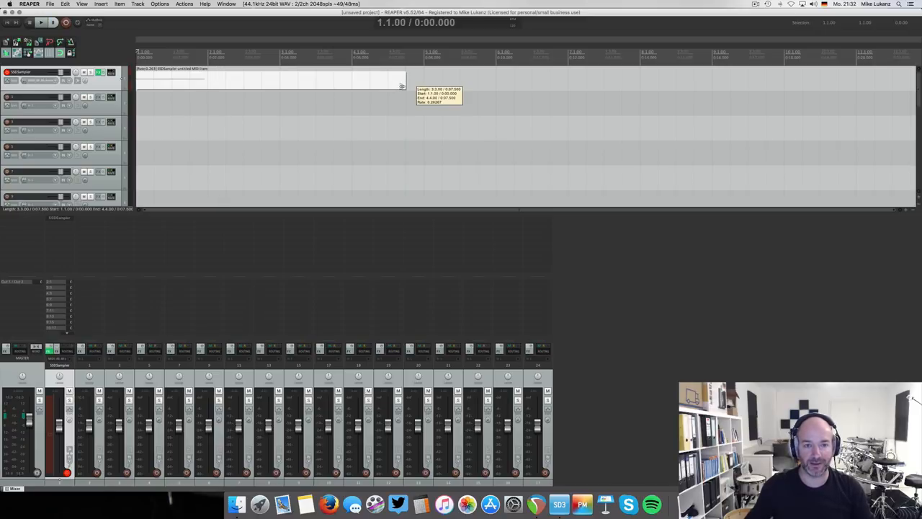
# Shorten the sampler's MIDI item to a brief clip and reopen it in the MIDI editor.
pyautogui.moveTo(402, 86); pyautogui.dragTo(243, 86)
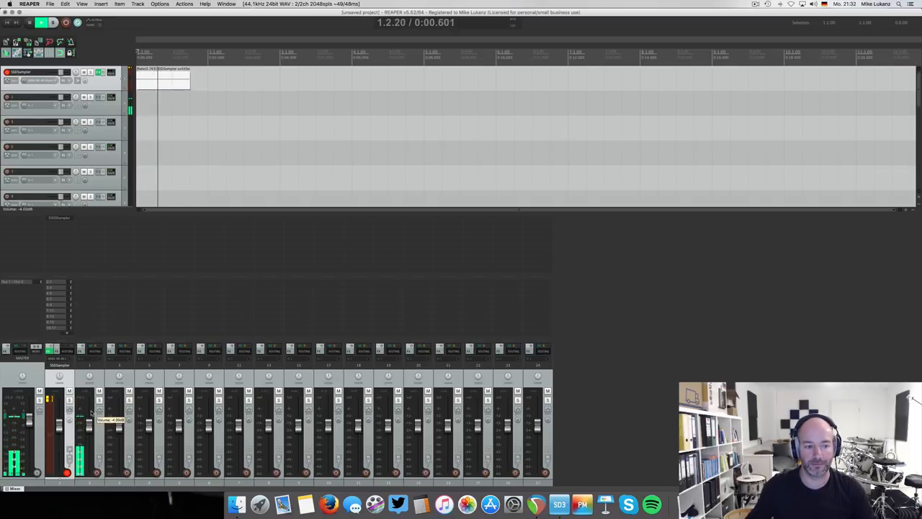
pyautogui.doubleClick(161, 75)
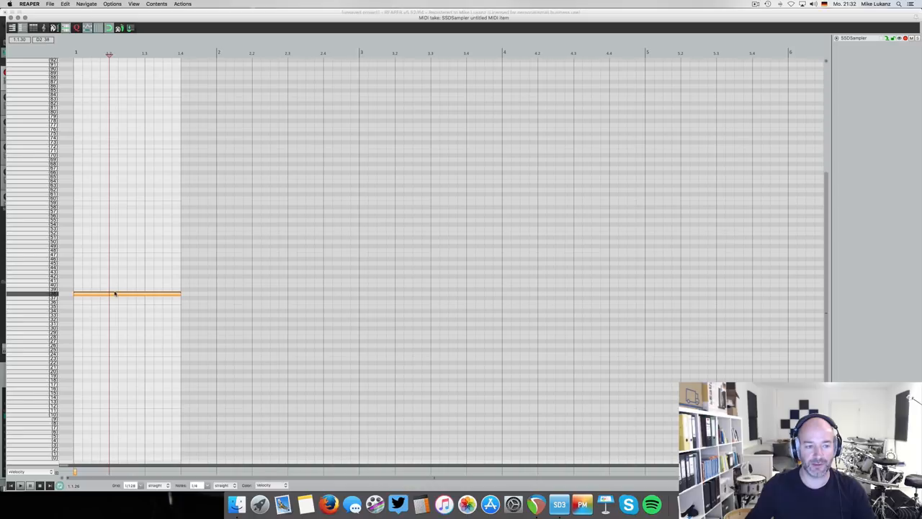
# Close the MIDI editor, leaving the snare note in place on the sampler track.
pyautogui.doubleClick(127, 294)
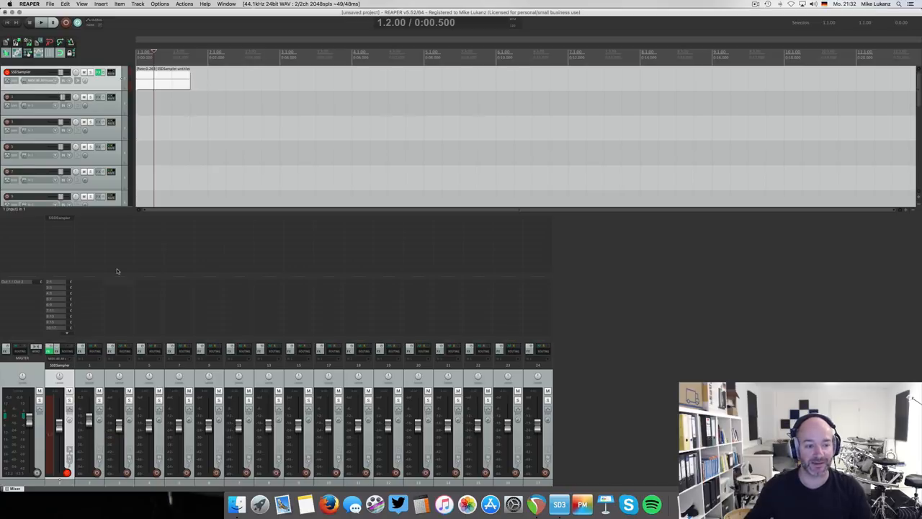
pyautogui.moveTo(160, 176)
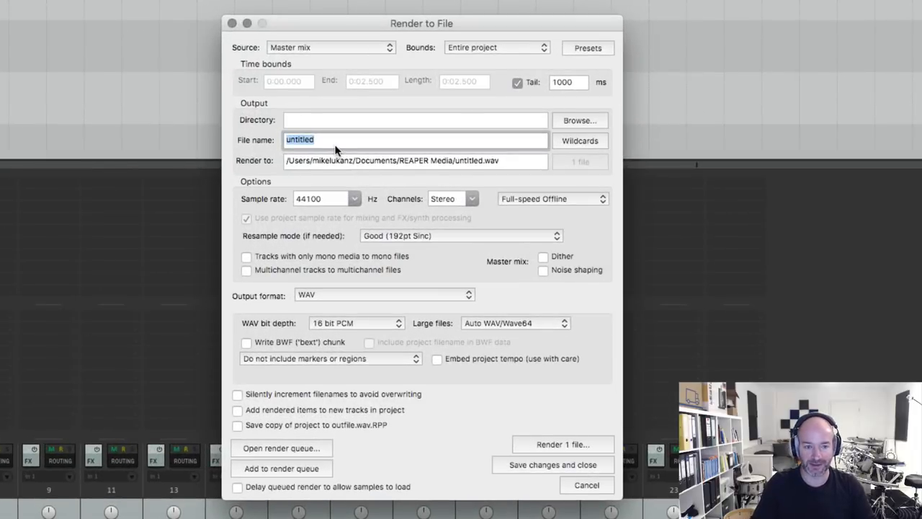
# Name the render file SlateSnare and browse to the Samples folder as its destination.
pyautogui.write('SlateSnare')
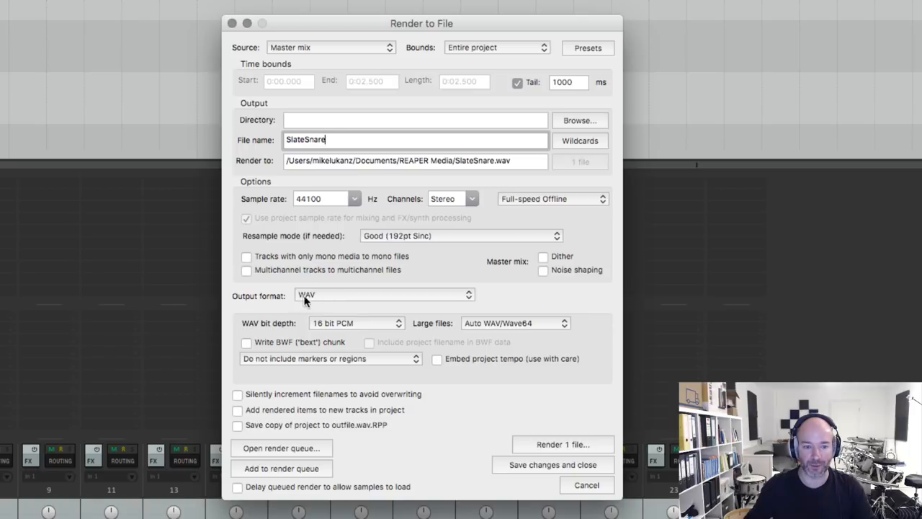
pyautogui.moveTo(562, 119)
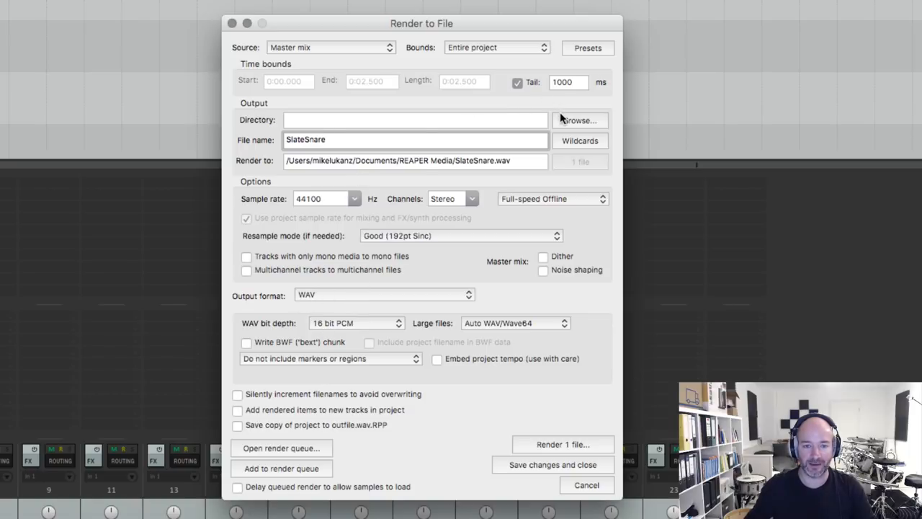
pyautogui.click(579, 121)
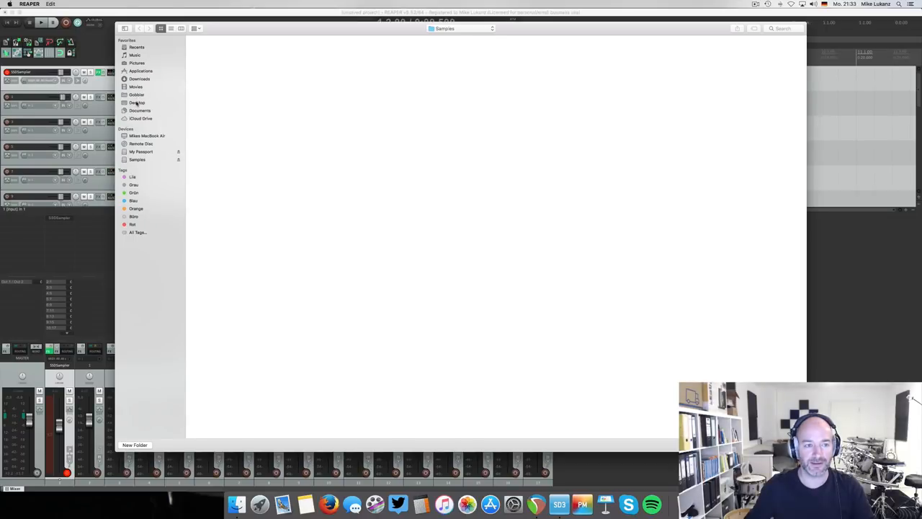
pyautogui.moveTo(536, 211)
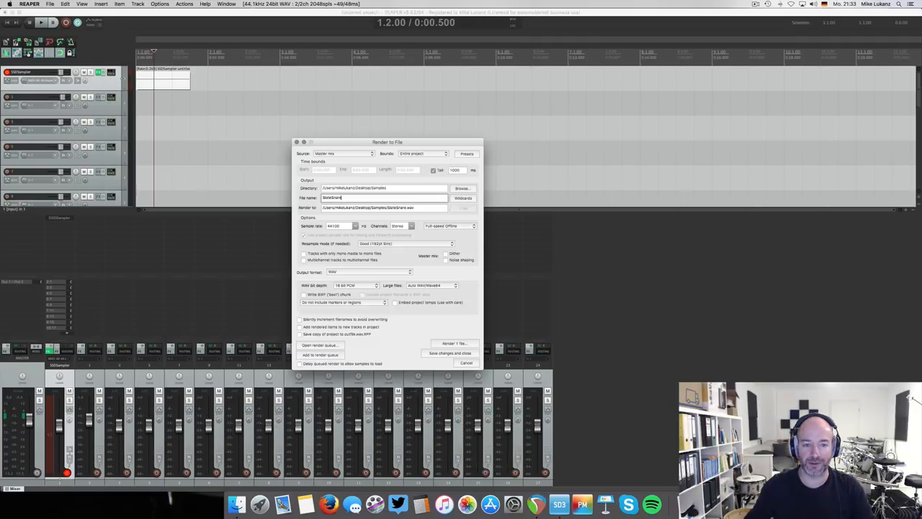
# Render the snare hit to SlateSnare.wav in REAPER.
pyautogui.click(454, 343)
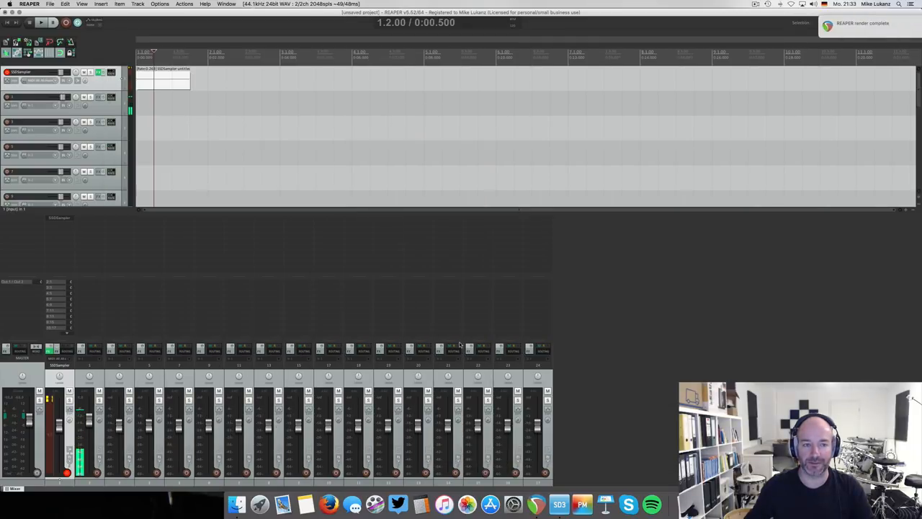
pyautogui.click(560, 504)
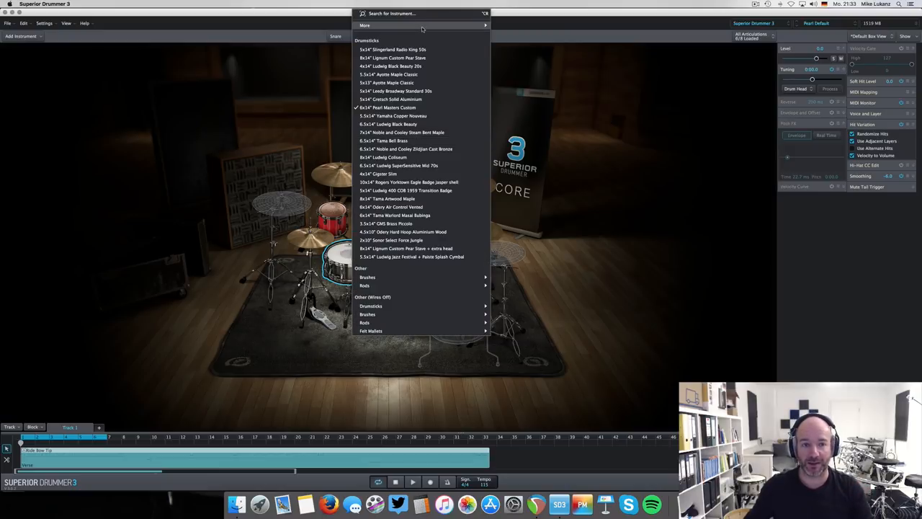
pyautogui.moveTo(530, 77)
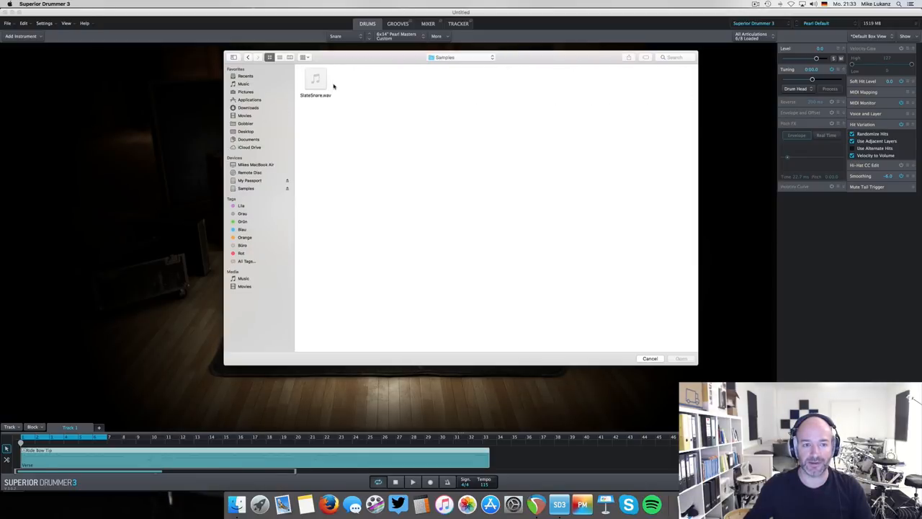
# Import SlateSnare.wav into Superior Drummer 3 and stack it onto the center snare.
pyautogui.click(314, 80)
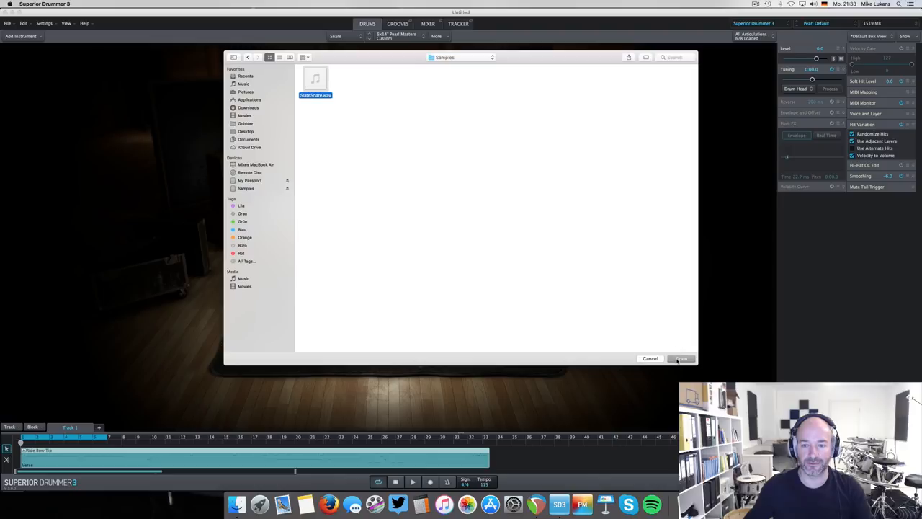
pyautogui.click(680, 357)
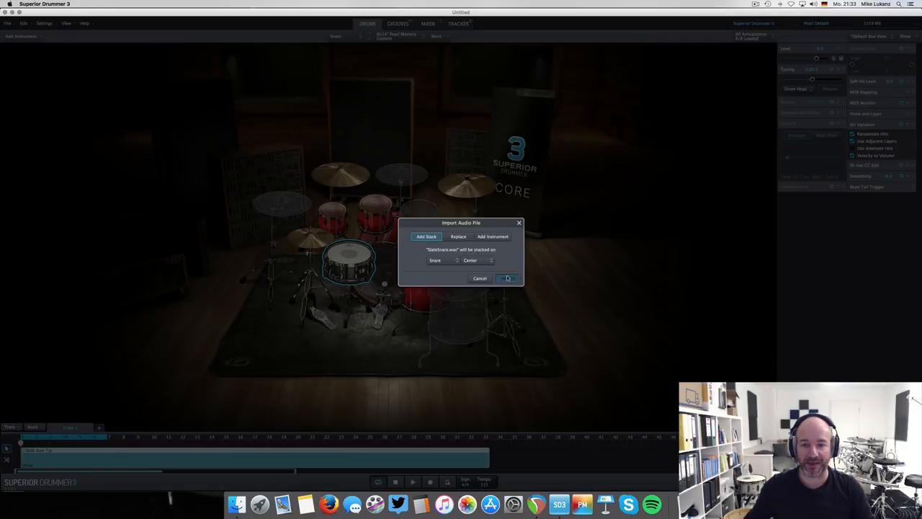
pyautogui.click(507, 278)
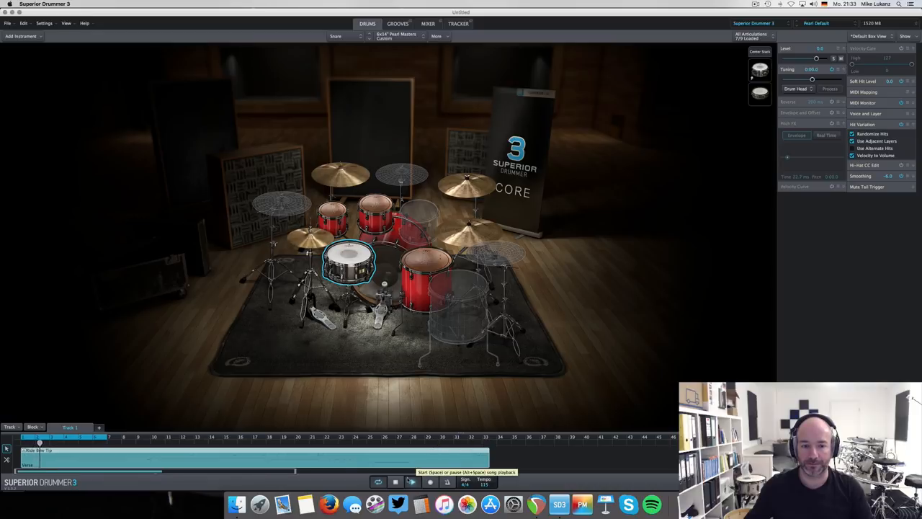
pyautogui.click(413, 482)
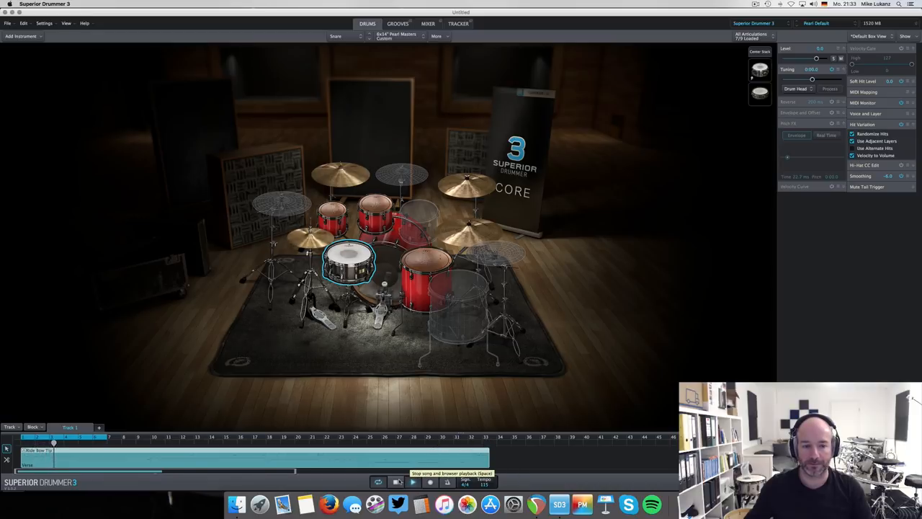
pyautogui.click(412, 481)
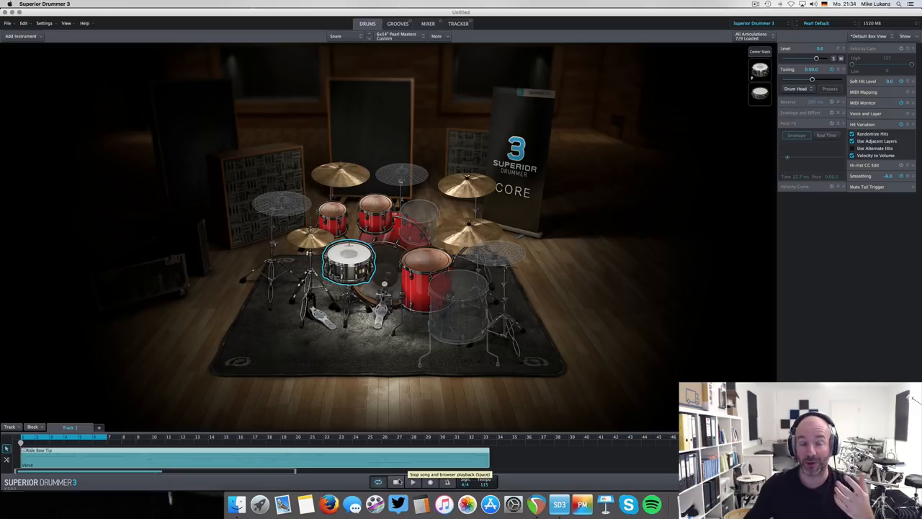
pyautogui.moveTo(518, 375)
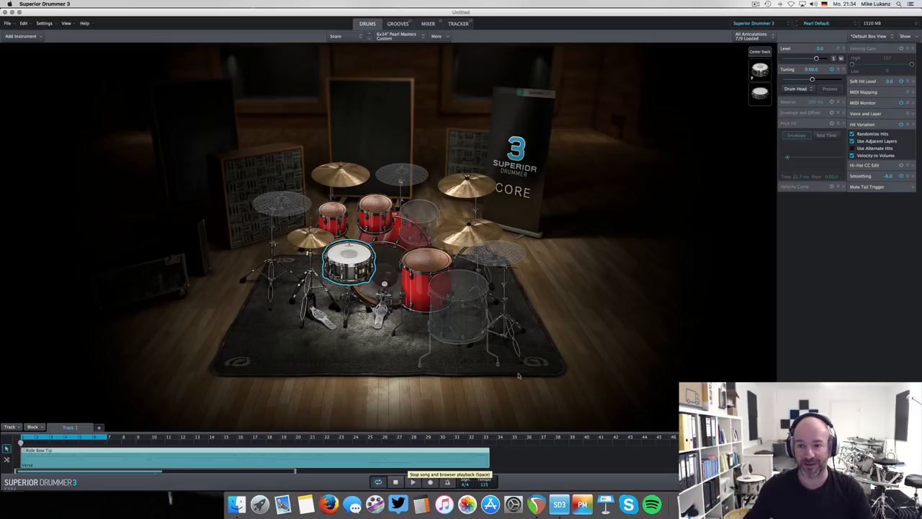
pyautogui.moveTo(518, 319)
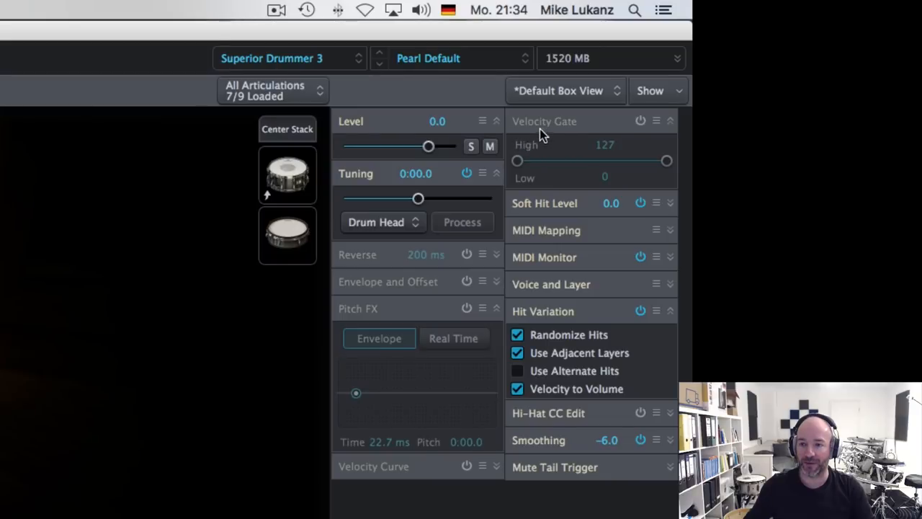
pyautogui.moveTo(555, 129)
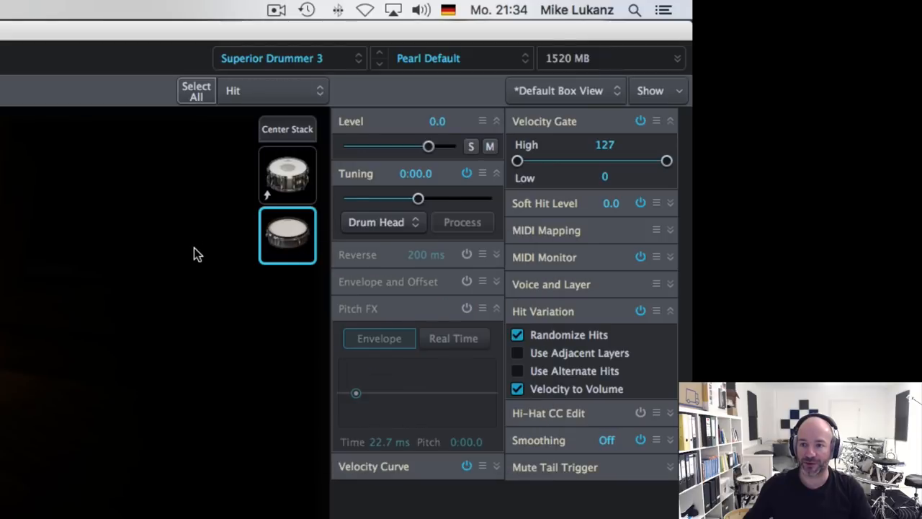
pyautogui.moveTo(519, 166)
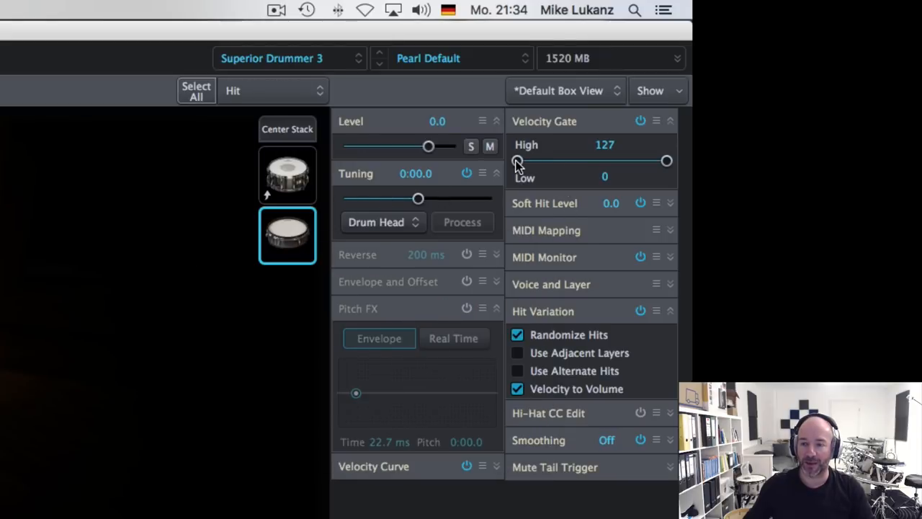
# Raise the stacked layer's velocity gate Low limit to 99, giving a 99–127 range.
pyautogui.moveTo(517, 161); pyautogui.dragTo(559, 162)
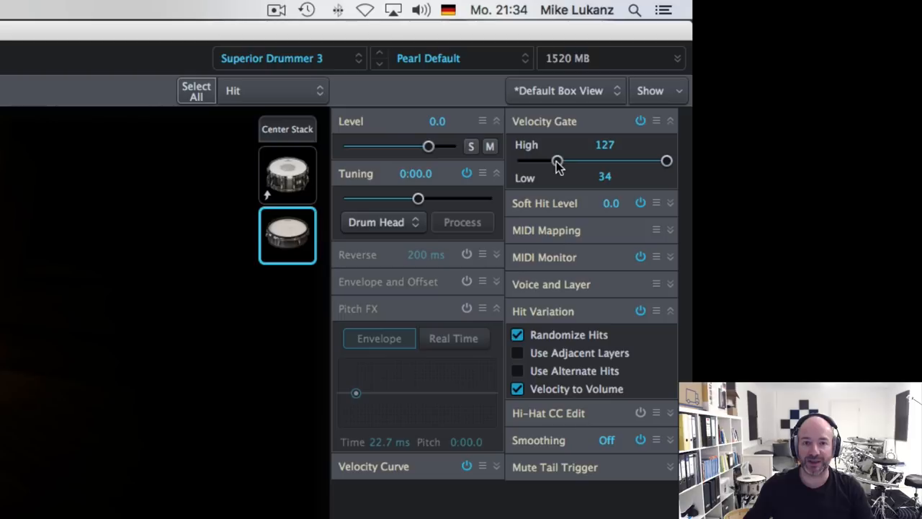
pyautogui.moveTo(559, 161); pyautogui.dragTo(608, 161)
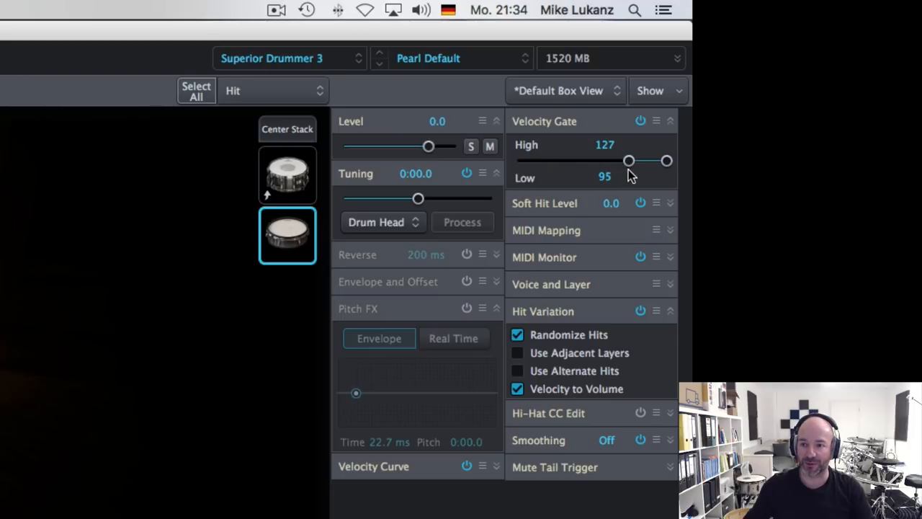
pyautogui.moveTo(628, 161); pyautogui.dragTo(637, 161)
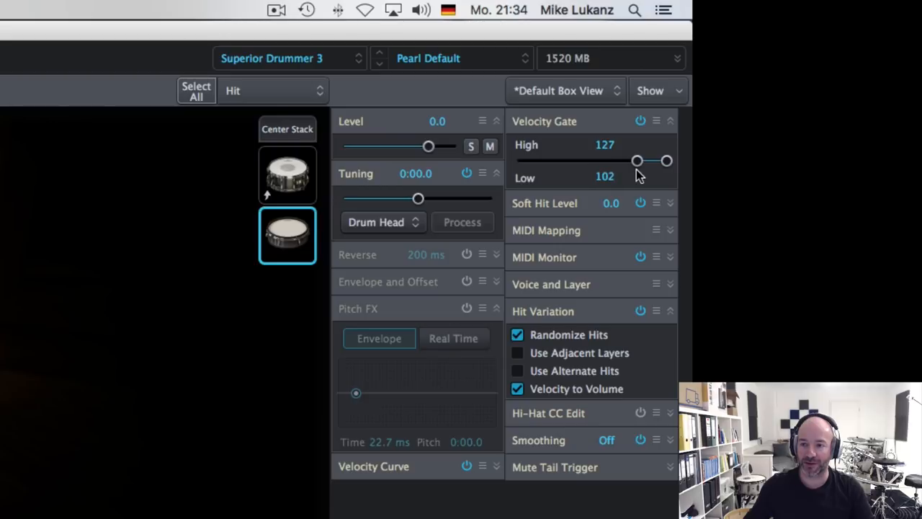
pyautogui.moveTo(637, 162); pyautogui.dragTo(634, 165)
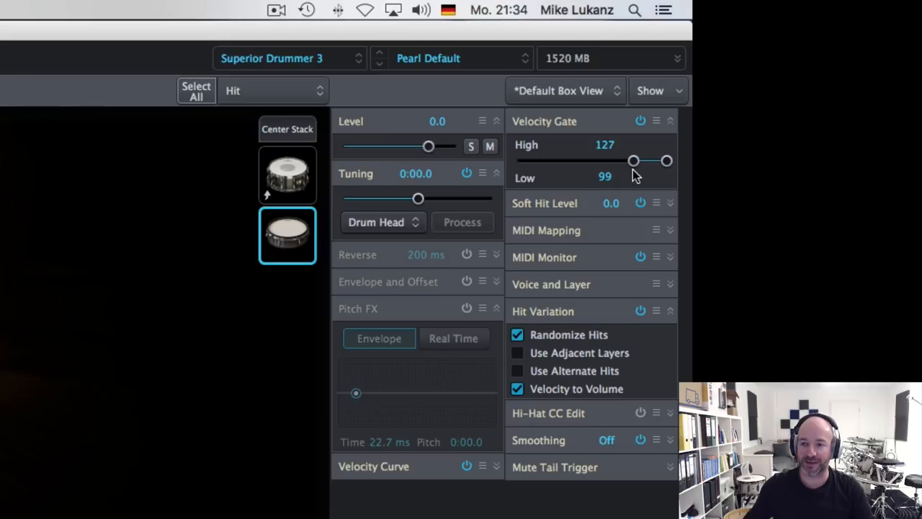
pyautogui.moveTo(613, 193)
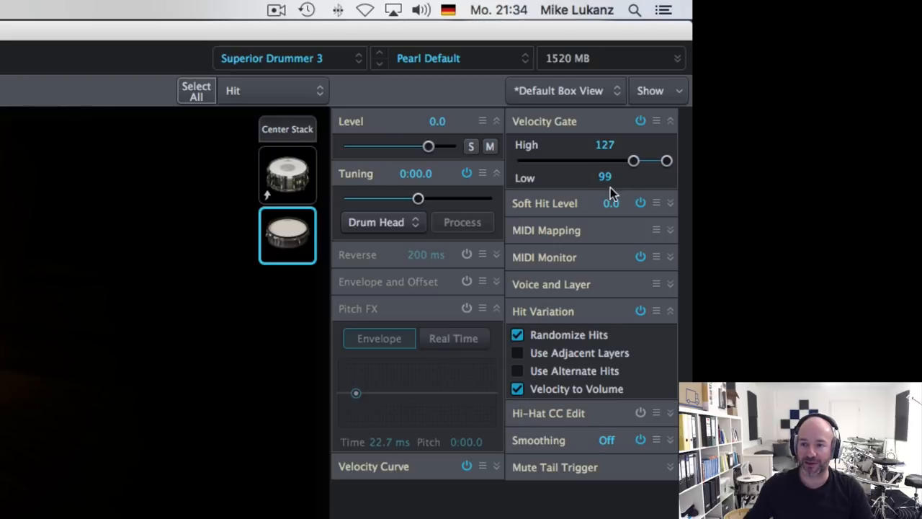
pyautogui.moveTo(621, 180)
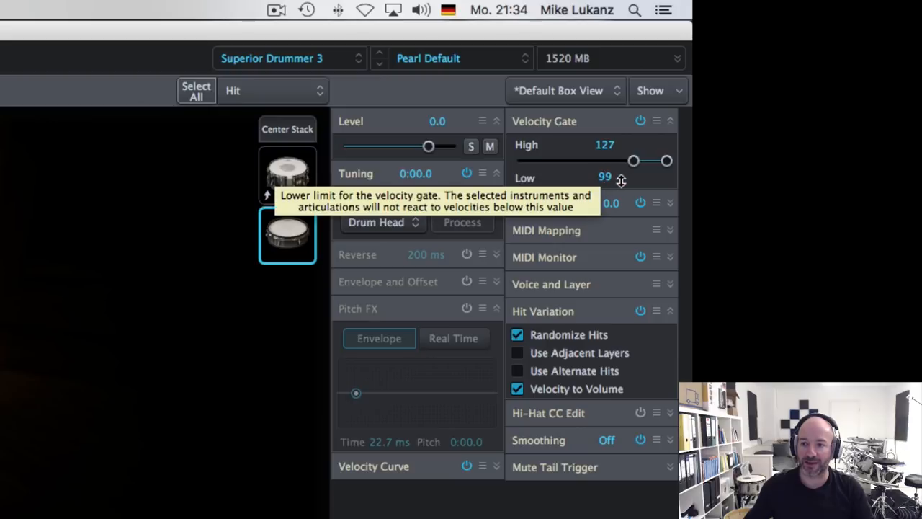
pyautogui.moveTo(178, 236)
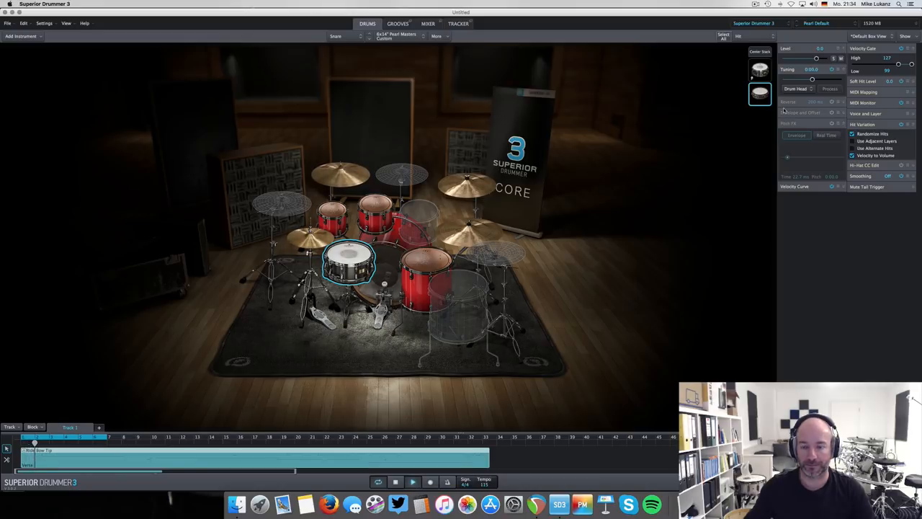
pyautogui.moveTo(816, 57); pyautogui.dragTo(814, 59)
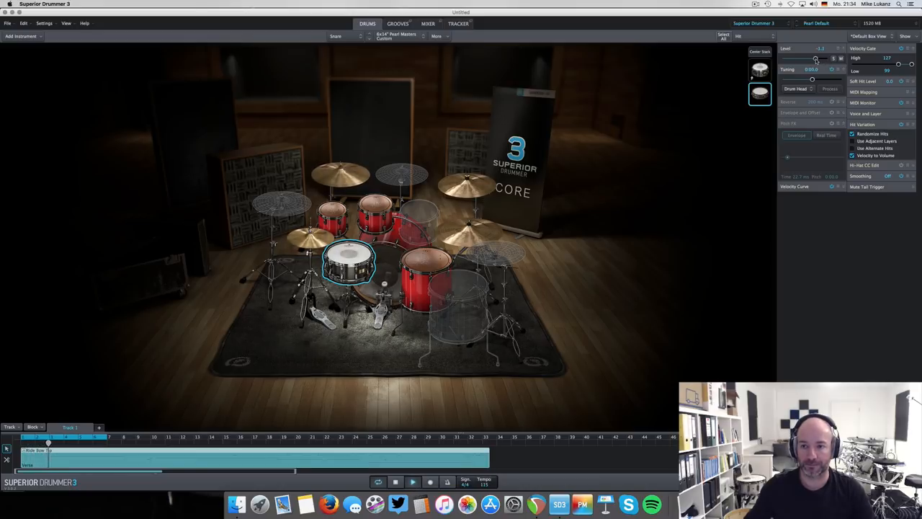
pyautogui.moveTo(829, 49); pyautogui.dragTo(818, 49)
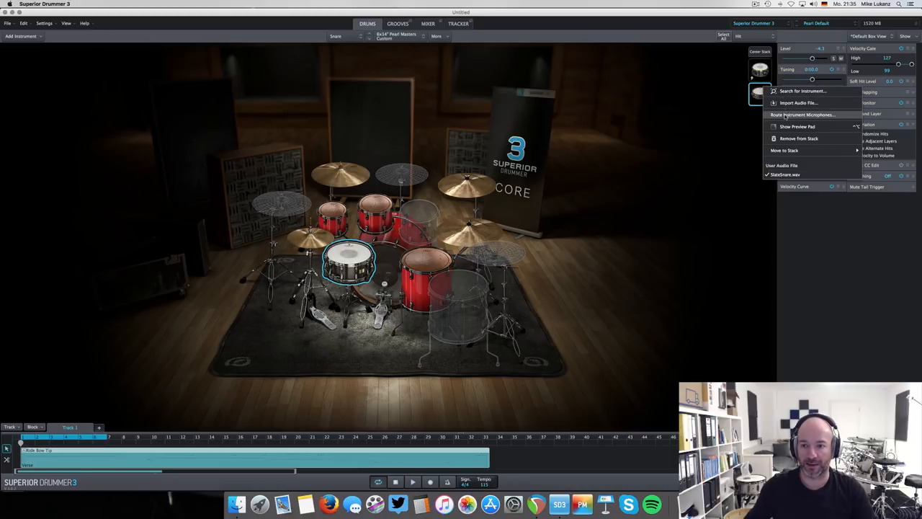
# Route the stacked sample's X-User Mic mixer channel output to the Snare bus.
pyautogui.click(803, 115)
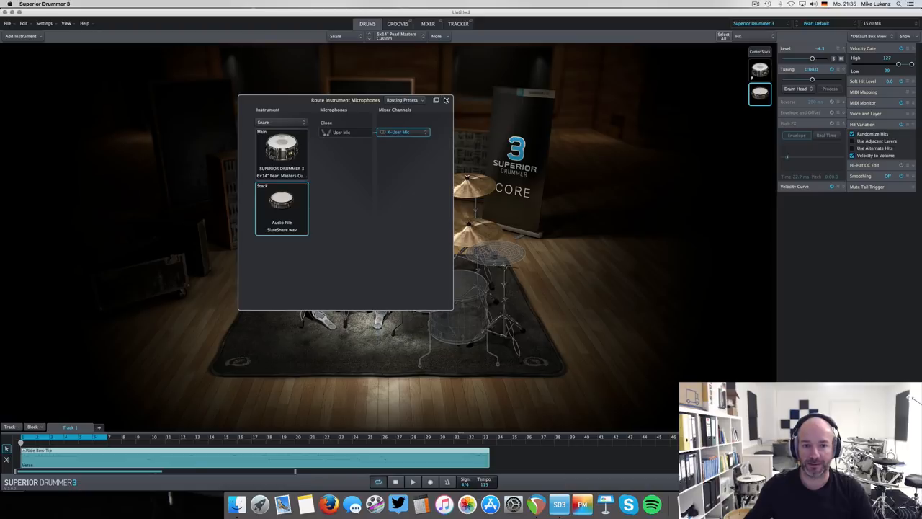
pyautogui.click(427, 23)
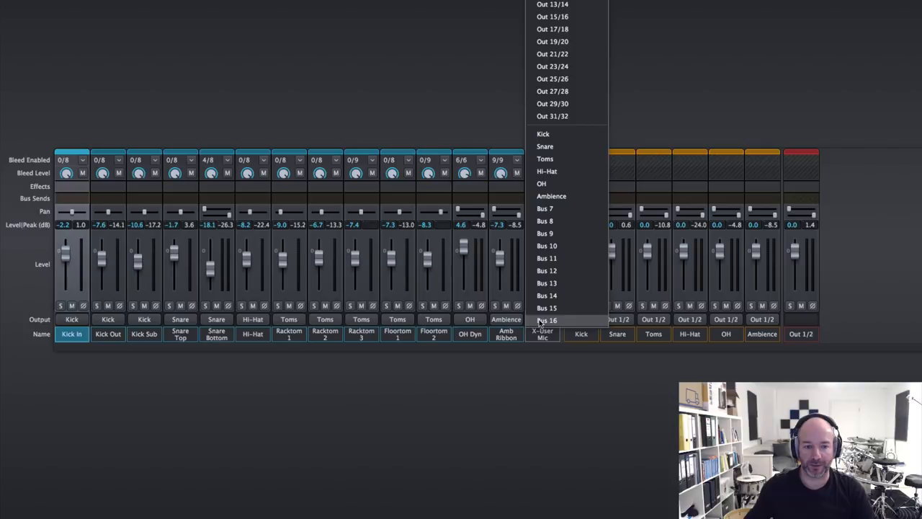
pyautogui.click(545, 146)
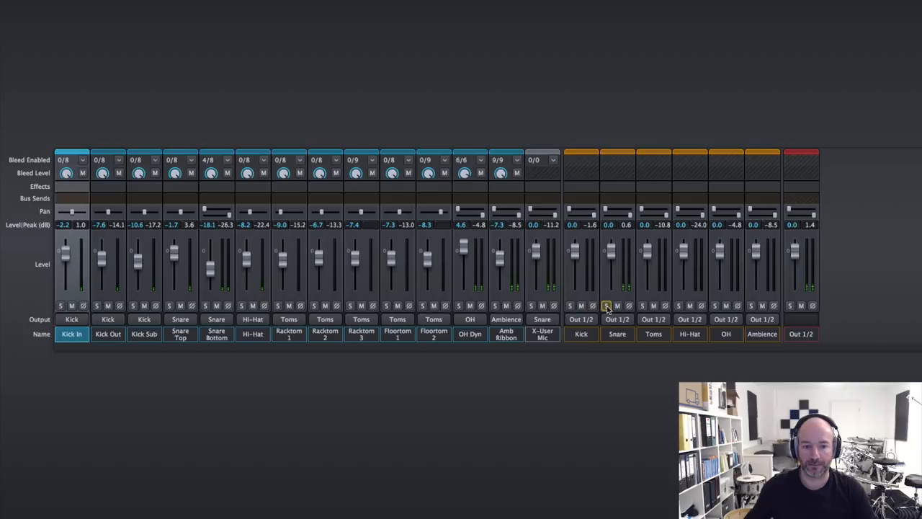
pyautogui.moveTo(536, 260)
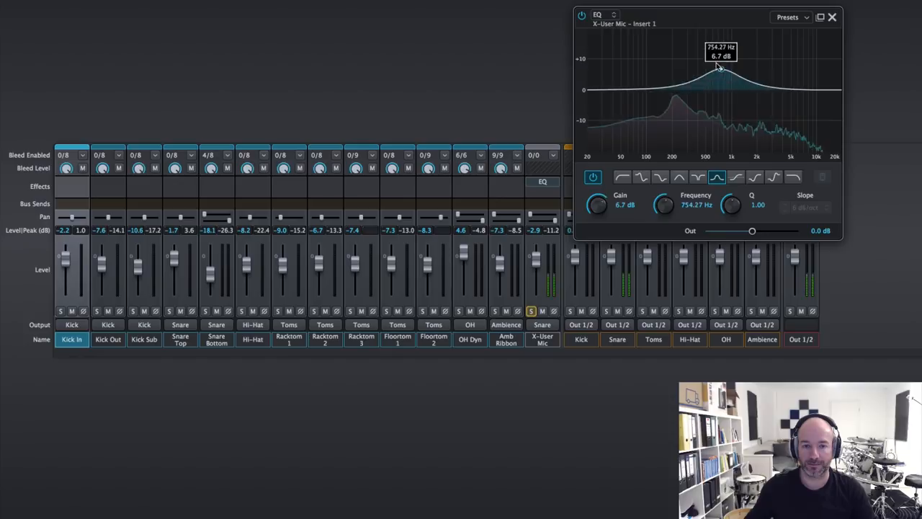
# Drag an EQ bell band on the X-User Mic channel to about 754 Hz and +6.7 dB.
pyautogui.moveTo(719, 69); pyautogui.dragTo(676, 78)
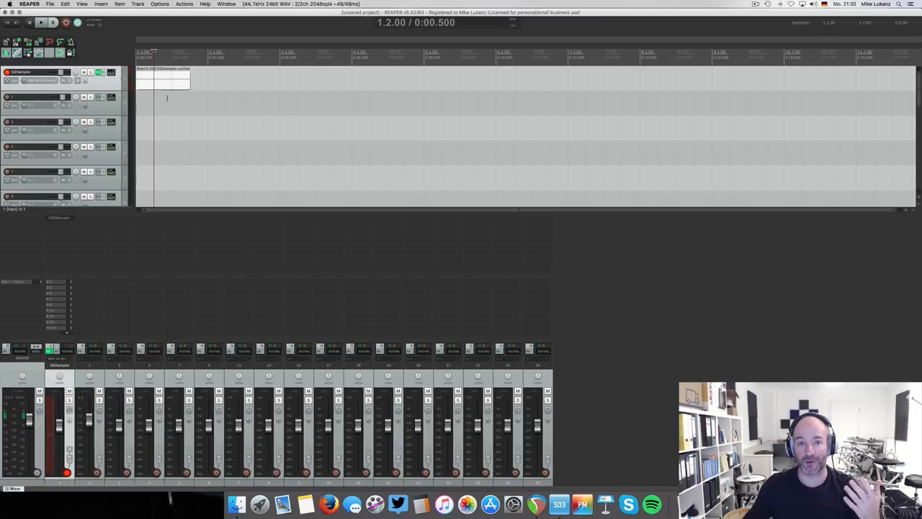
pyautogui.moveTo(78, 211)
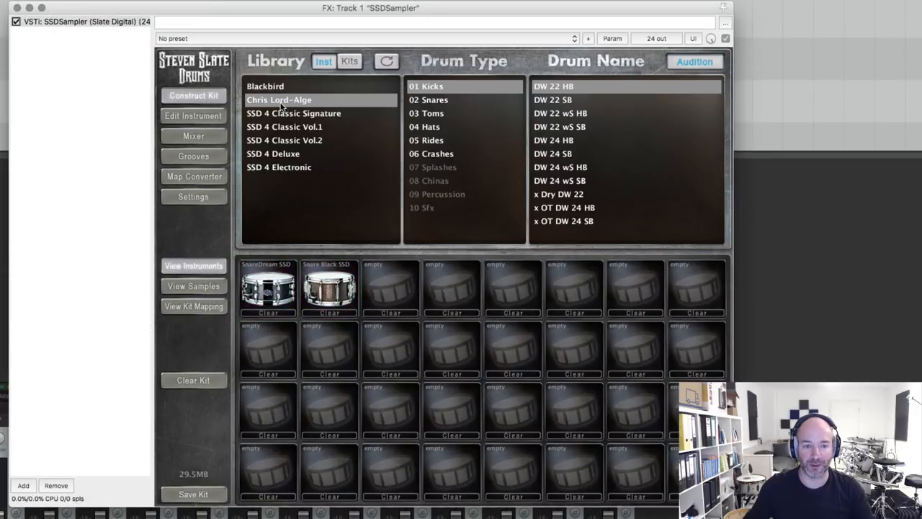
pyautogui.moveTo(441, 109)
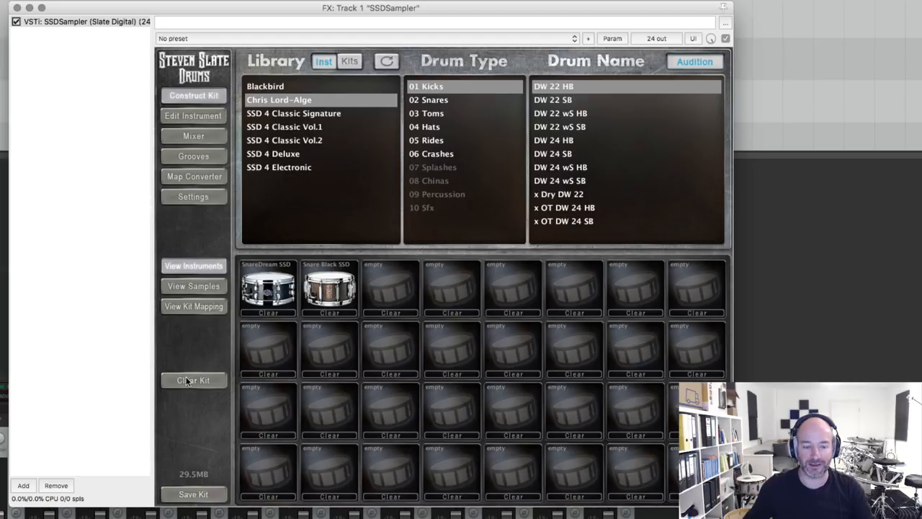
# Clear every instrument slot in the Steven Slate Drums sampler kit.
pyautogui.click(193, 380)
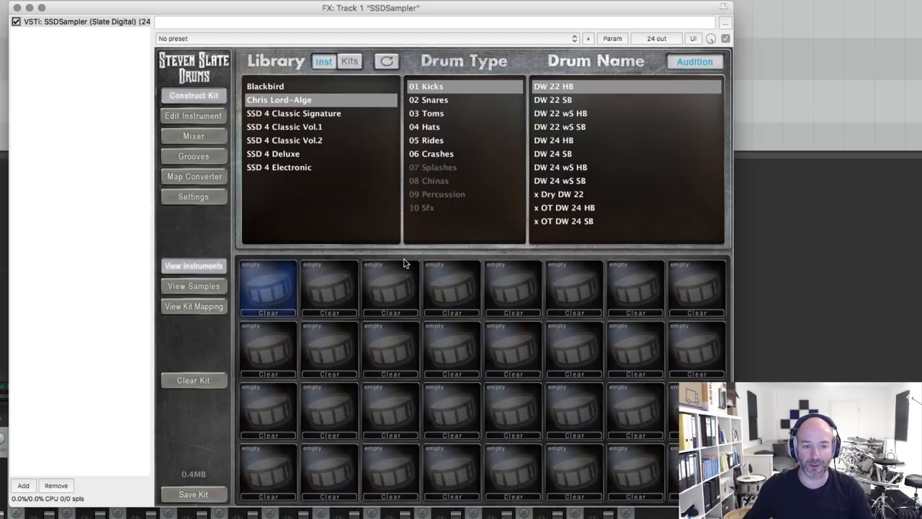
pyautogui.moveTo(555, 181)
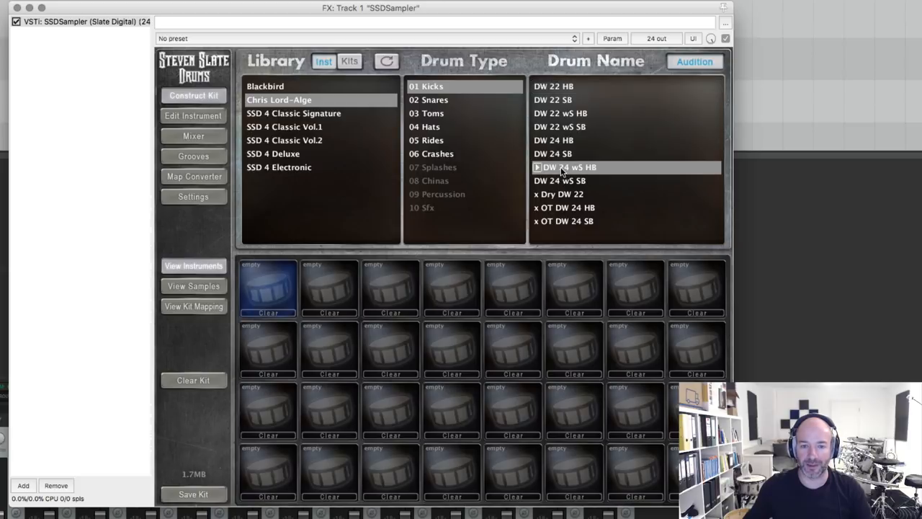
pyautogui.moveTo(539, 170)
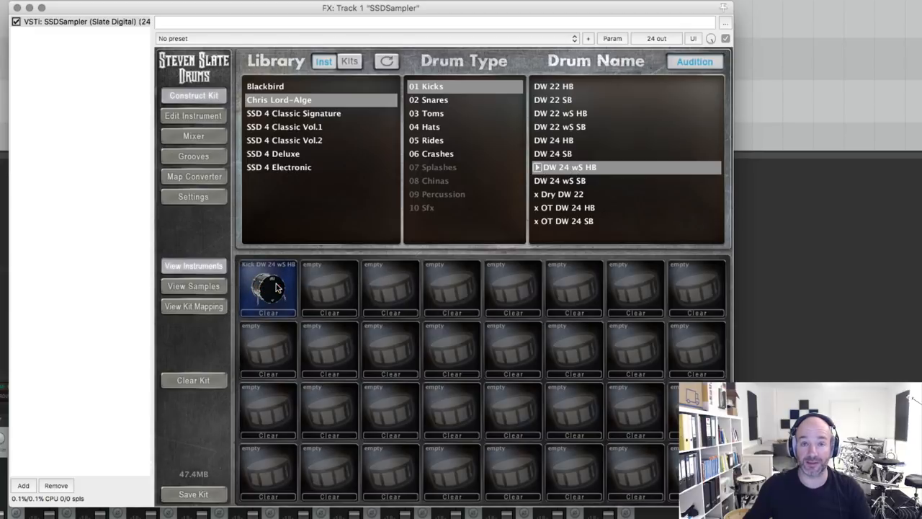
pyautogui.moveTo(32, 18)
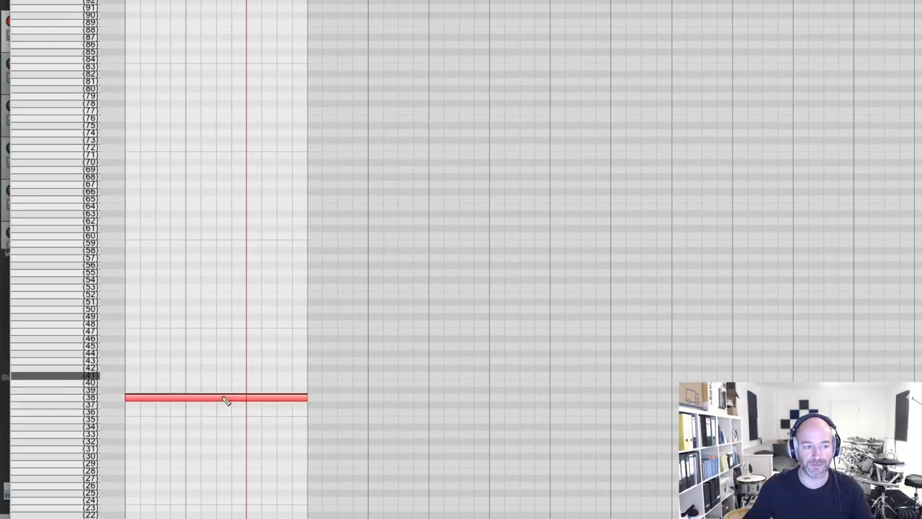
pyautogui.moveTo(158, 406)
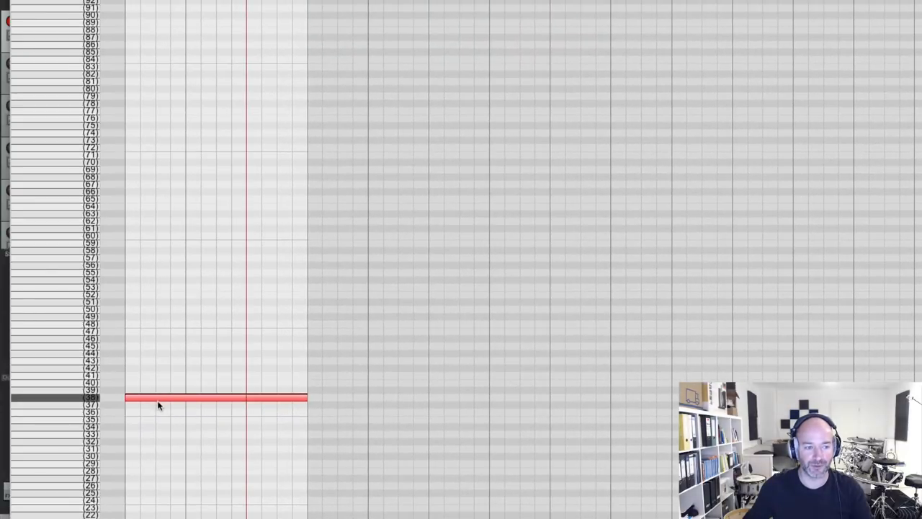
# Render the Slate kick stack to an audio file named CLAKICK.
pyautogui.moveTo(216, 398); pyautogui.dragTo(217, 412)
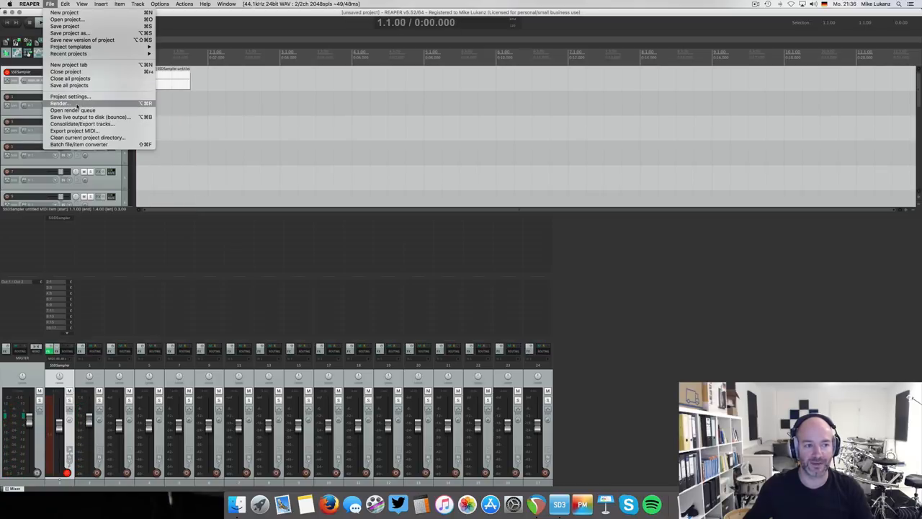
pyautogui.click(60, 103)
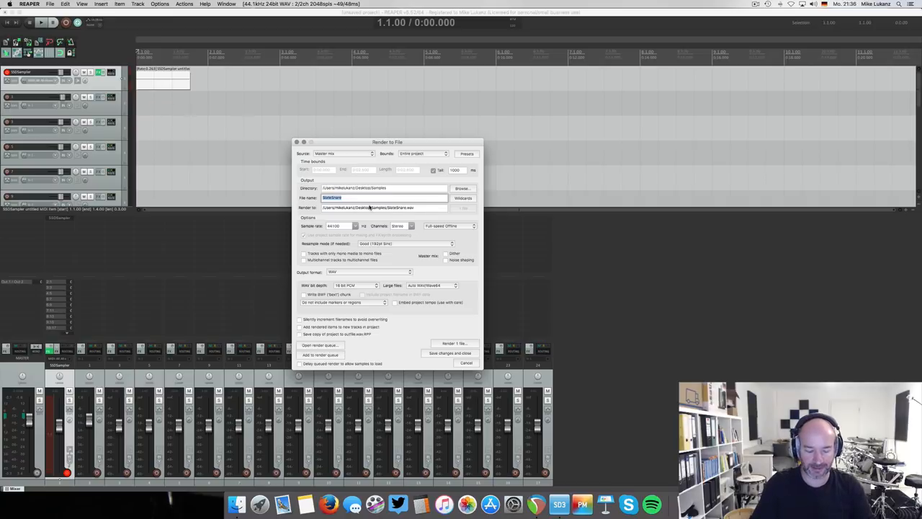
pyautogui.write('CLAKICK')
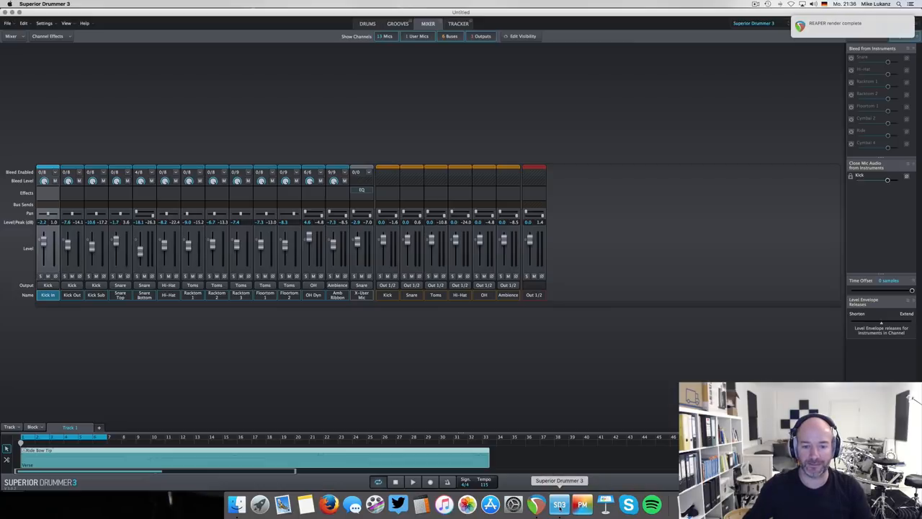
# Import CLAKICK.wav as an added hit layer on the kick and select it.
pyautogui.click(368, 23)
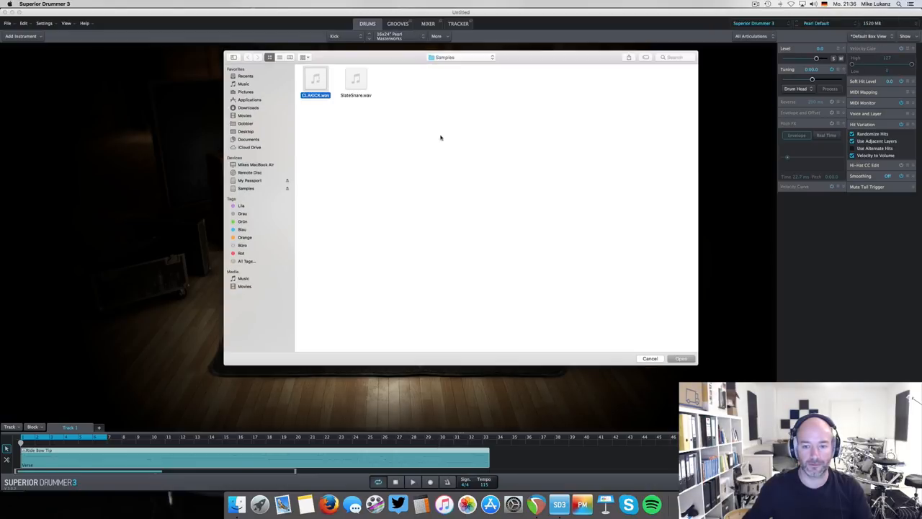
pyautogui.click(680, 358)
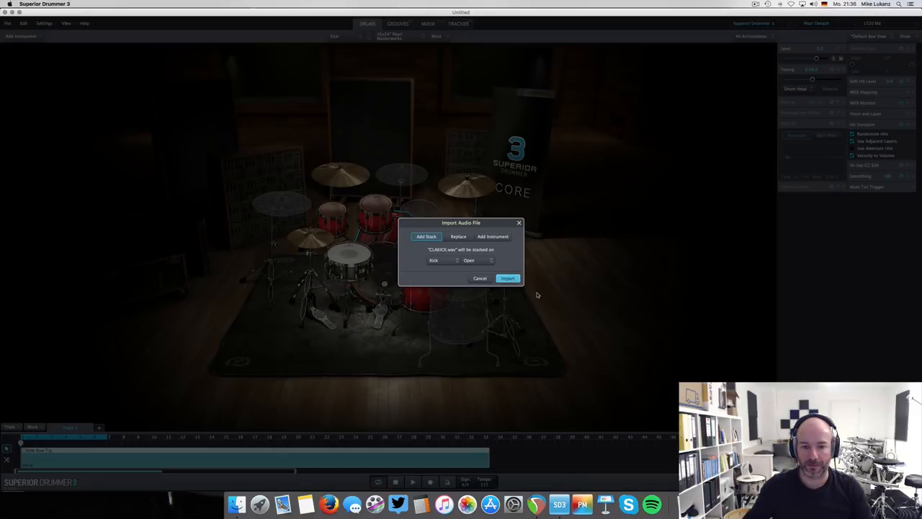
pyautogui.click(507, 278)
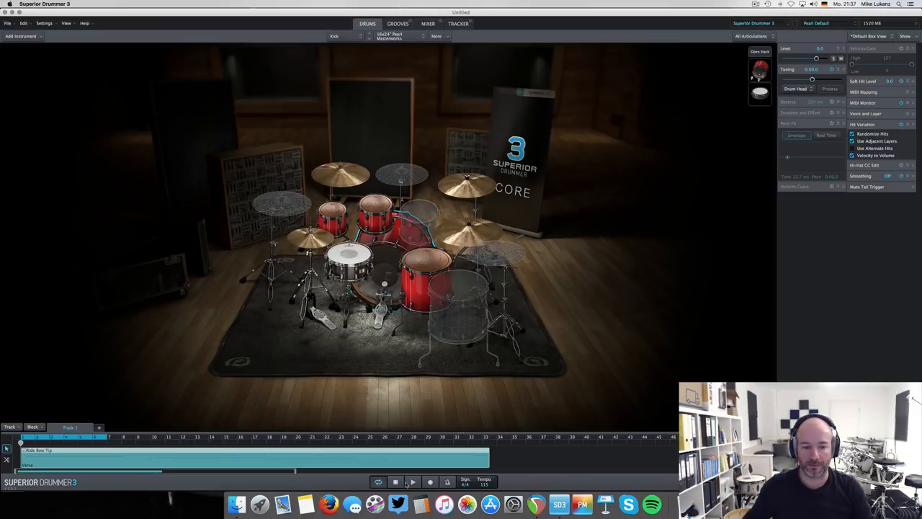
pyautogui.click(412, 482)
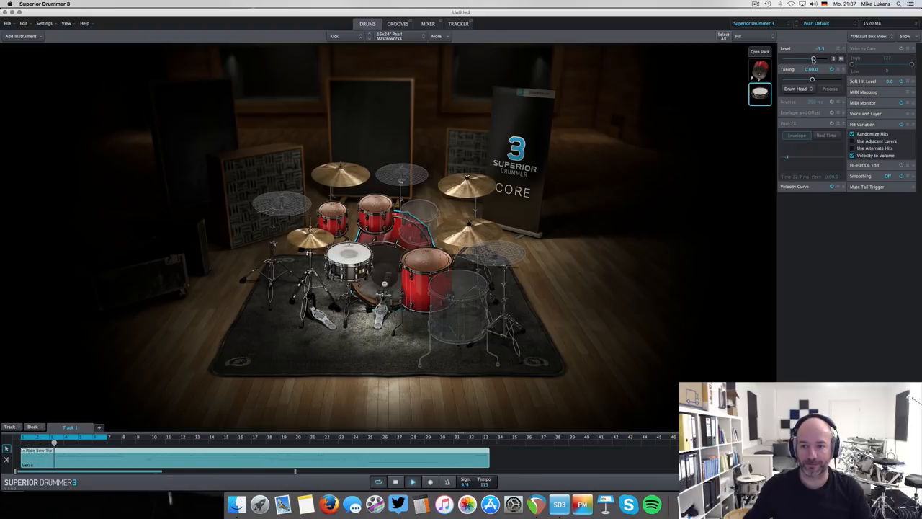
# Assign Room Instrument Microphones to the CLAKICK kick layer and check its mixer routing.
pyautogui.rightClick(761, 93)
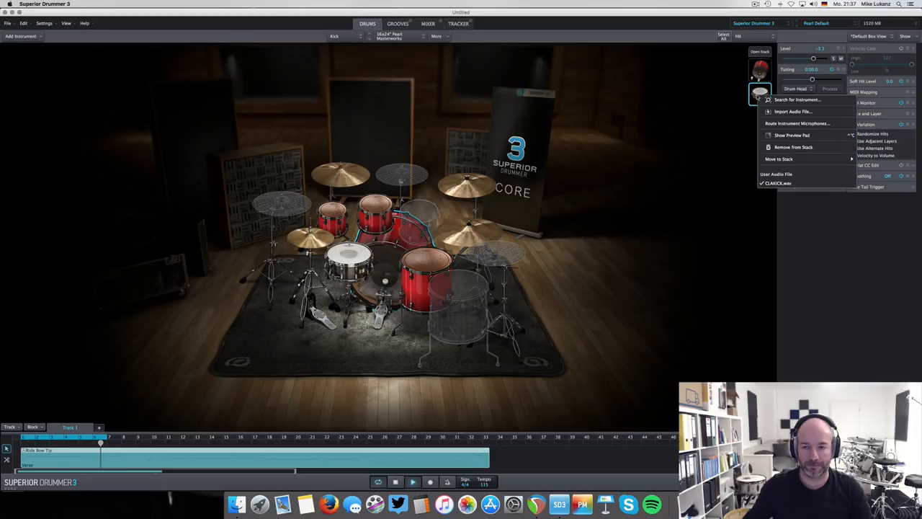
pyautogui.moveTo(799, 124)
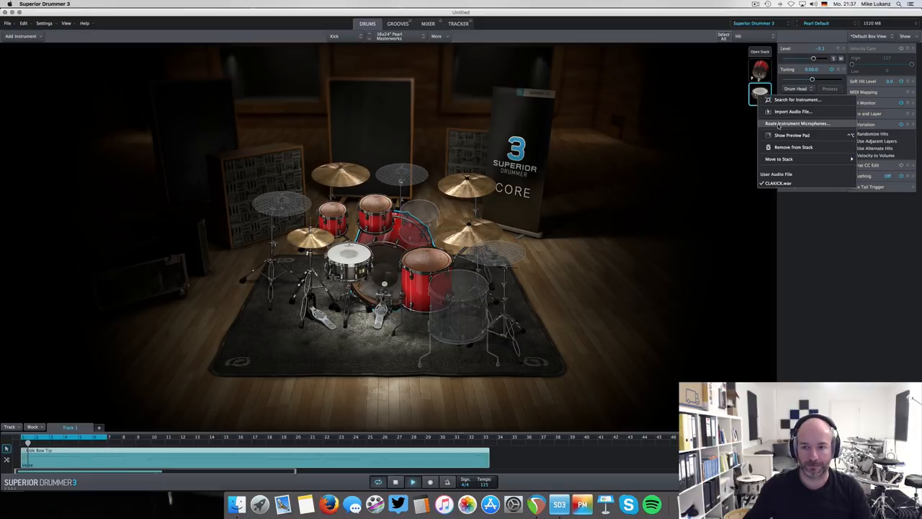
pyautogui.click(799, 124)
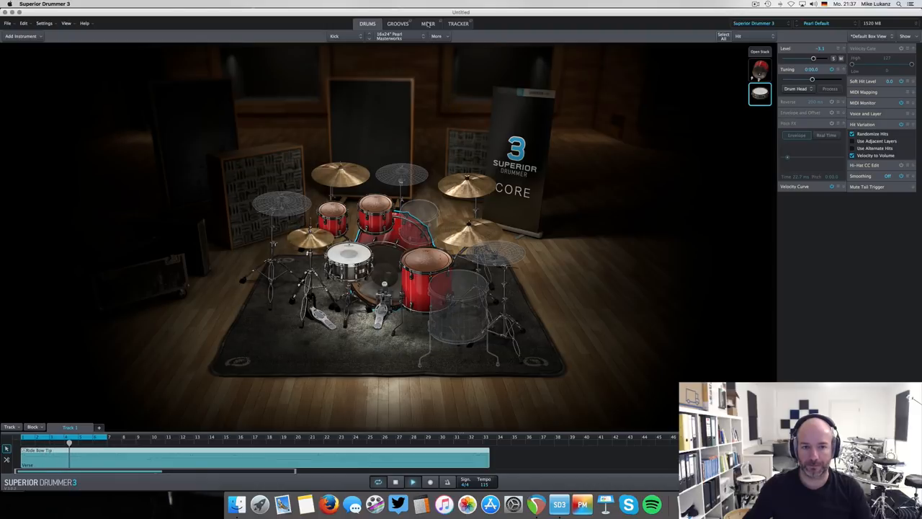
pyautogui.click(427, 23)
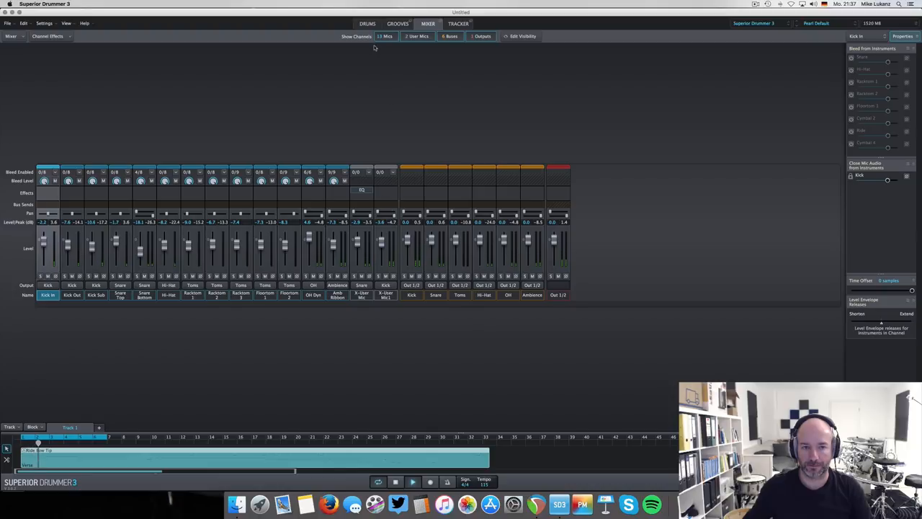
pyautogui.click(368, 23)
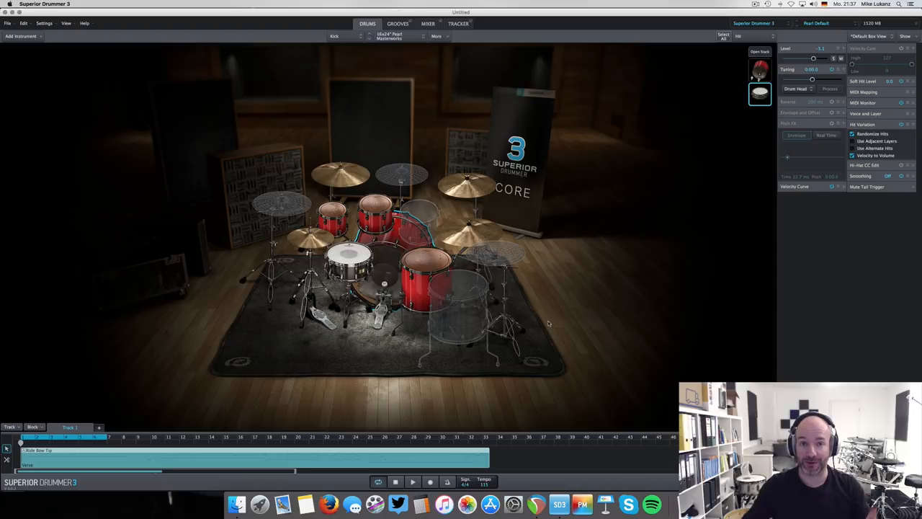
pyautogui.moveTo(540, 395)
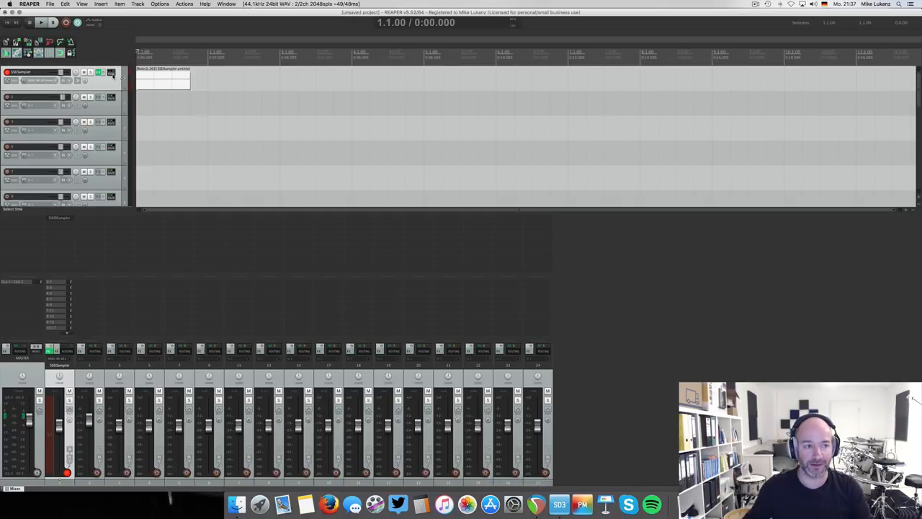
# Start a new project with an Addictive Drums 2 (18 out) virtual instrument track.
pyautogui.click(49, 4)
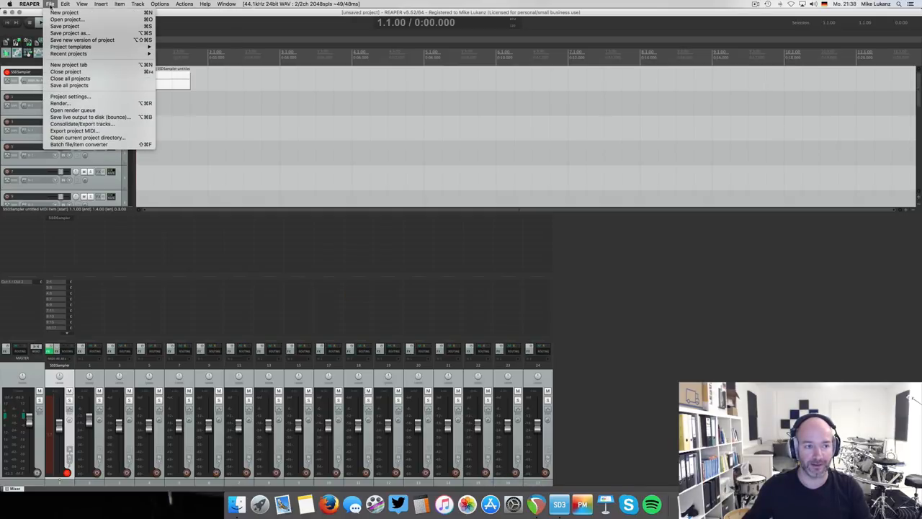
pyautogui.click(63, 12)
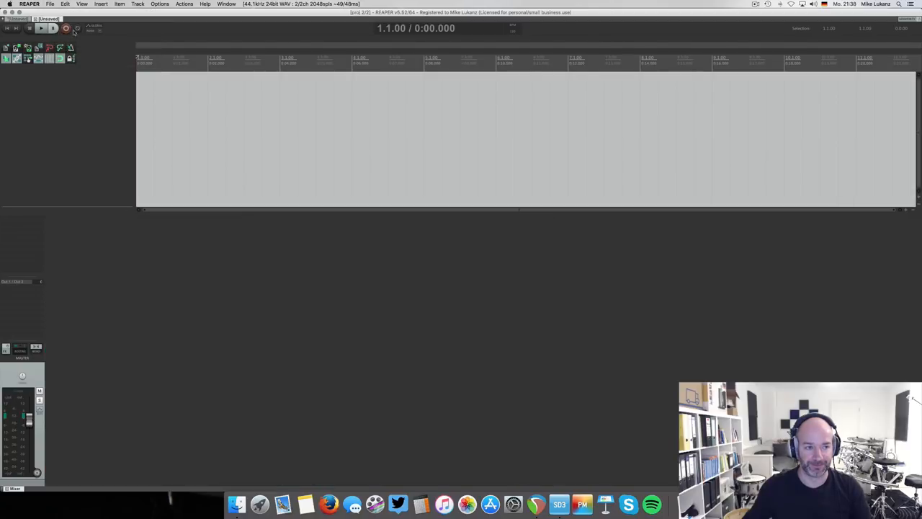
pyautogui.click(100, 4)
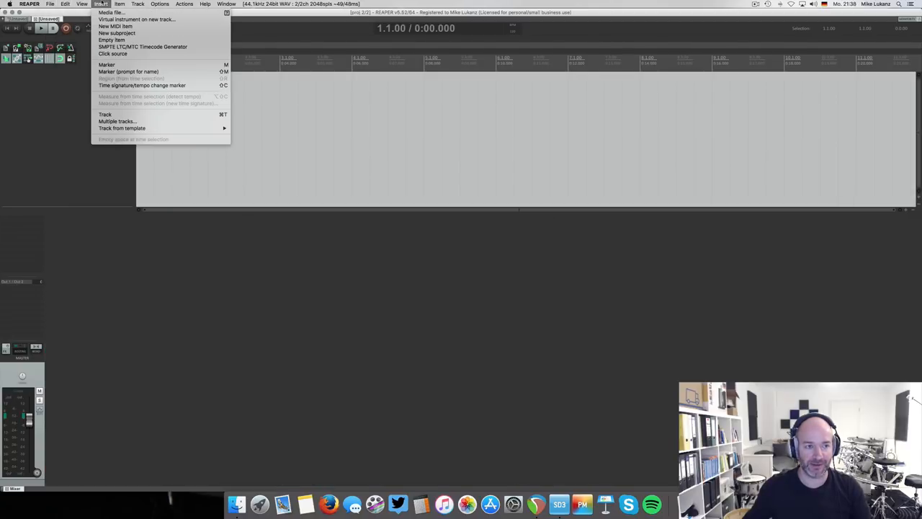
pyautogui.click(136, 20)
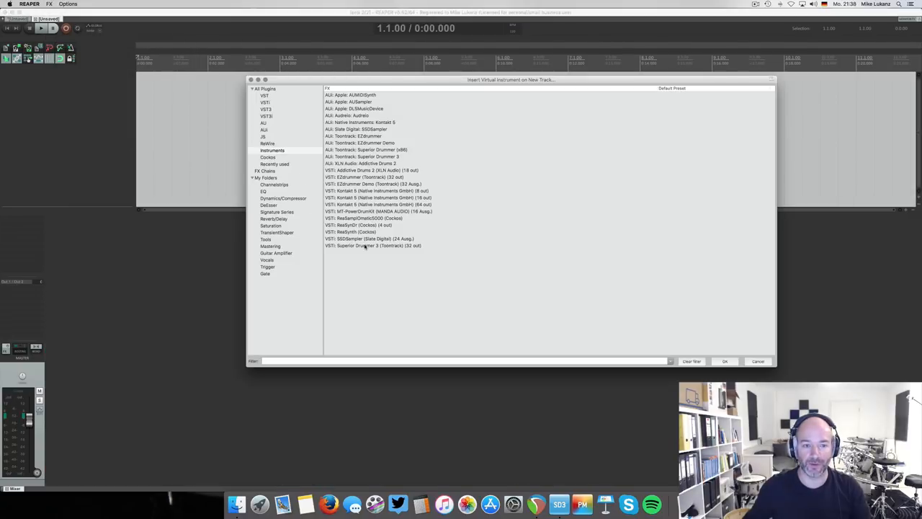
pyautogui.click(371, 170)
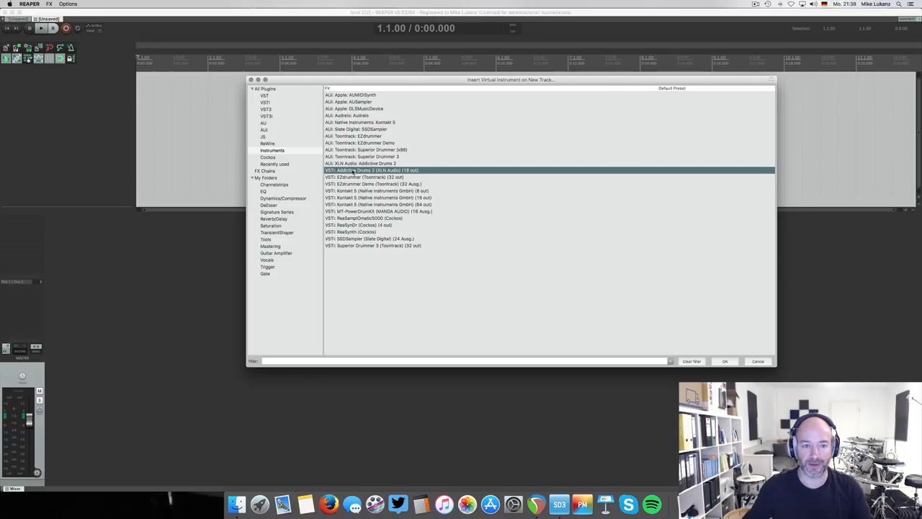
pyautogui.click(725, 360)
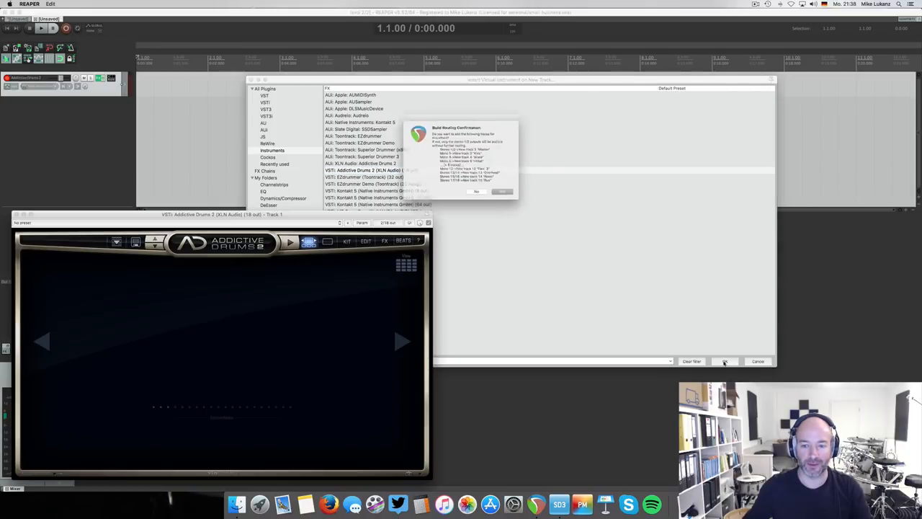
# Accept the multi-output routing and load United Pop - Acoustic Pop with its kit grid shown.
pyautogui.click(476, 191)
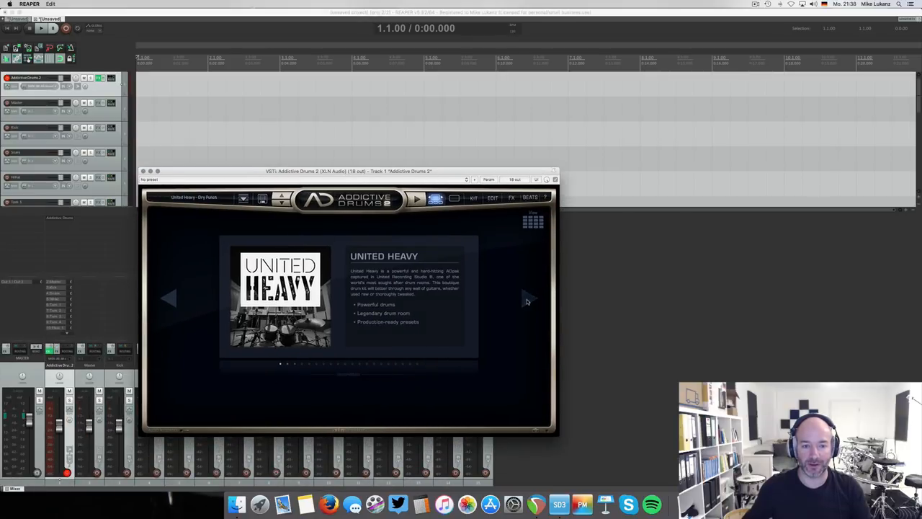
pyautogui.click(527, 297)
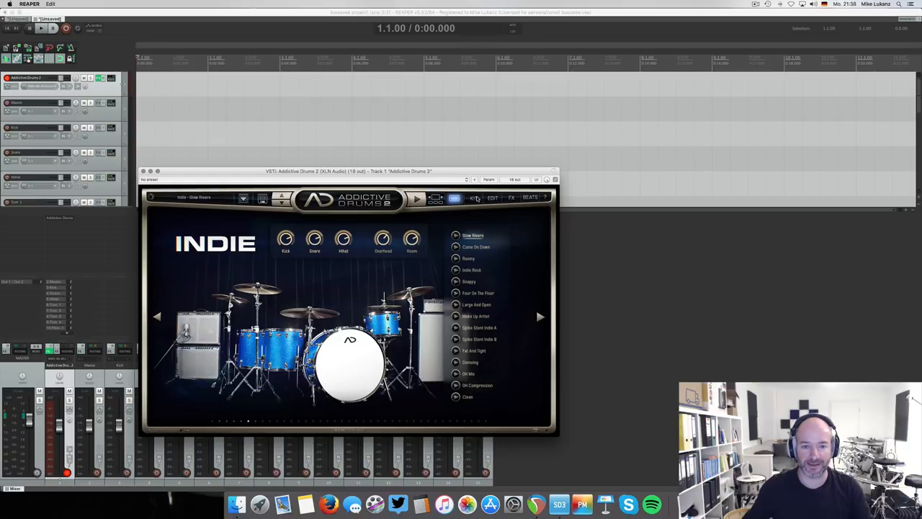
pyautogui.moveTo(349, 170); pyautogui.dragTo(432, 128)
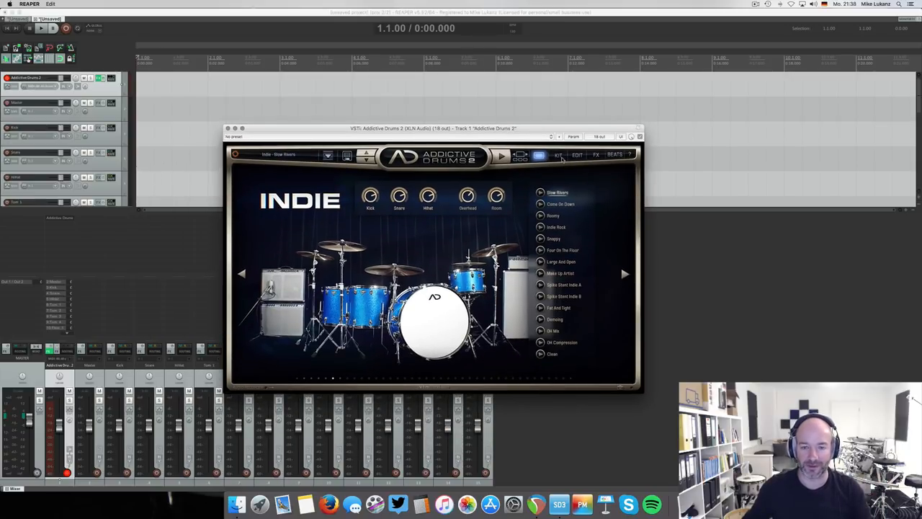
pyautogui.click(559, 154)
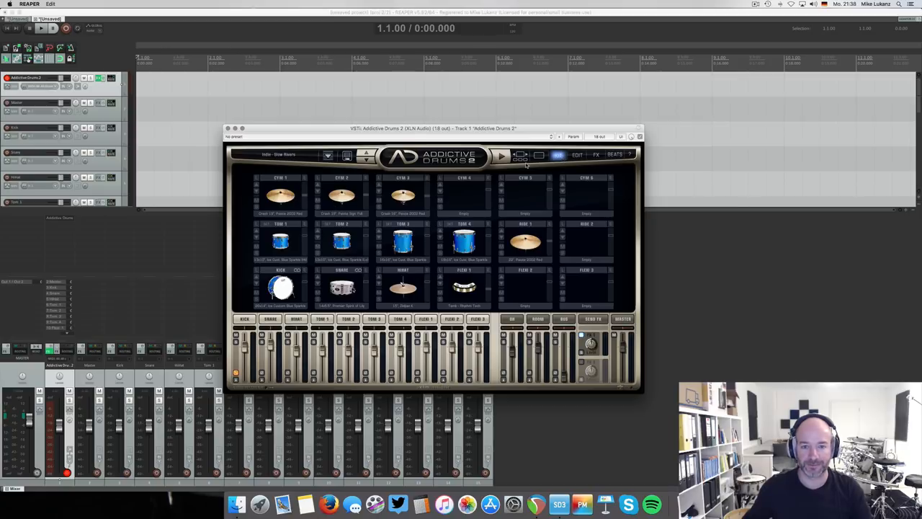
pyautogui.click(560, 155)
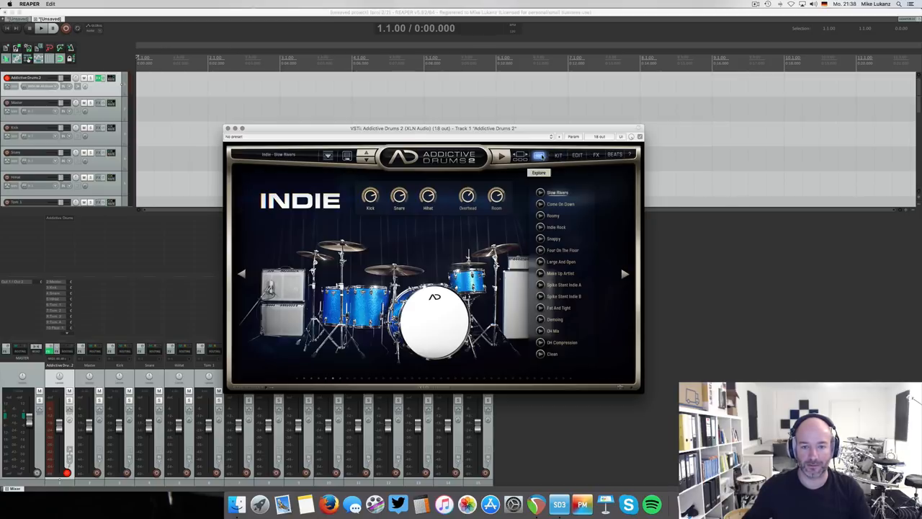
pyautogui.click(624, 273)
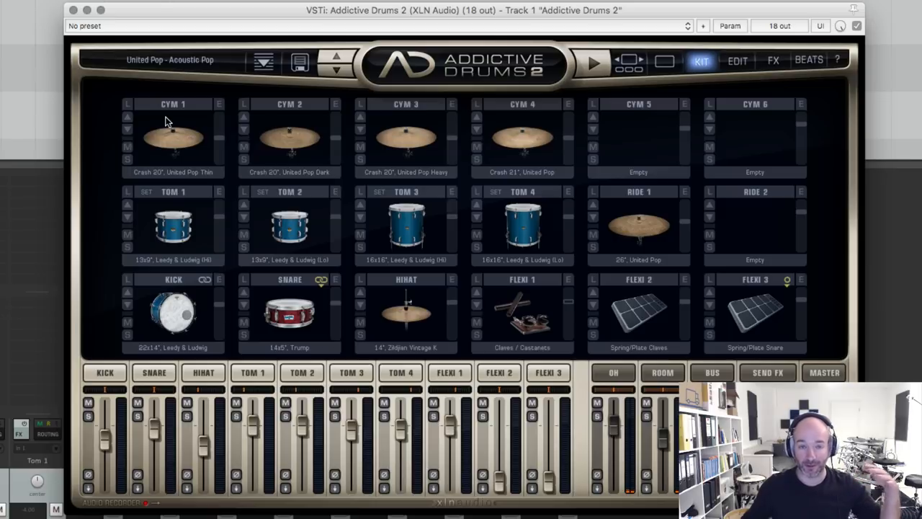
pyautogui.moveTo(373, 141)
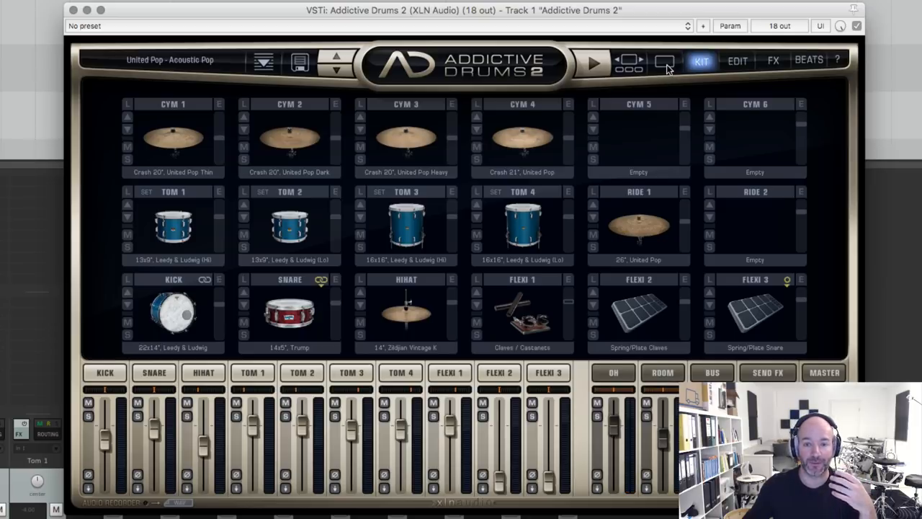
# Load the United Pop Wide Room preset and view its kit piece editing settings.
pyautogui.click(663, 60)
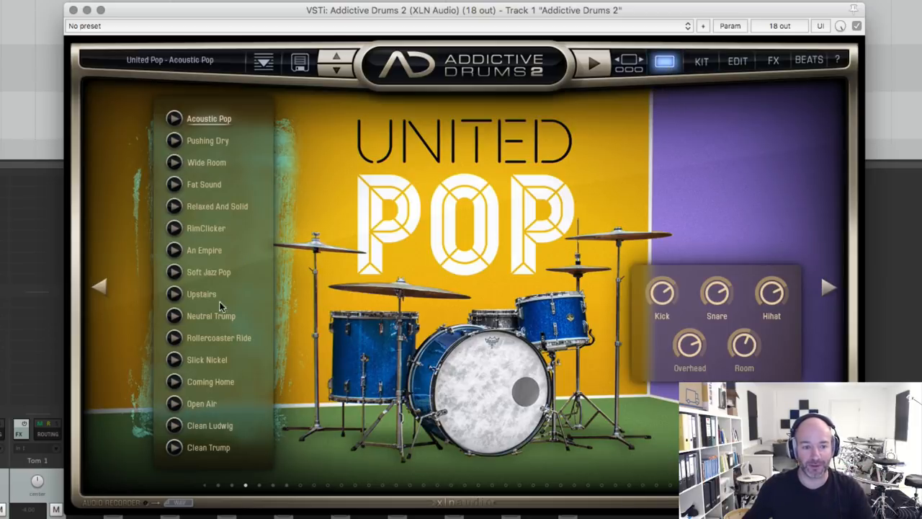
pyautogui.moveTo(194, 250)
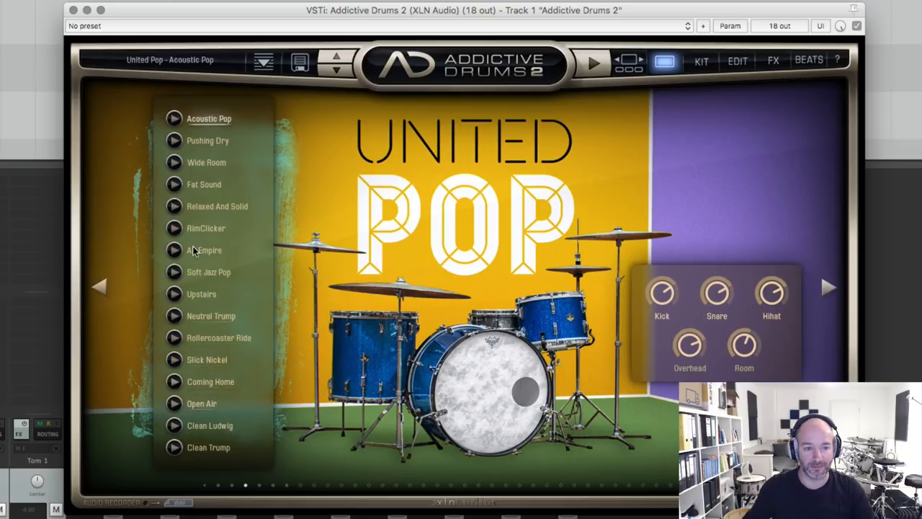
pyautogui.moveTo(173, 165)
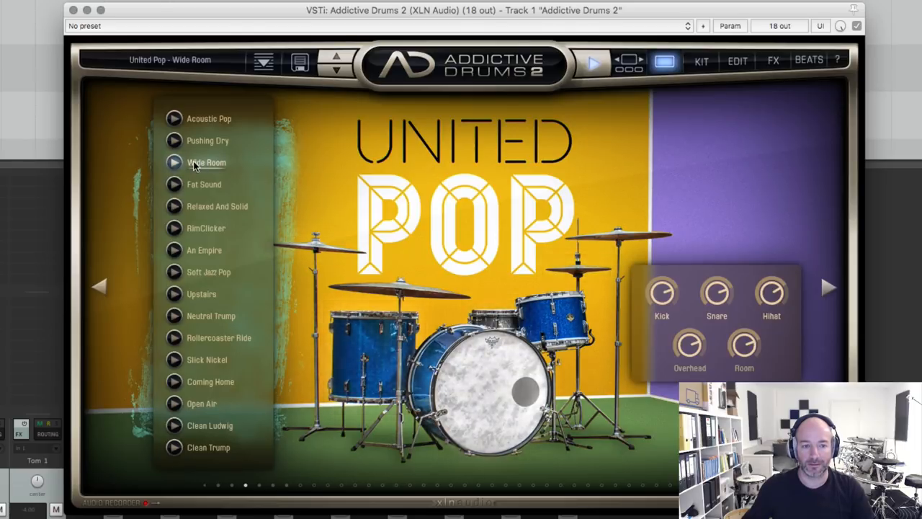
pyautogui.click(208, 161)
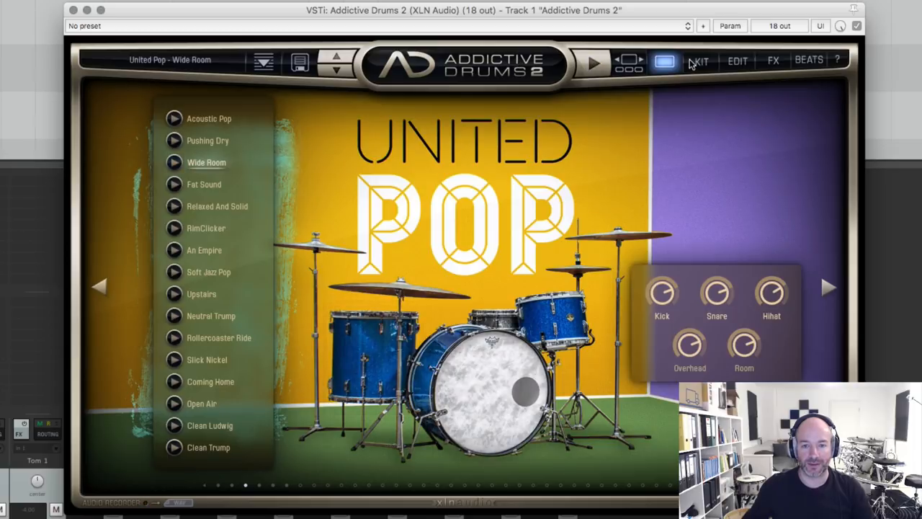
pyautogui.click(738, 61)
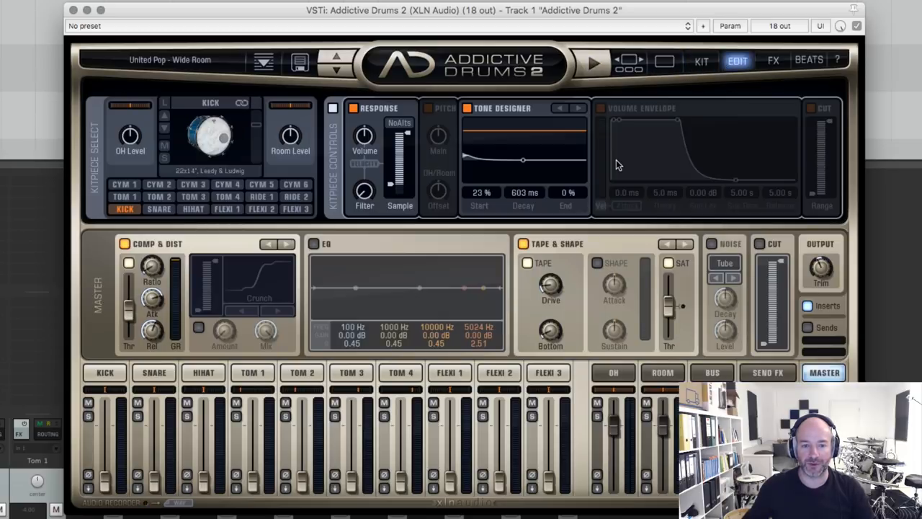
pyautogui.moveTo(542, 187)
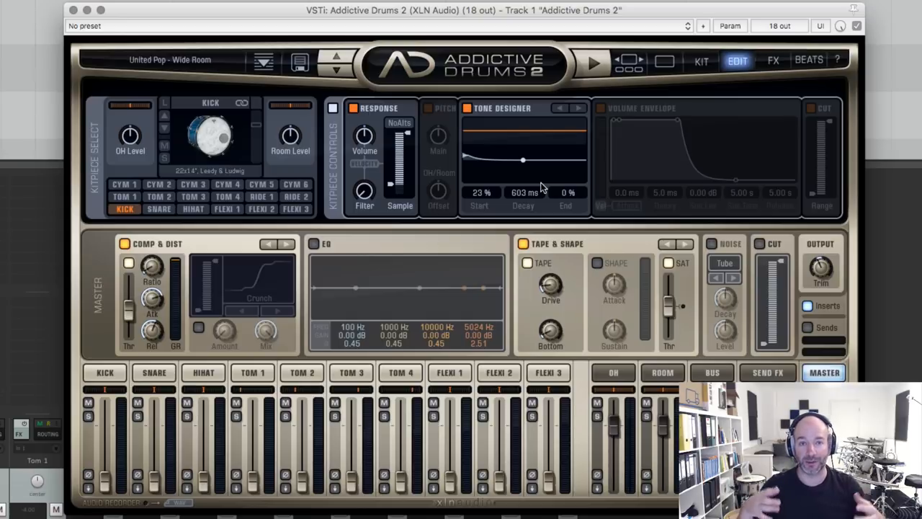
pyautogui.moveTo(671, 87)
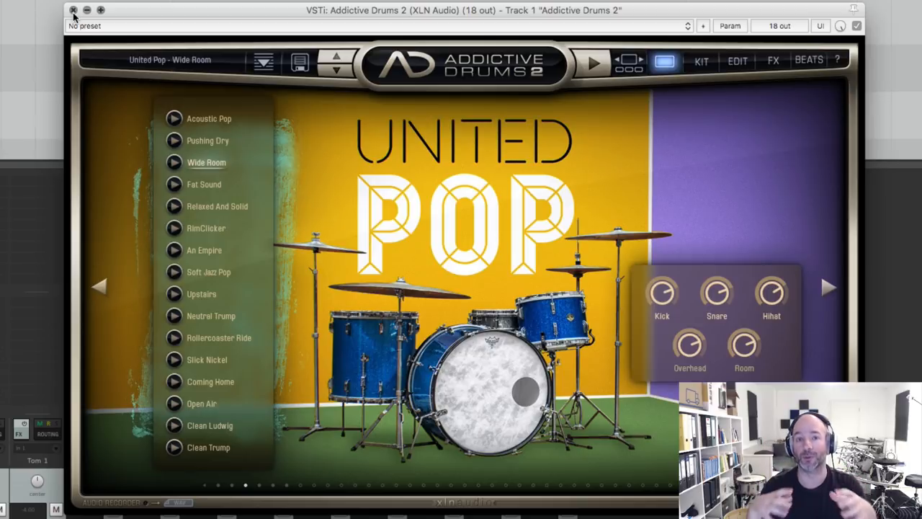
# Insert an empty MIDI item on track 1 and draw one long note in it.
pyautogui.click(72, 10)
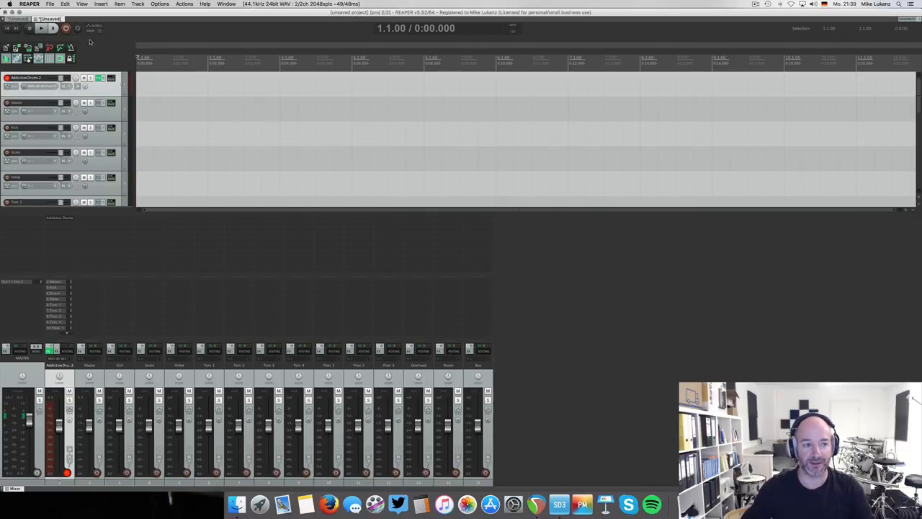
pyautogui.click(120, 4)
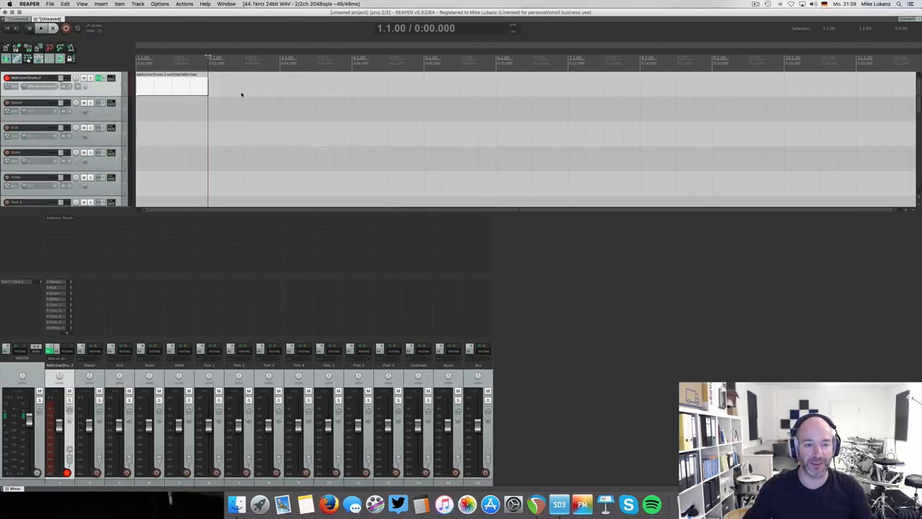
pyautogui.doubleClick(170, 82)
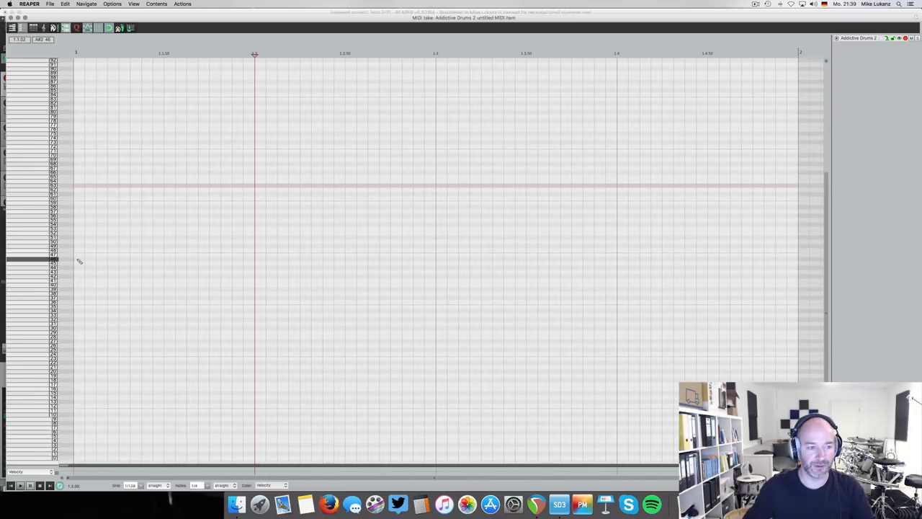
pyautogui.moveTo(74, 248); pyautogui.dragTo(253, 248)
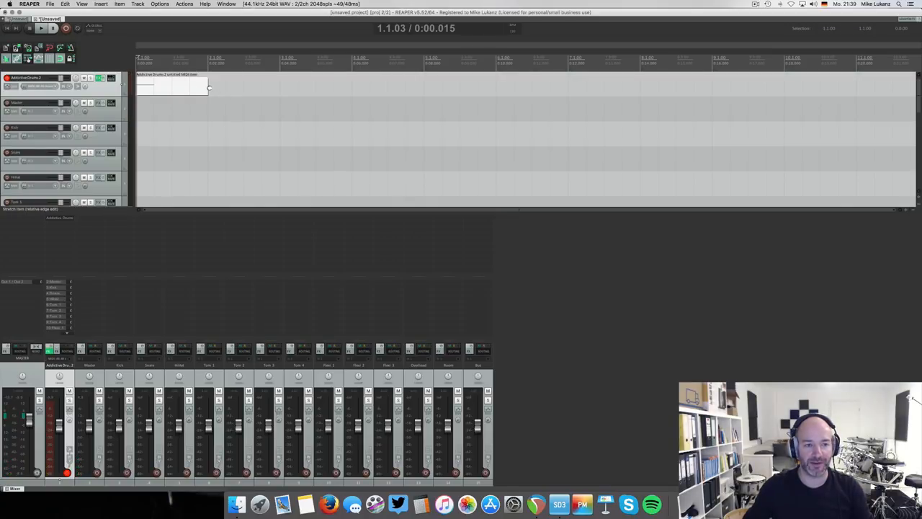
pyautogui.moveTo(209, 85); pyautogui.dragTo(406, 85)
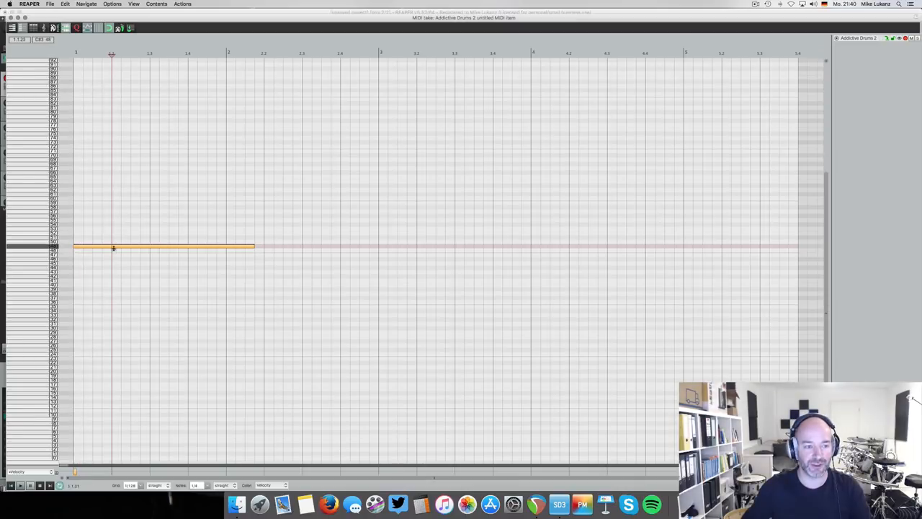
# Adjust the single MIDI note through its Note properties.
pyautogui.rightClick(112, 248)
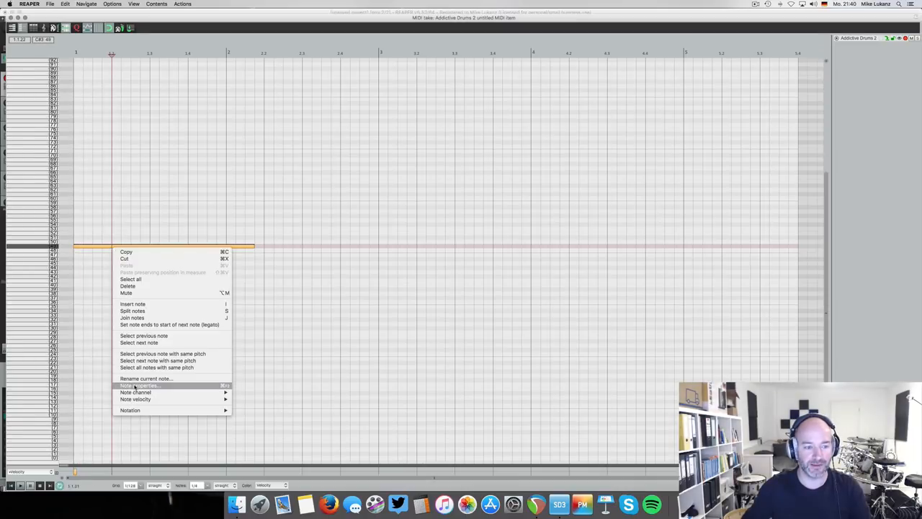
pyautogui.click(138, 384)
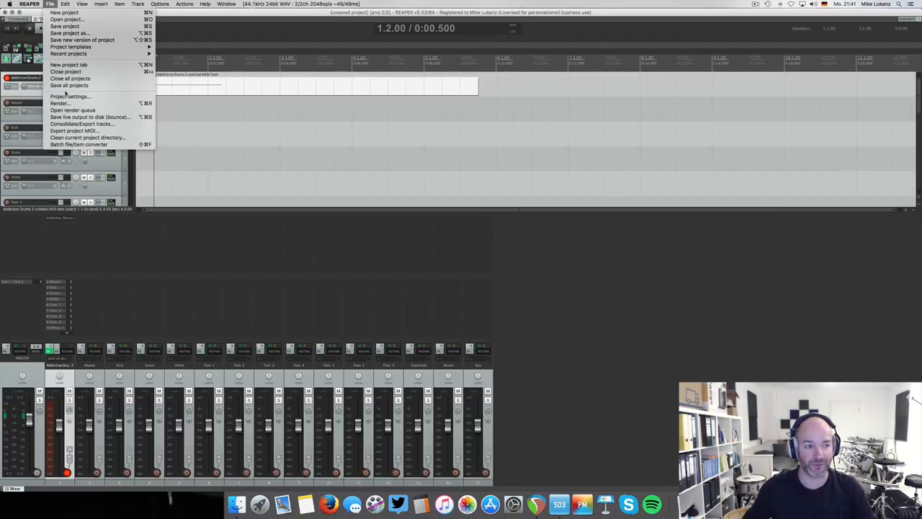
# Render the Addictive Drums 2 hit to an audio file named AD2Cymbal.
pyautogui.click(61, 104)
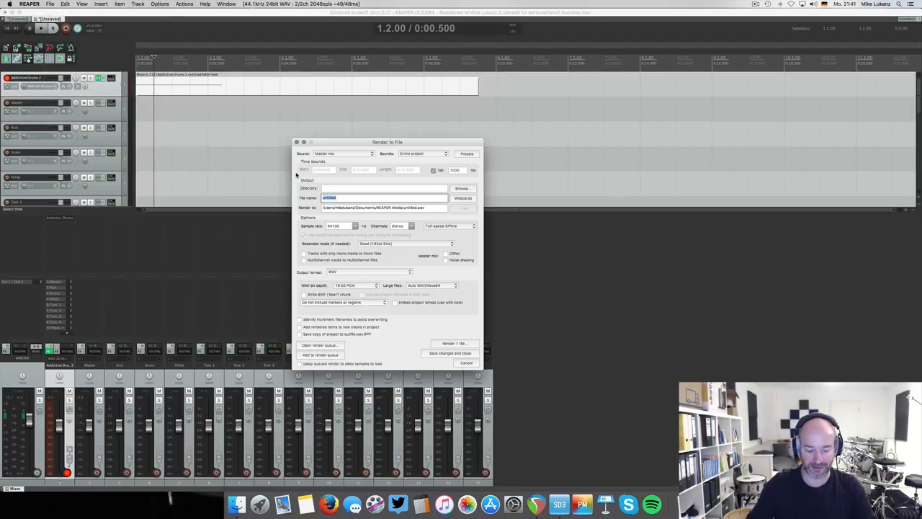
pyautogui.write('AD2Cymbal')
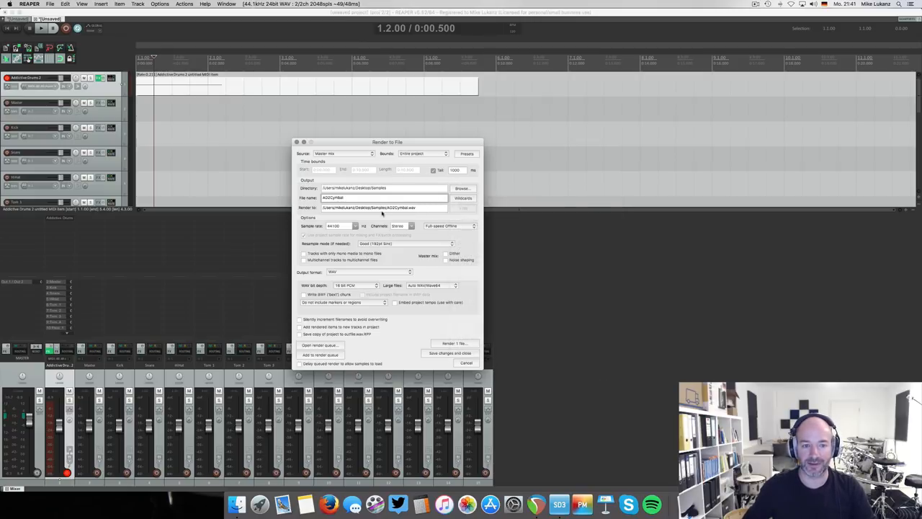
pyautogui.click(454, 343)
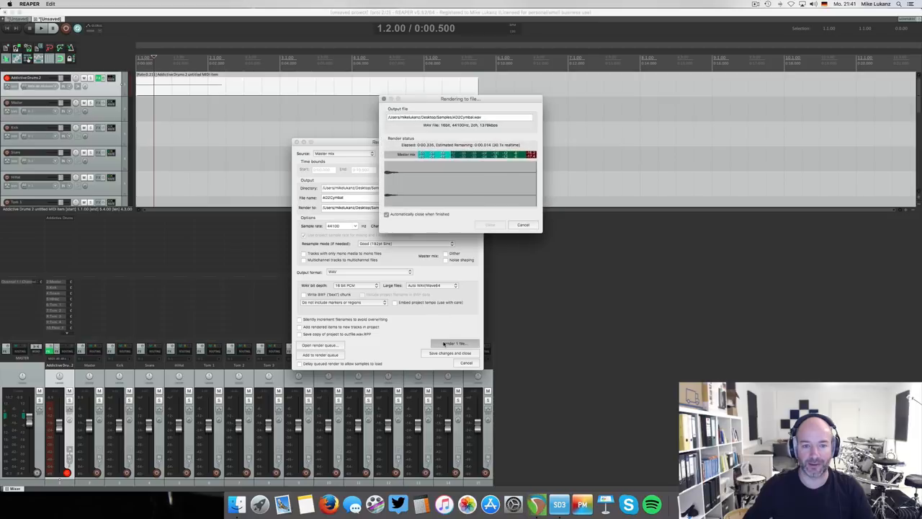
pyautogui.click(454, 343)
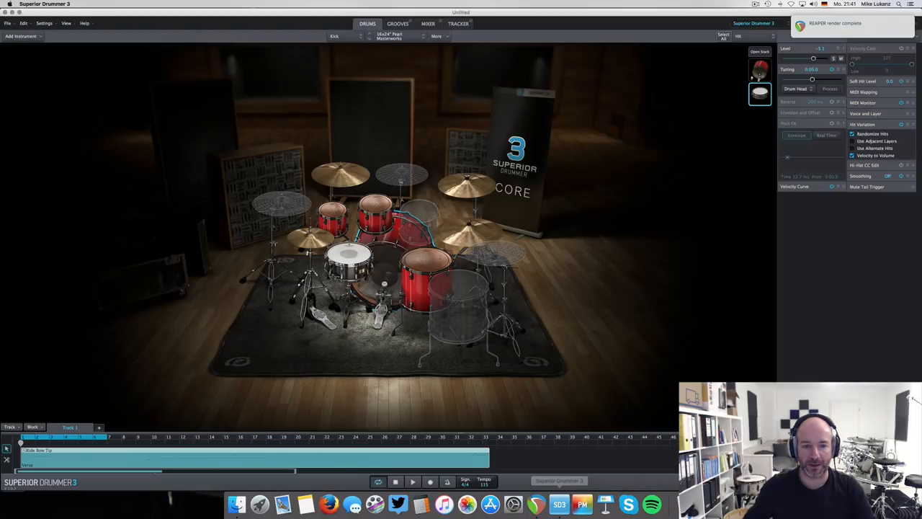
# Import AD2Cymbal.wav onto Cymbal 2 with Replace instead of stacking.
pyautogui.click(341, 173)
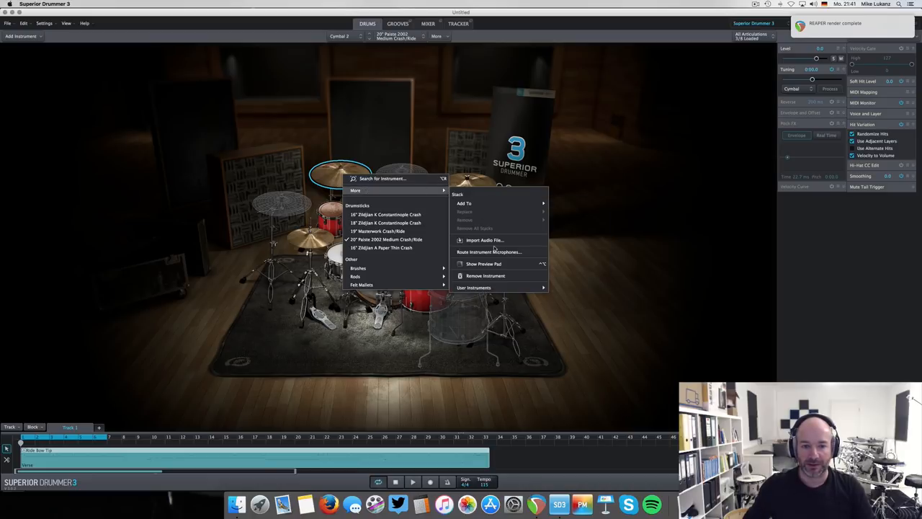
pyautogui.click(485, 239)
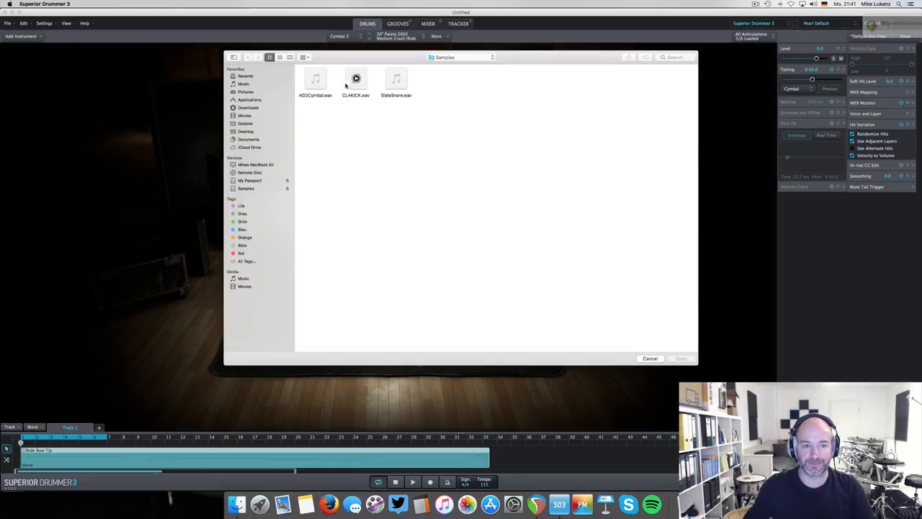
pyautogui.click(315, 79)
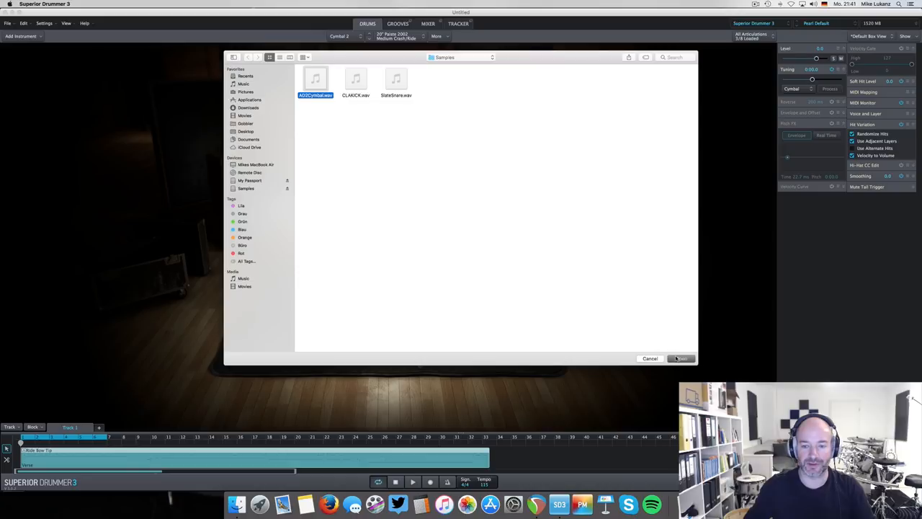
pyautogui.click(680, 357)
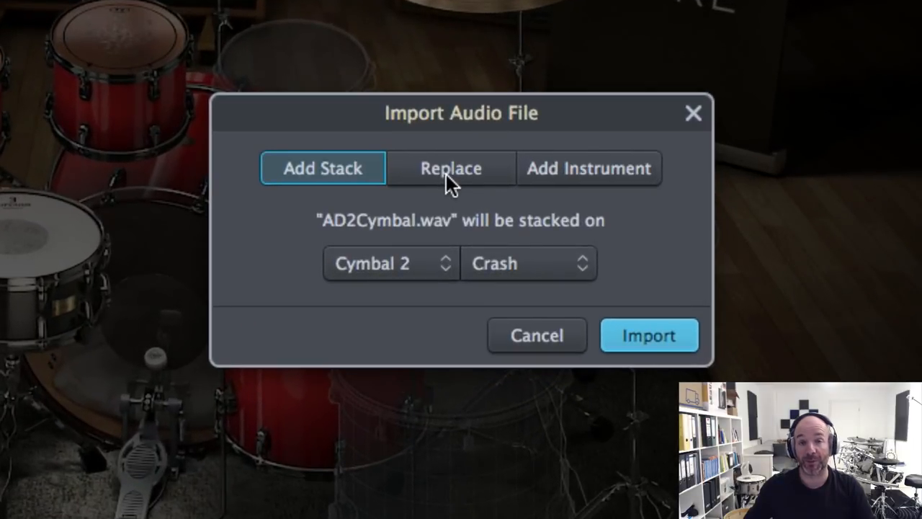
pyautogui.click(451, 167)
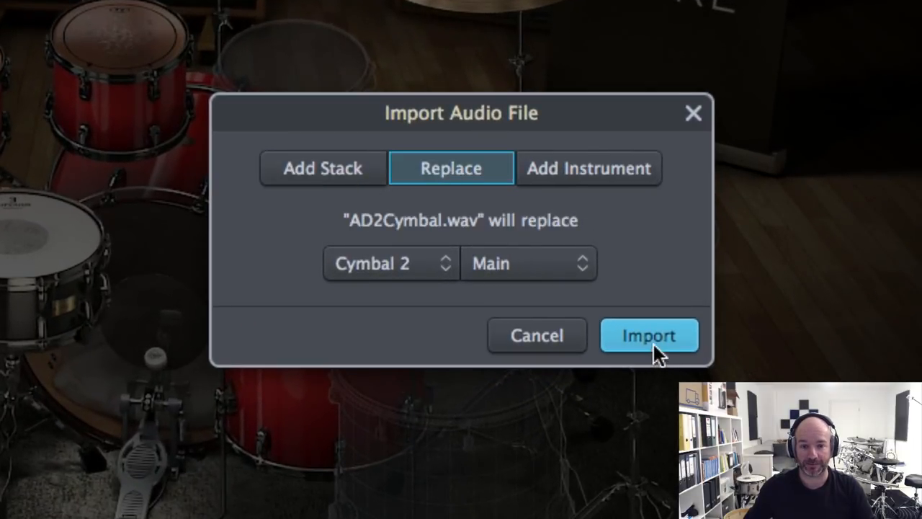
pyautogui.click(648, 335)
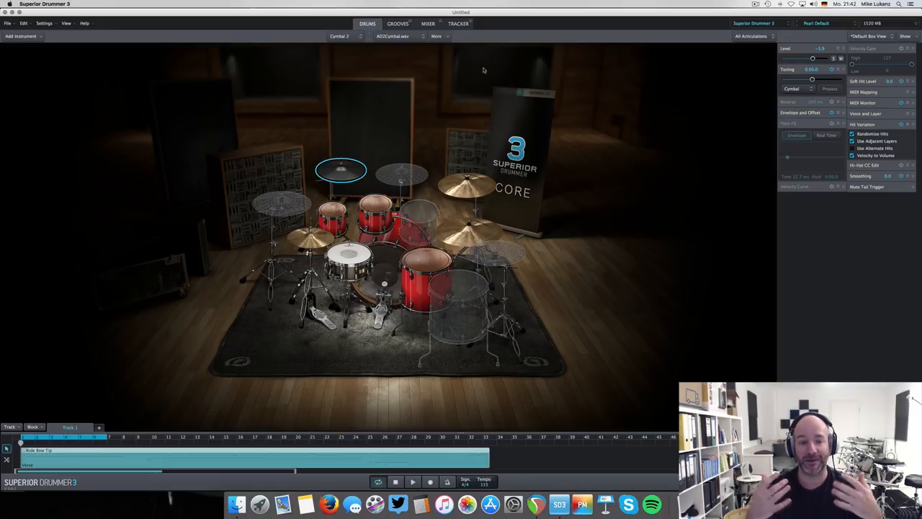
pyautogui.moveTo(441, 346)
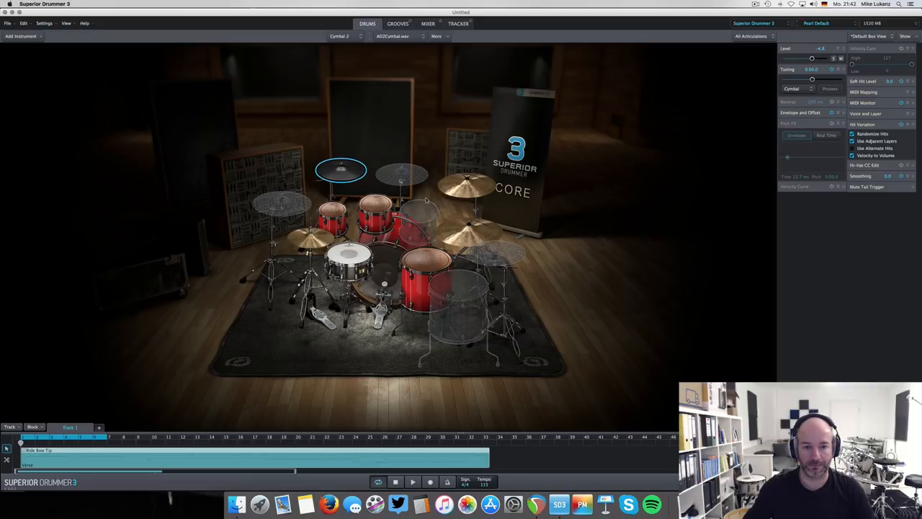
pyautogui.click(467, 186)
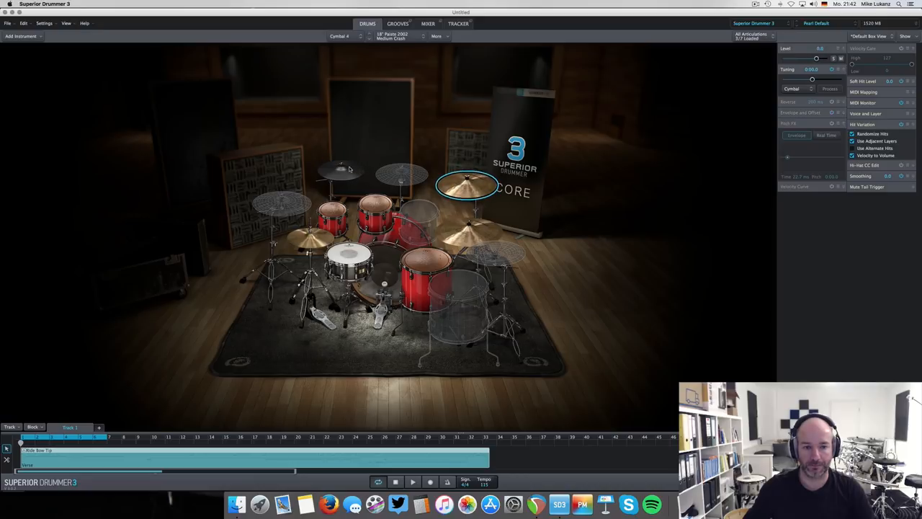